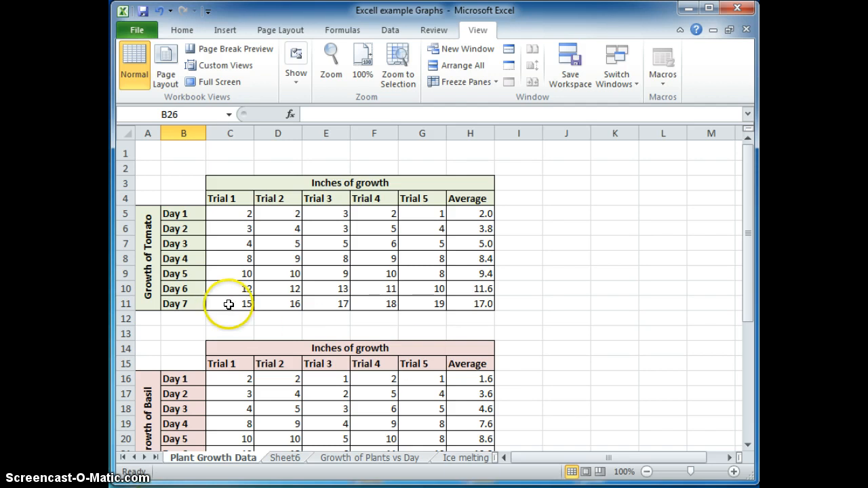
mouse_move(149, 260)
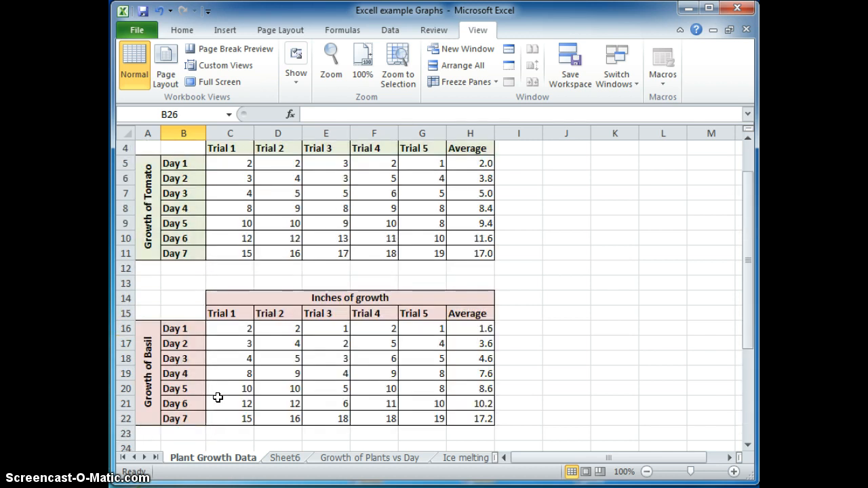
Enter Day 1 and Day 2 in B26:B27 and fill the series down to Day 7 in B32.
scroll(down, 3)
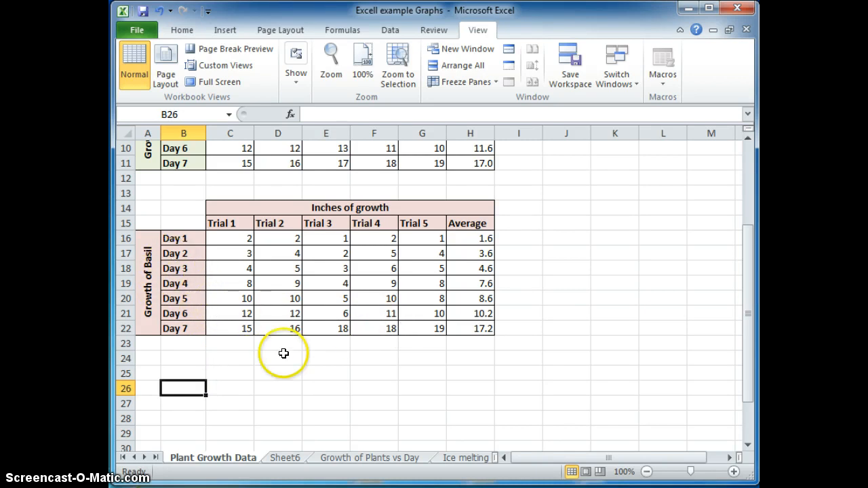
mouse_move(411, 403)
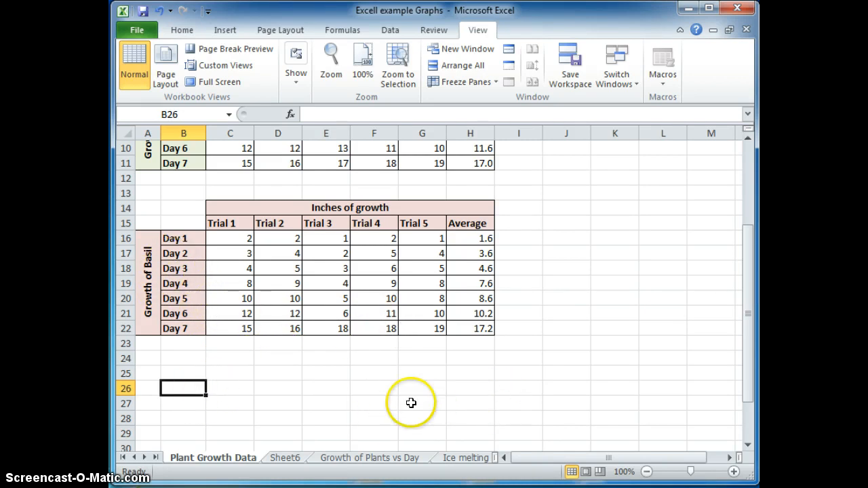
mouse_move(180, 234)
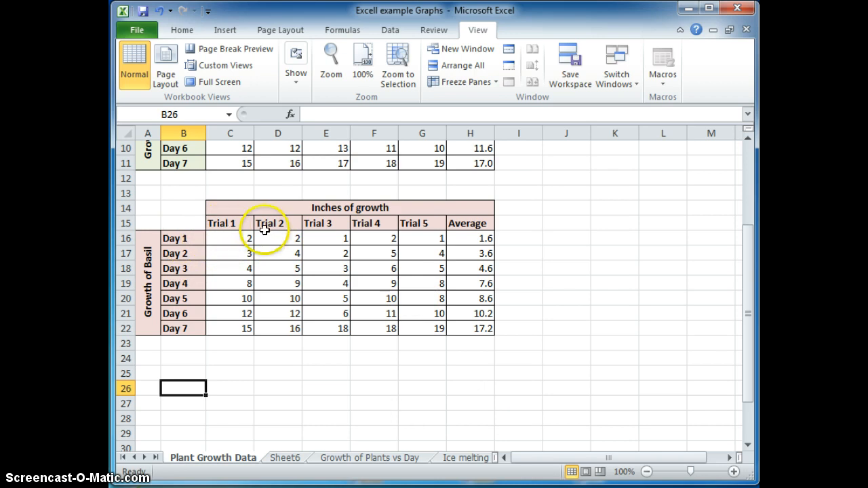
mouse_move(421, 226)
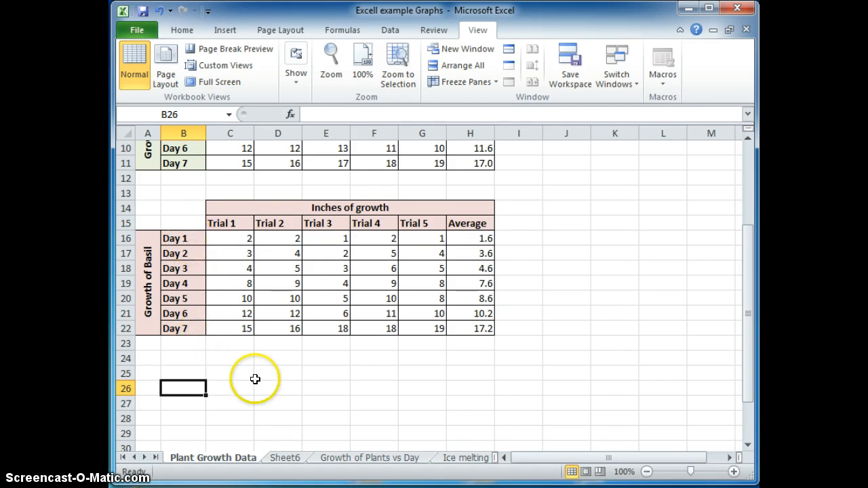
mouse_move(339, 390)
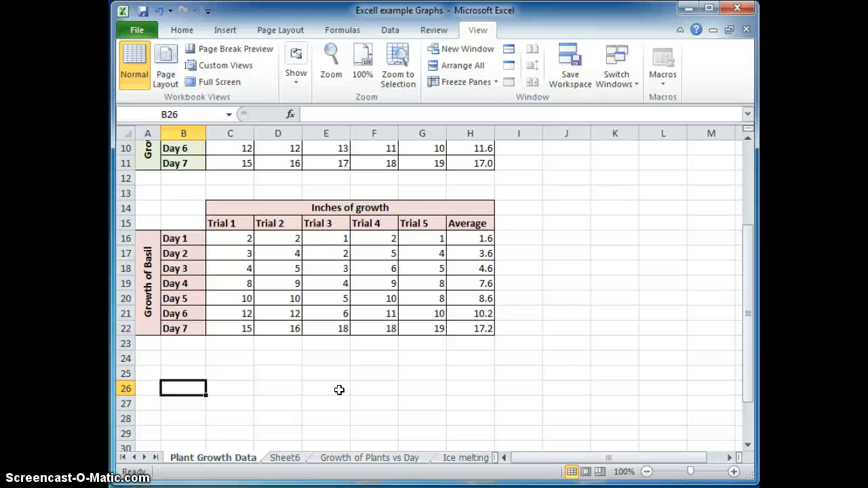
text(D)
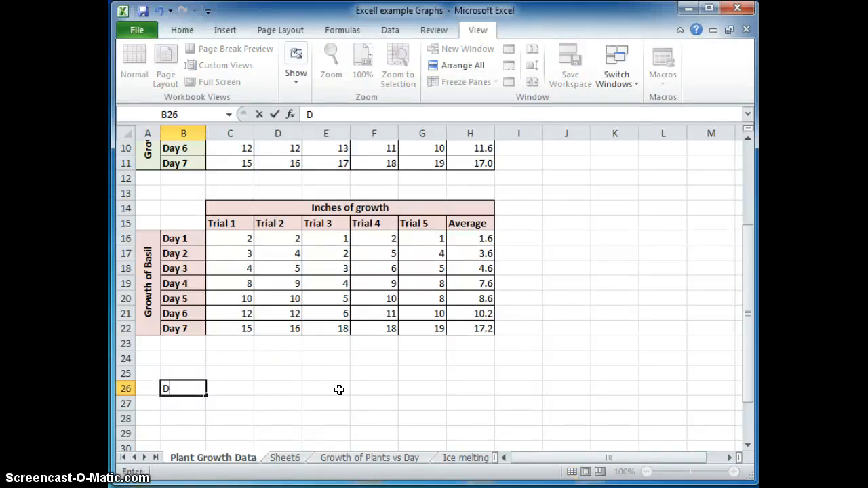
text(ay 1)
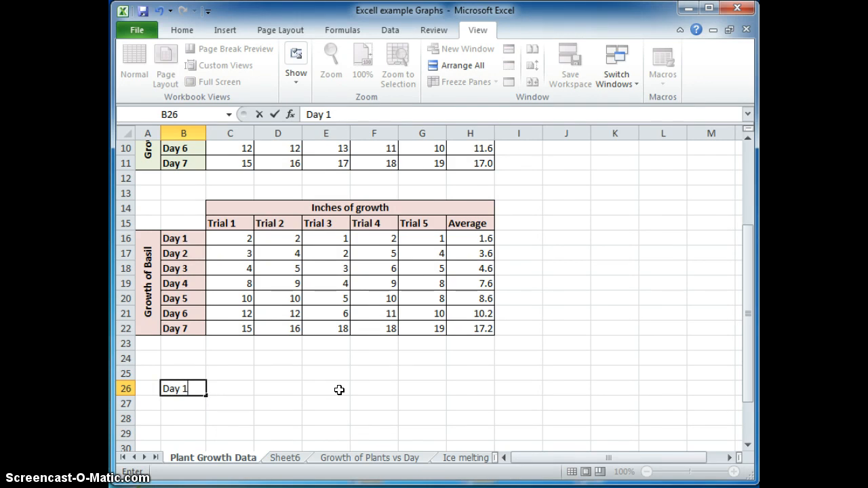
key(enter)
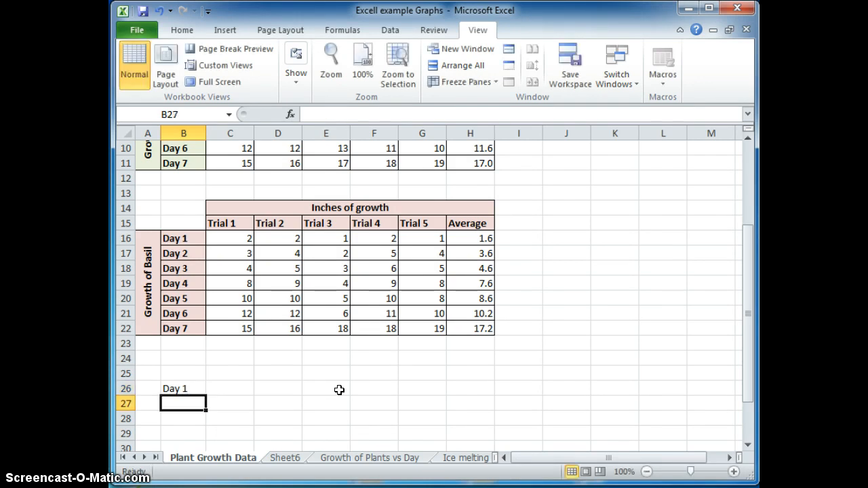
click(184, 388)
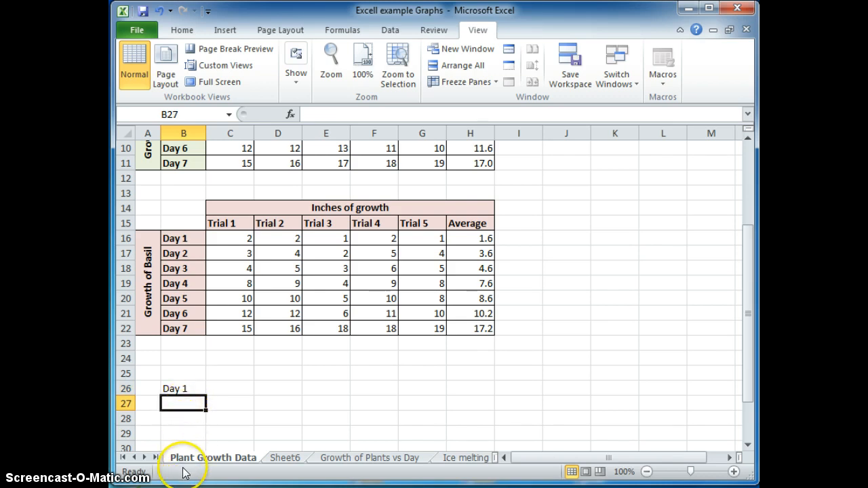
click(183, 389)
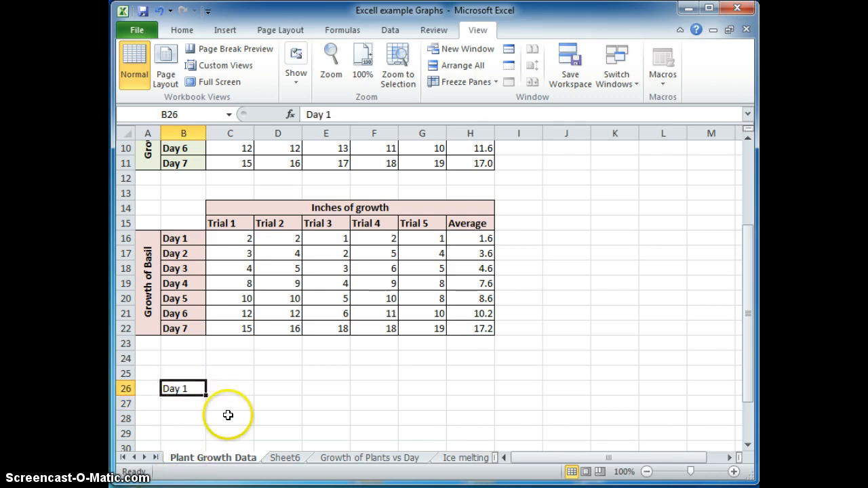
click(278, 388)
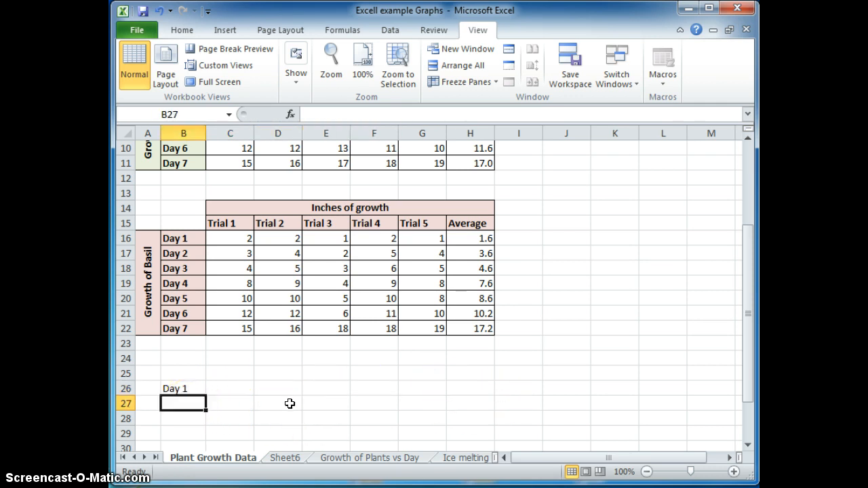
text(Day 1)
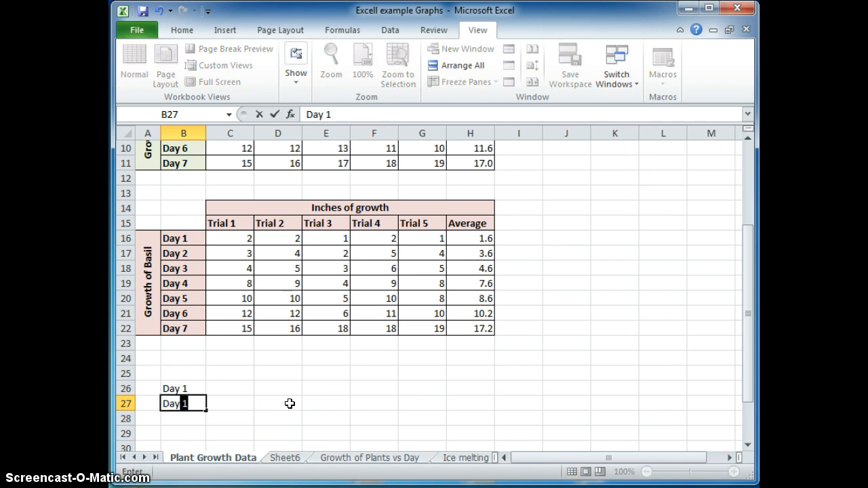
text(Day 2)
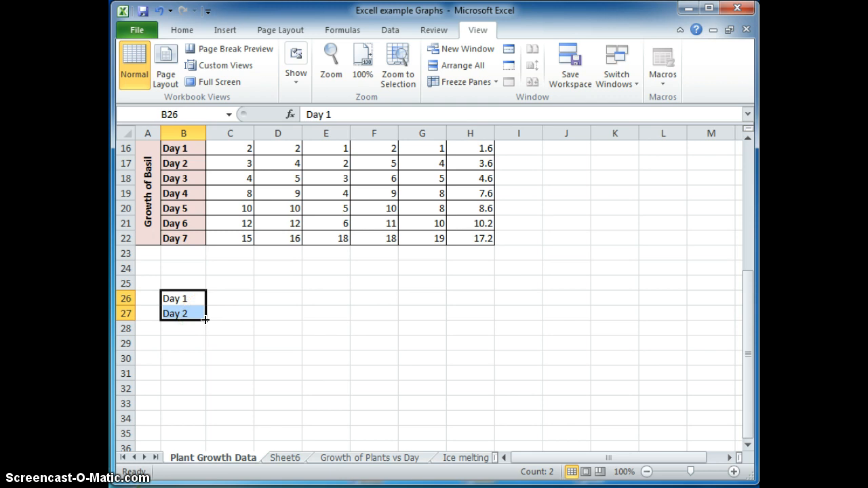
drag(183, 319, 201, 383)
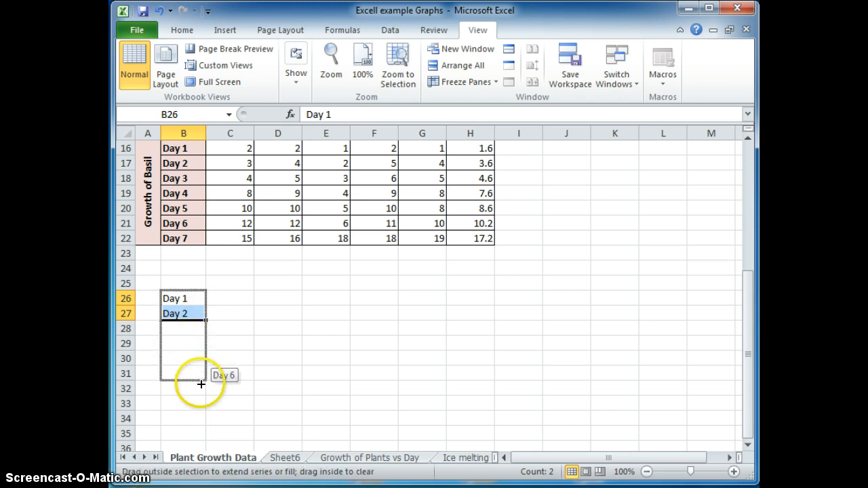
drag(183, 314, 184, 389)
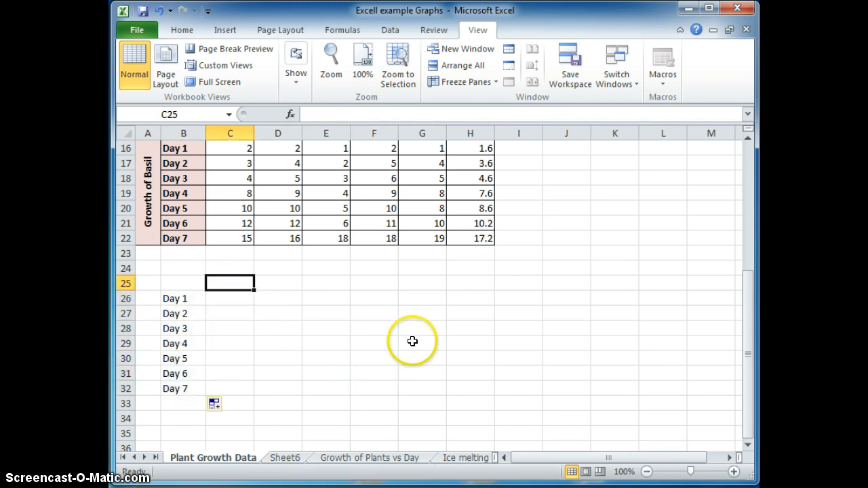
Fill row 25 with Trial 1 through Trial 5 headings and an Average heading in H25.
text(Trial)
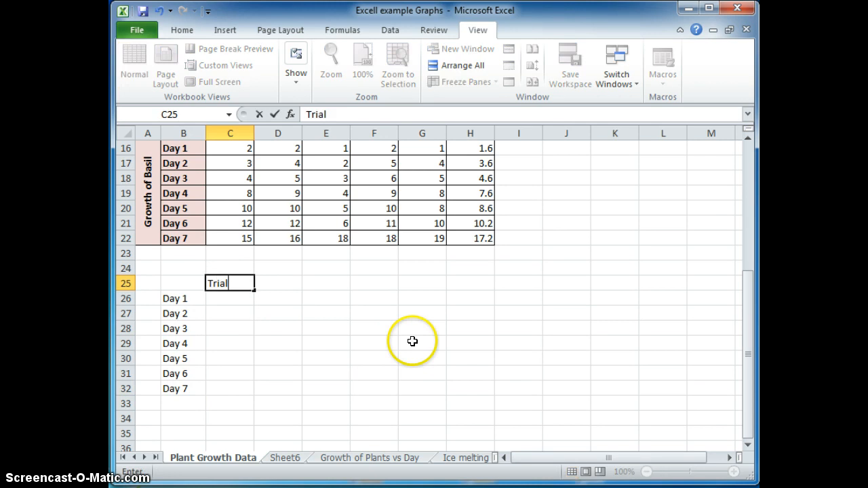
text(1)
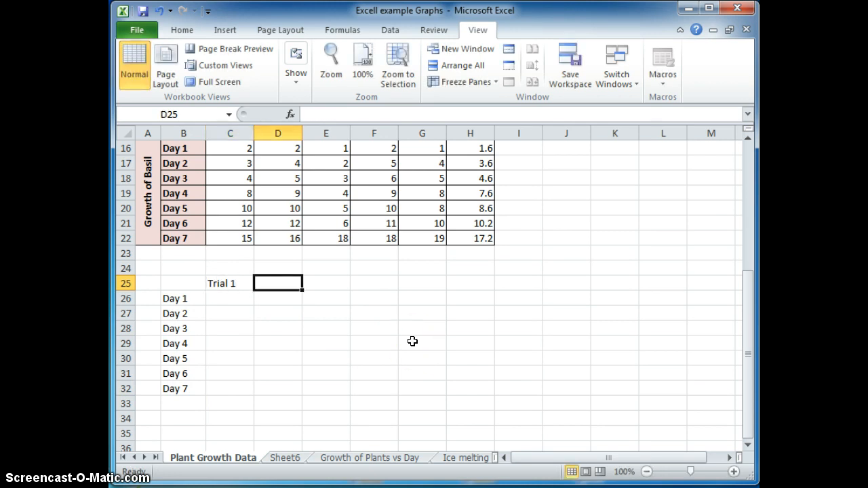
text(Trial 2)
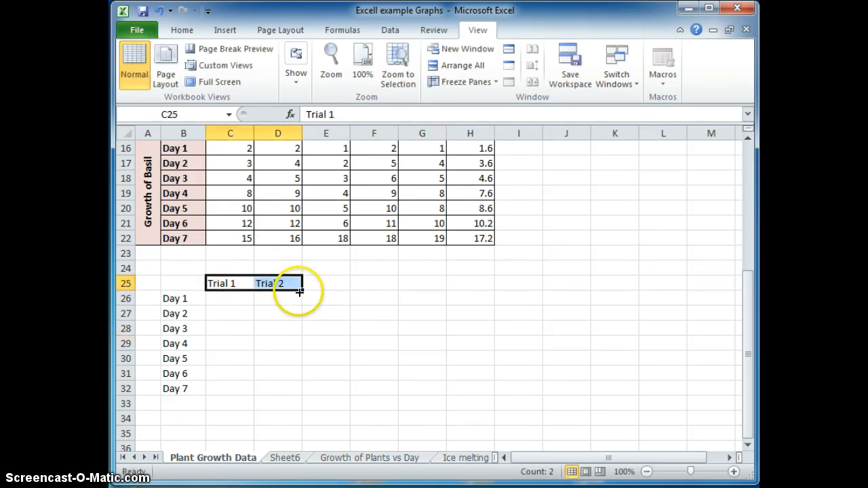
drag(299, 283, 466, 294)
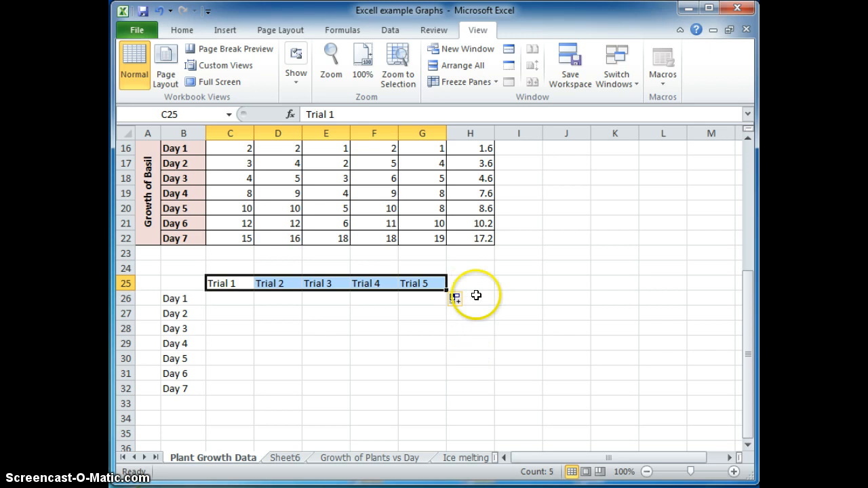
text(A)
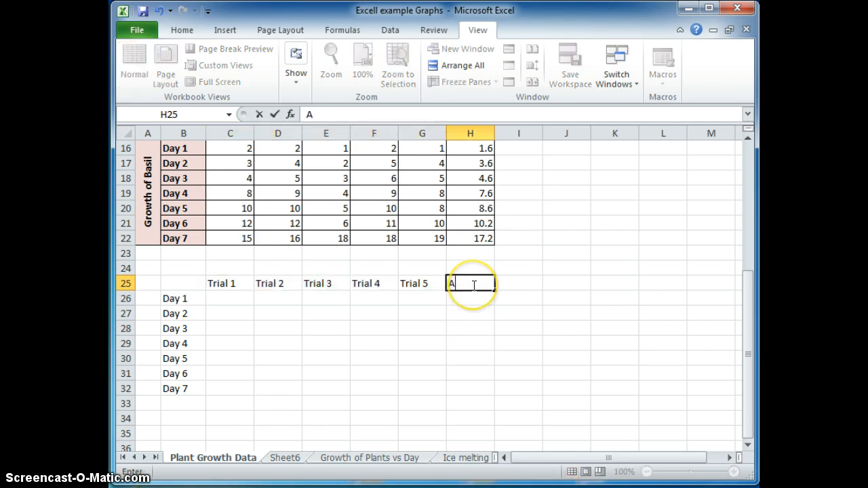
text(verage)
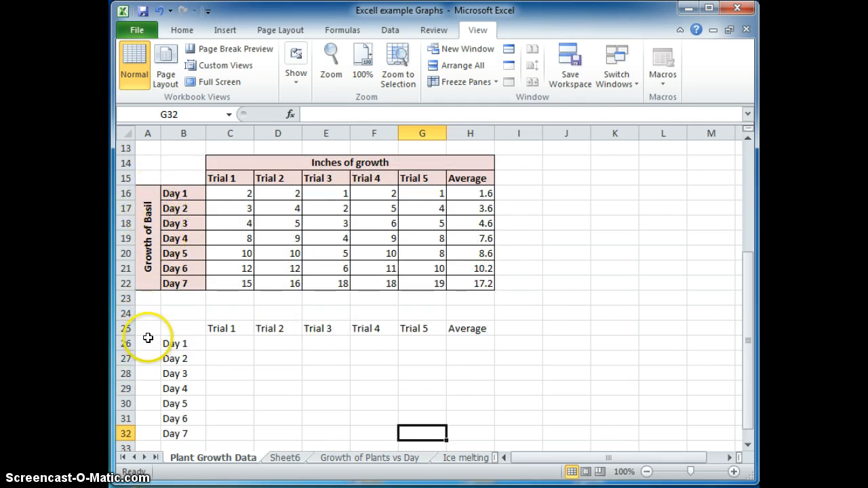
drag(148, 343, 142, 418)
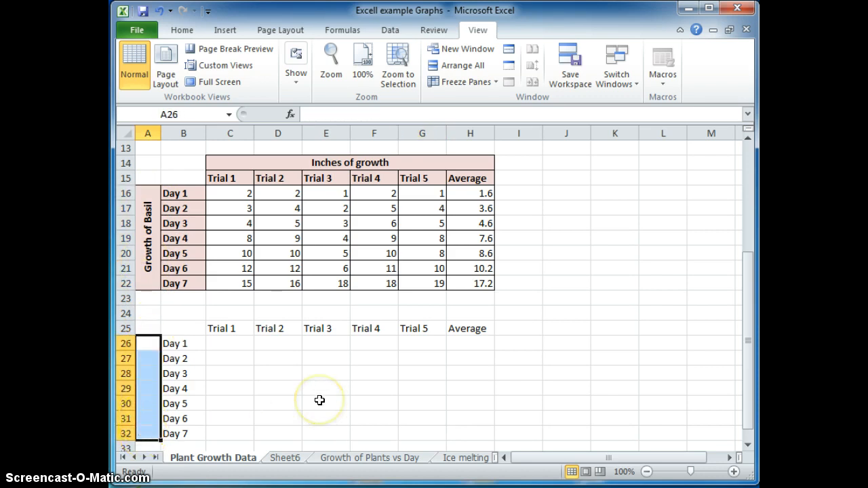
Enter 'Growth of Corn', merge A26:A32 and rotate the label text up.
text(Growth of Corn)
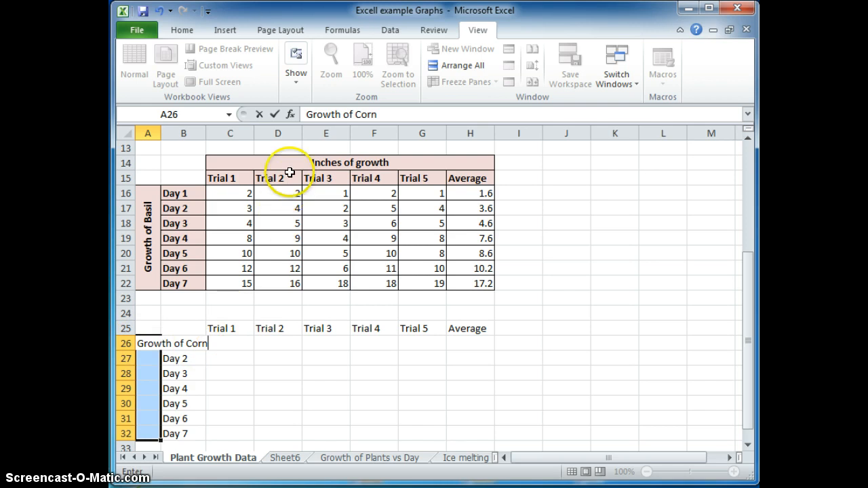
click(182, 30)
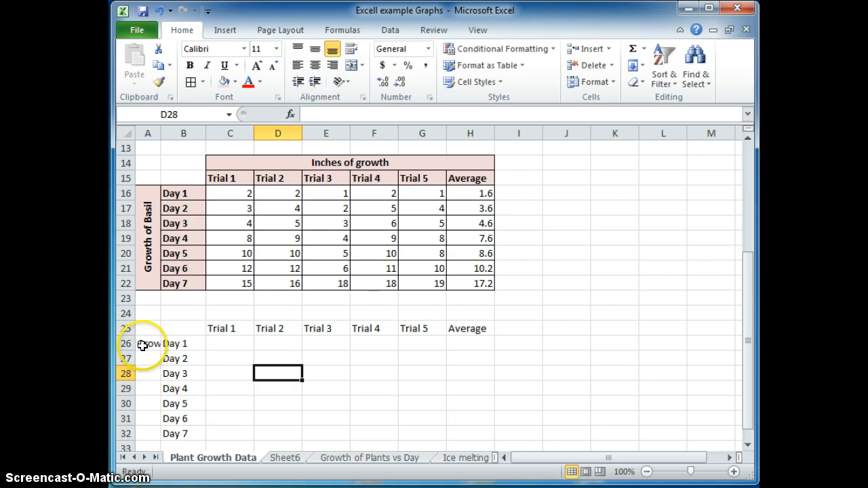
click(147, 344)
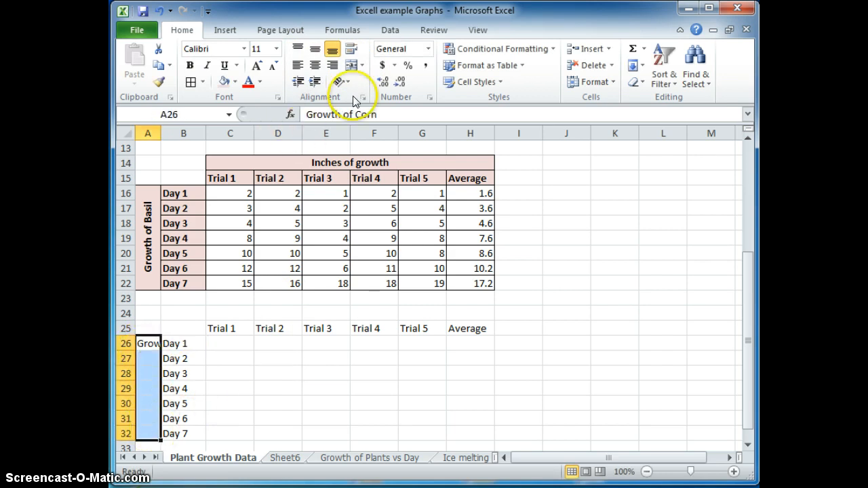
mouse_move(351, 65)
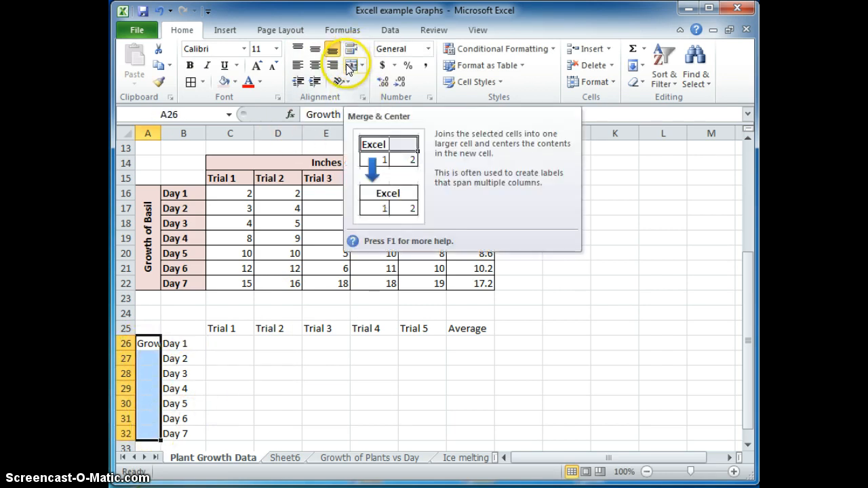
click(348, 65)
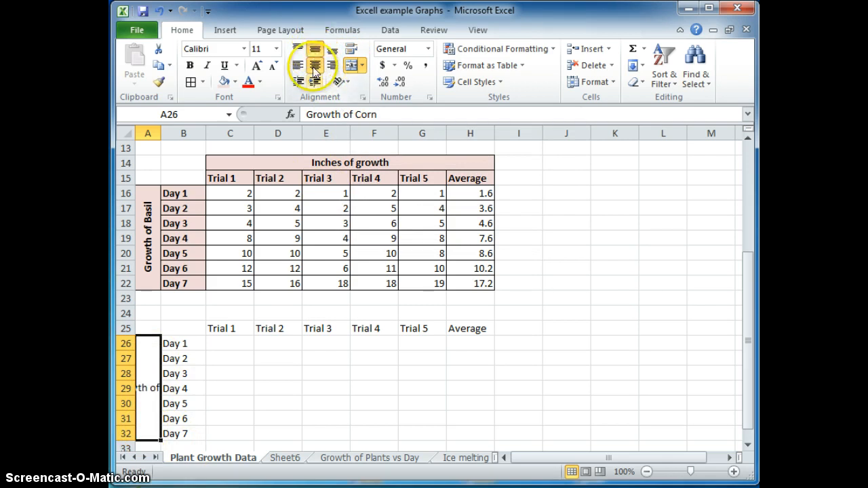
mouse_move(314, 65)
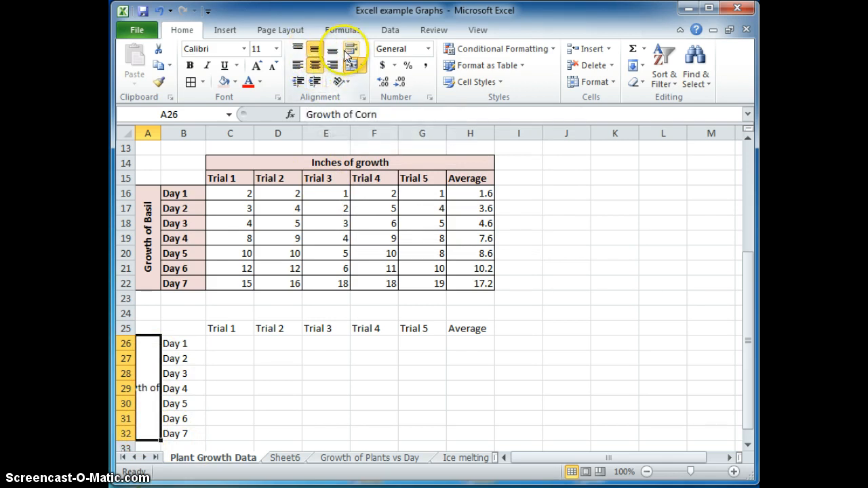
click(350, 81)
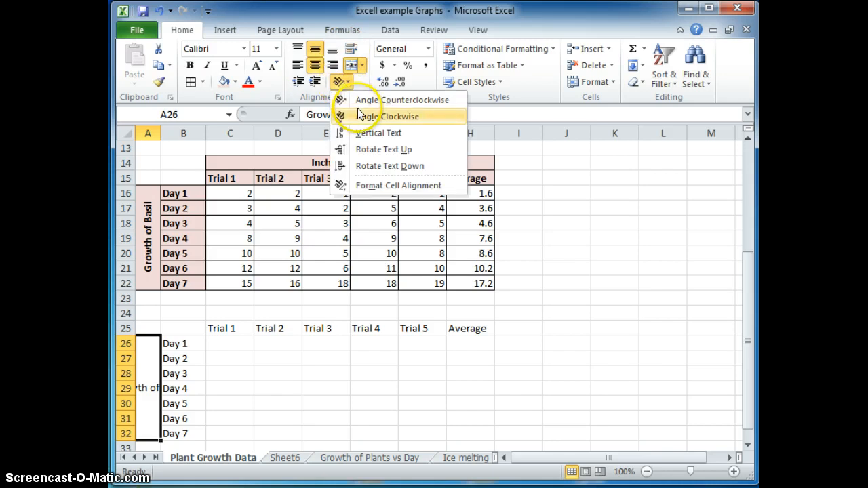
click(400, 116)
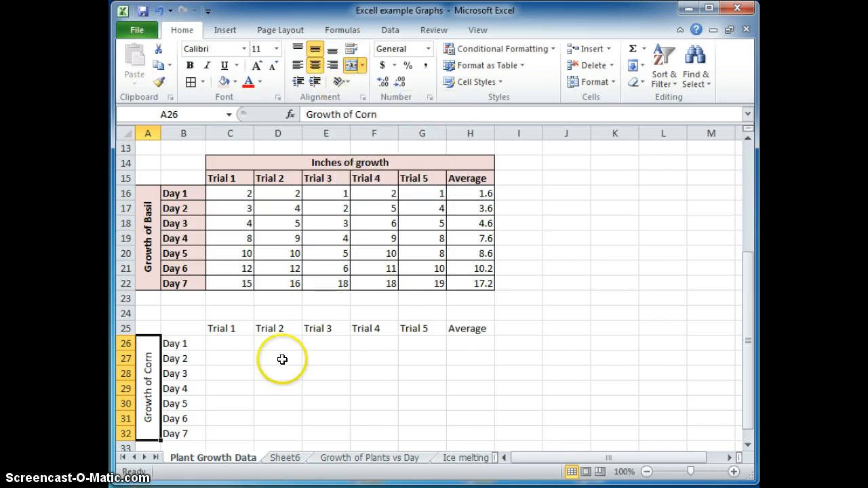
click(326, 404)
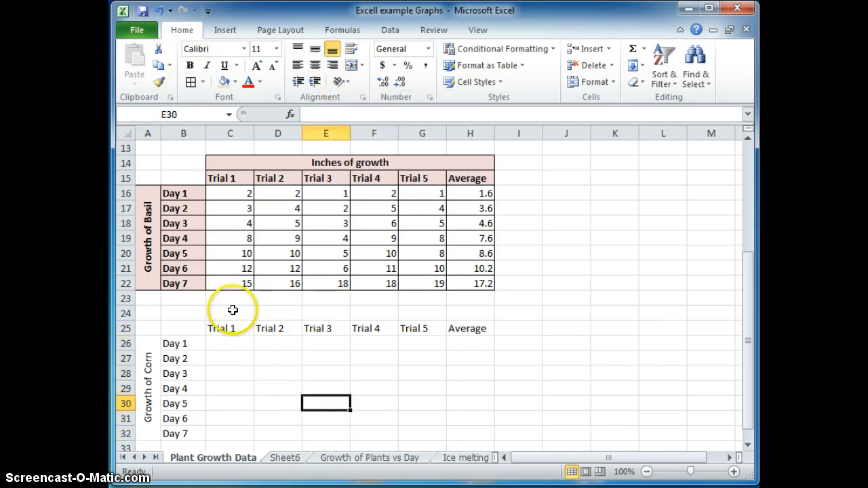
Merge and centre C24:H24 and enter the heading 'Inches of growth'.
drag(230, 313, 469, 313)
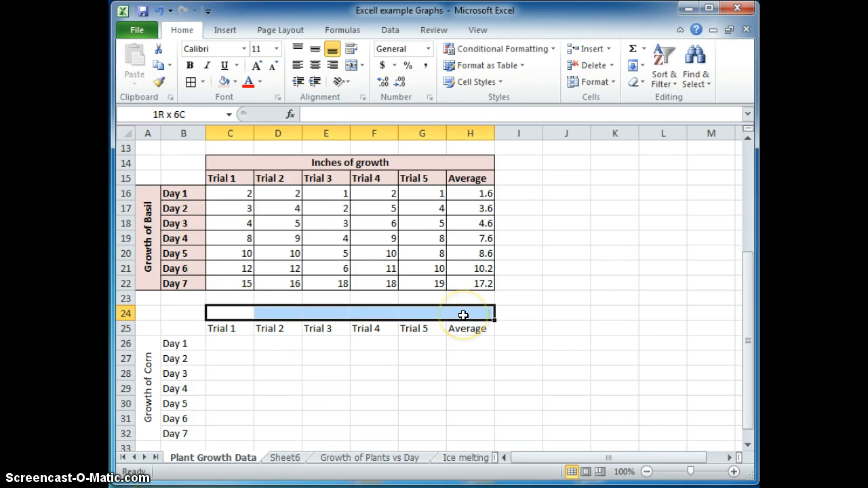
click(314, 48)
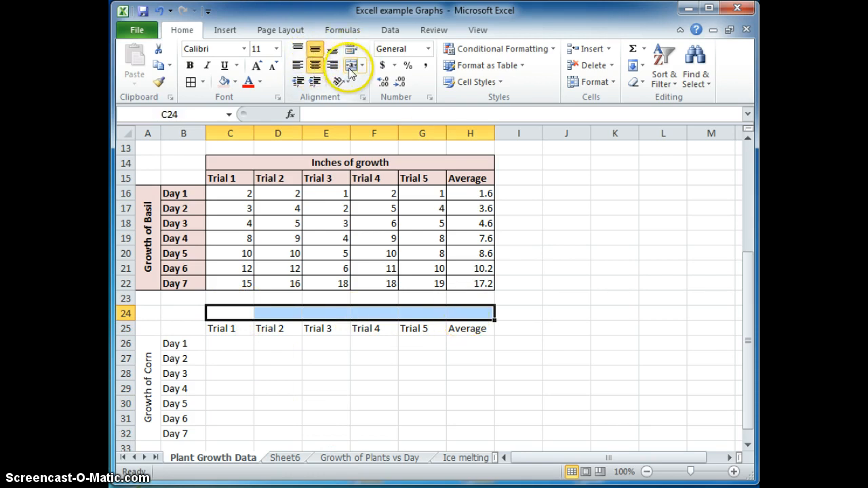
click(350, 66)
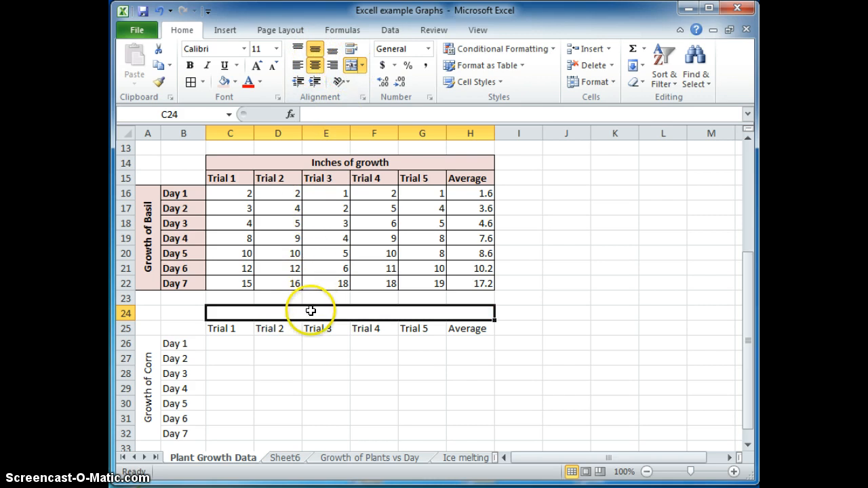
text(Inches of)
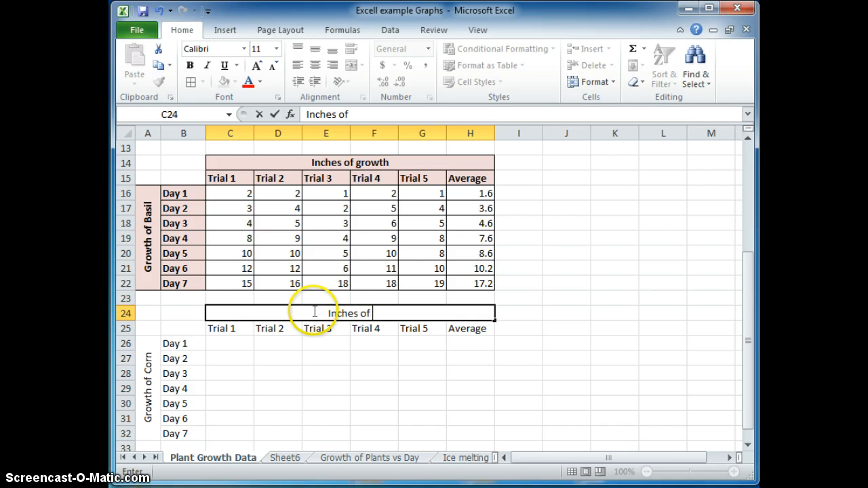
text(growth)
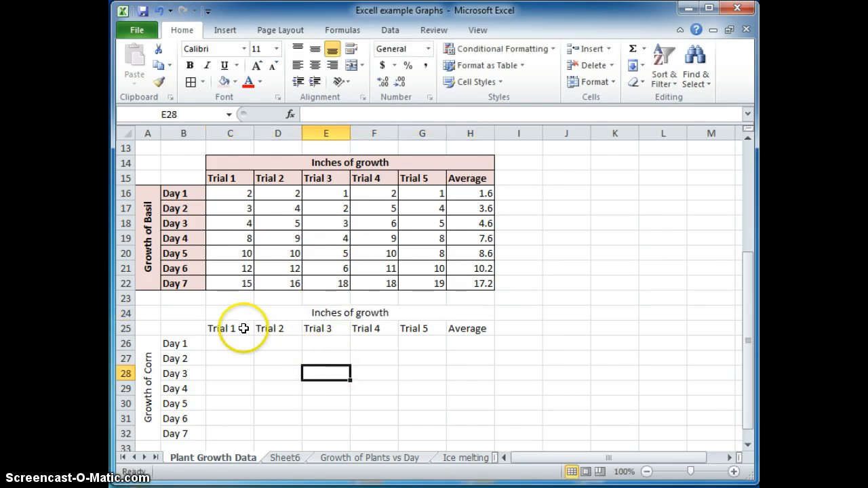
scroll(down, 3)
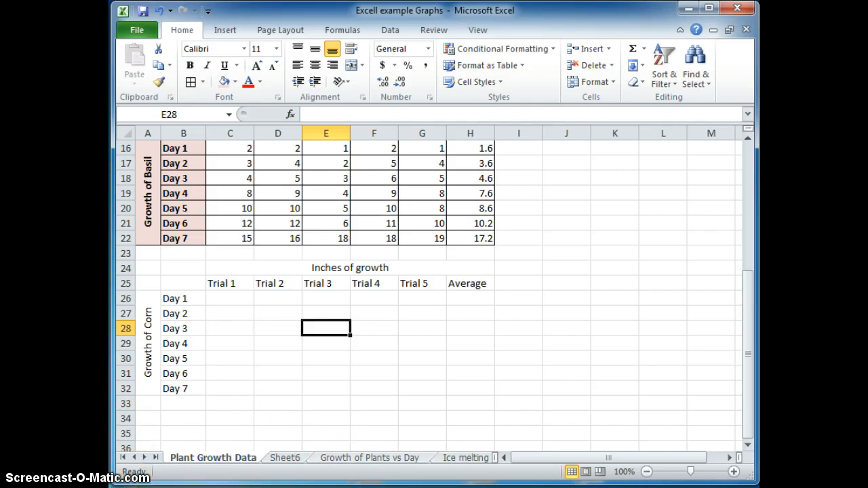
mouse_move(224, 310)
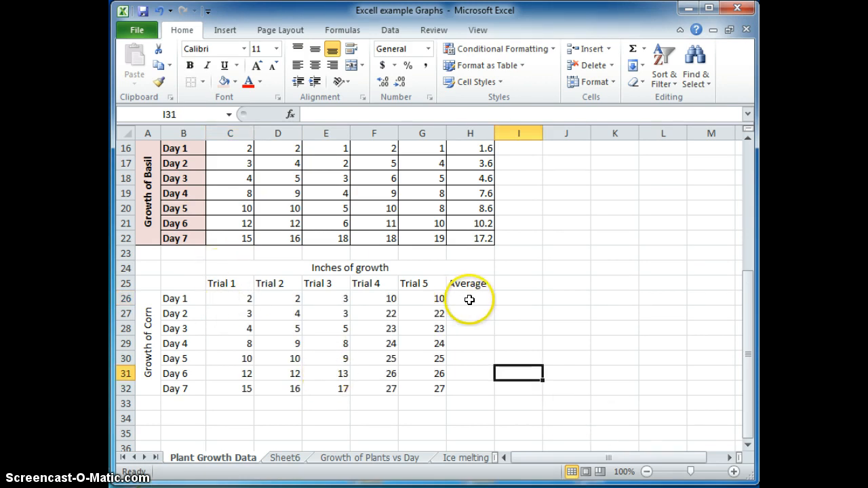
Enter =AVERAGE(C26:G26) in H26, copy it down through H32, and check the formulas.
text(=)
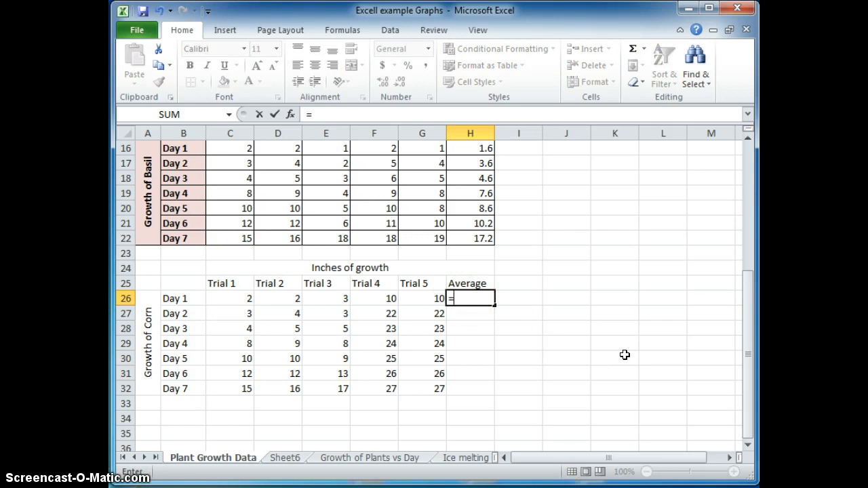
text(a)
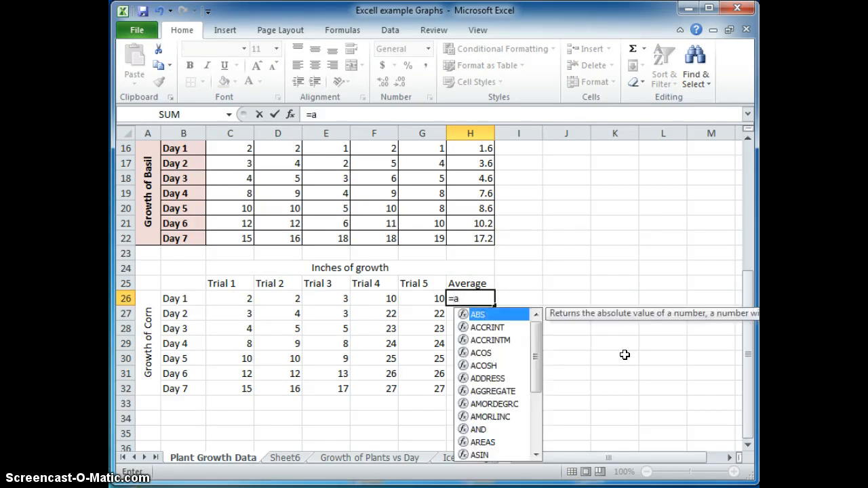
text(v)
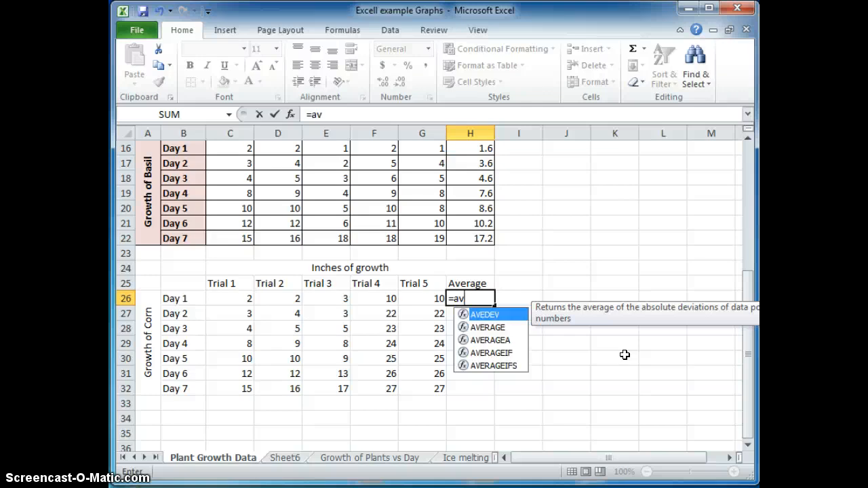
text(erag)
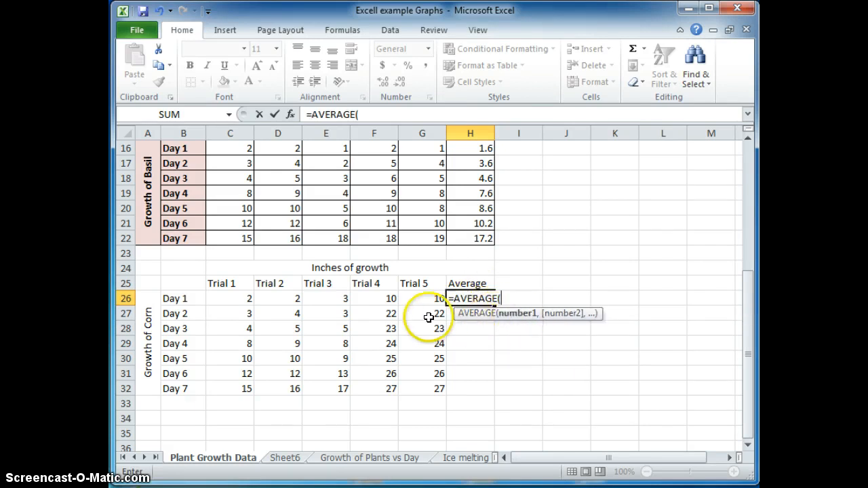
mouse_move(336, 302)
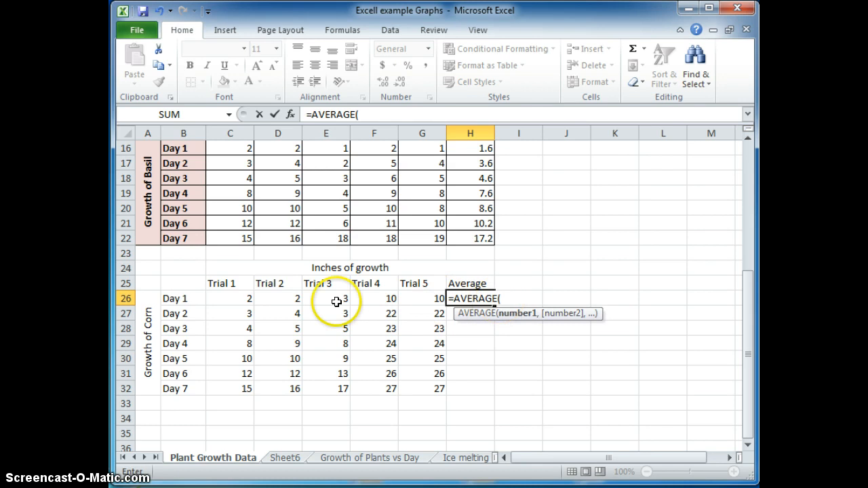
mouse_move(224, 298)
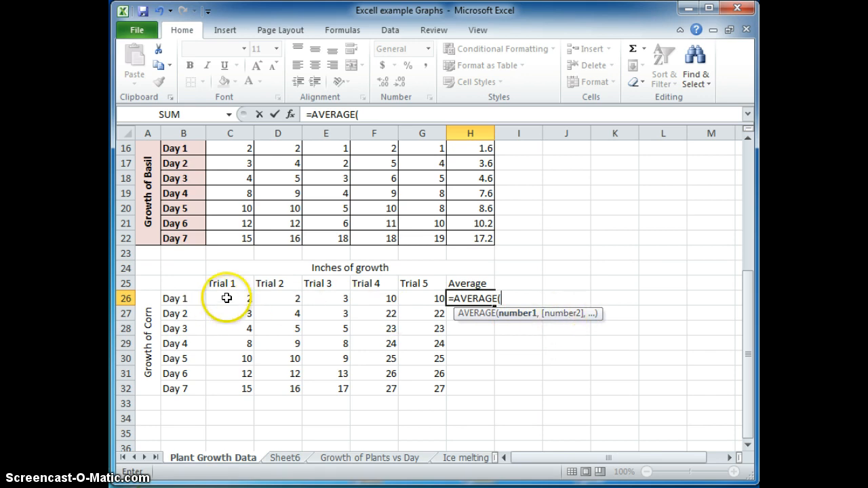
drag(230, 298, 422, 299)
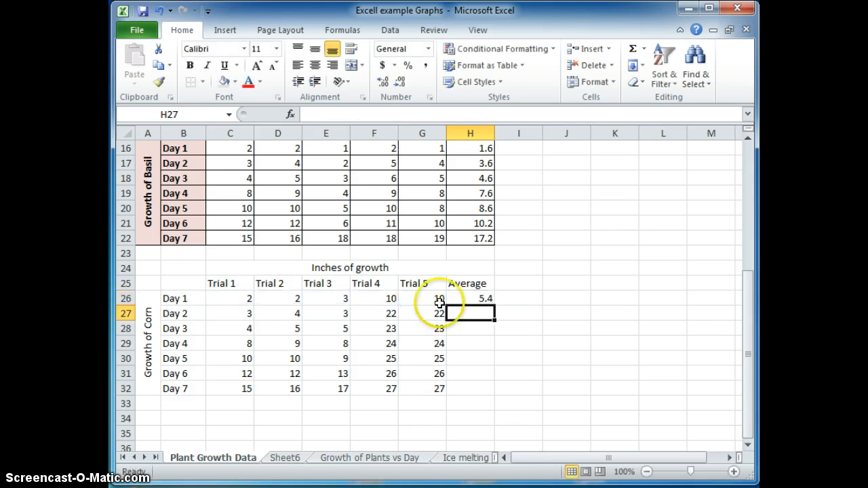
click(470, 298)
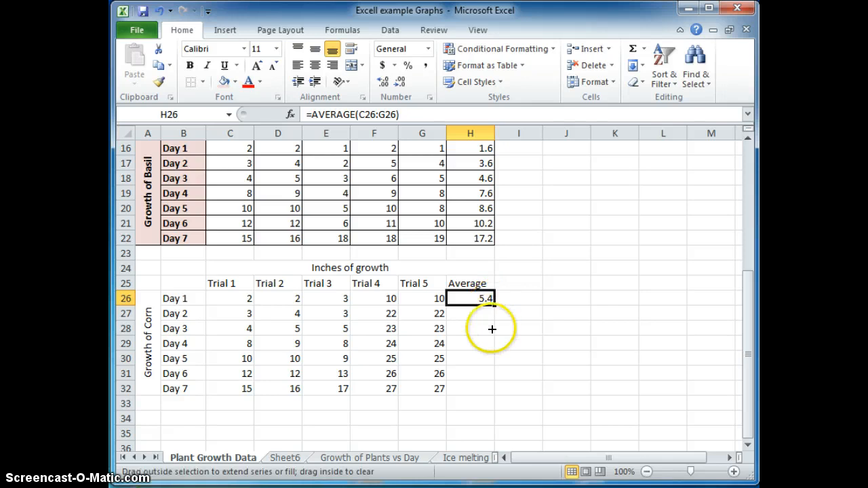
drag(492, 299, 495, 397)
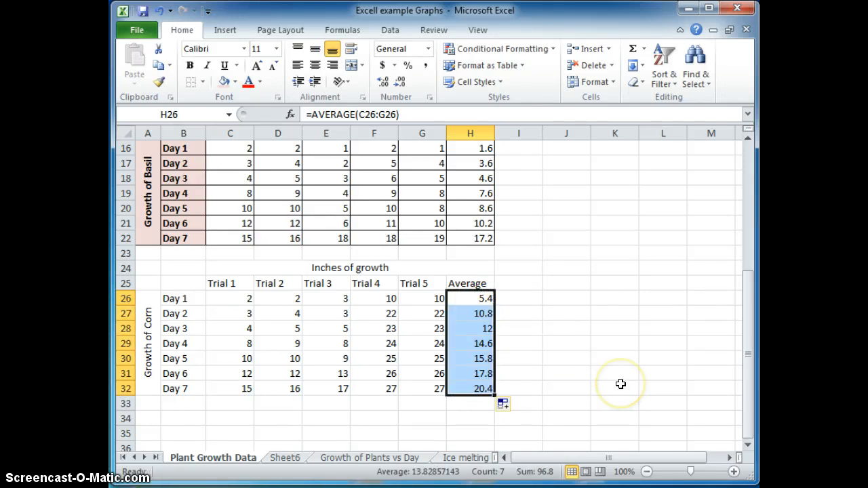
mouse_move(622, 384)
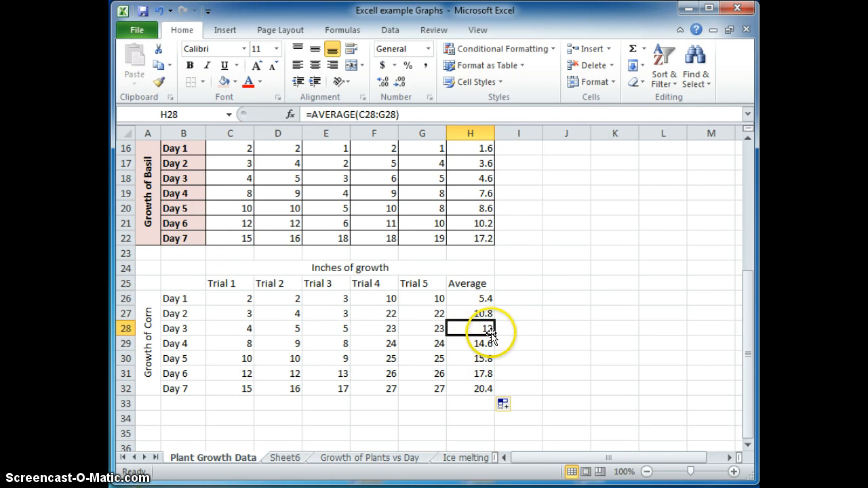
click(471, 298)
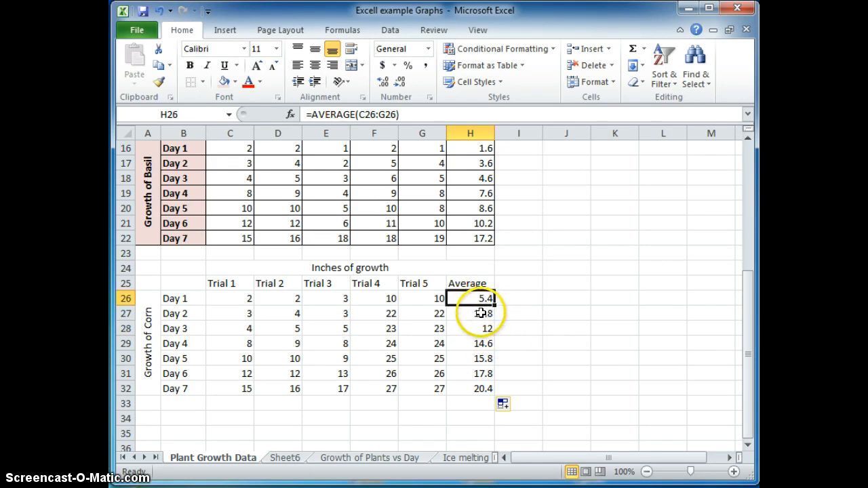
click(470, 328)
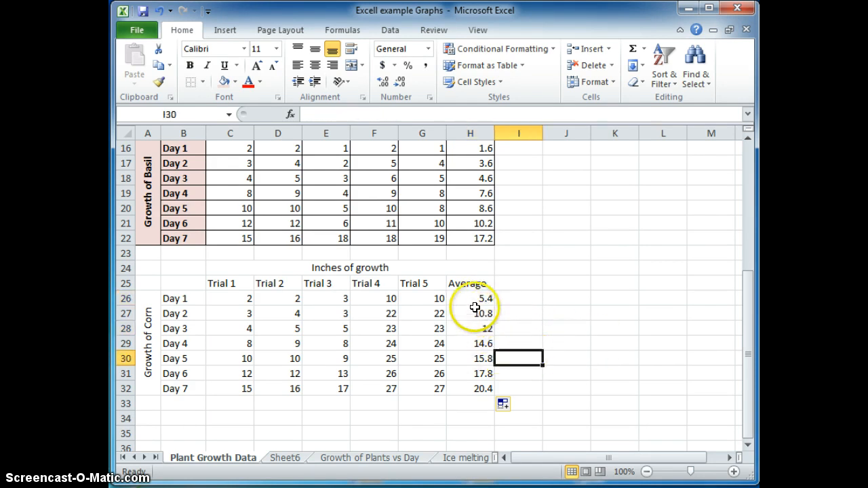
Format the corn averages in H26:H32 as numbers with one decimal place.
drag(470, 299, 471, 389)
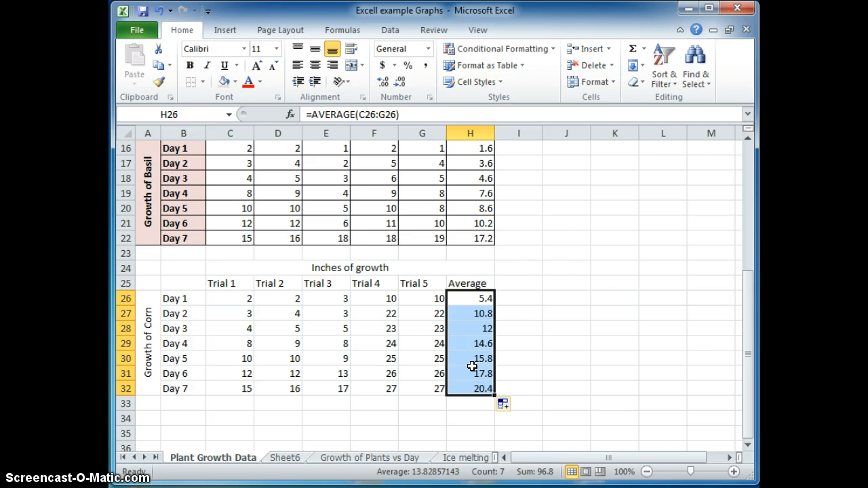
right_click(471, 333)
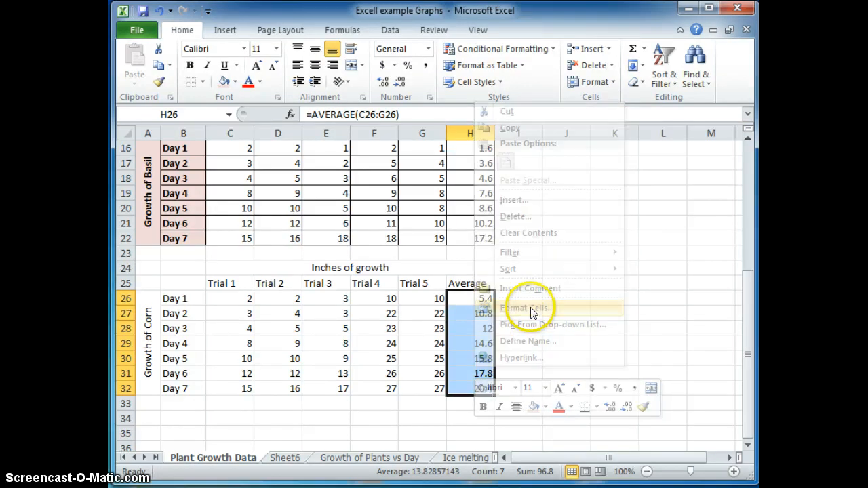
click(528, 308)
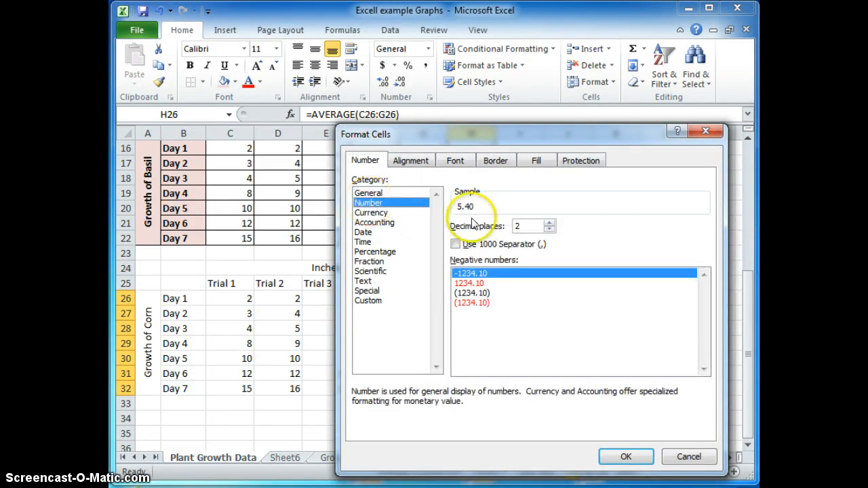
click(548, 230)
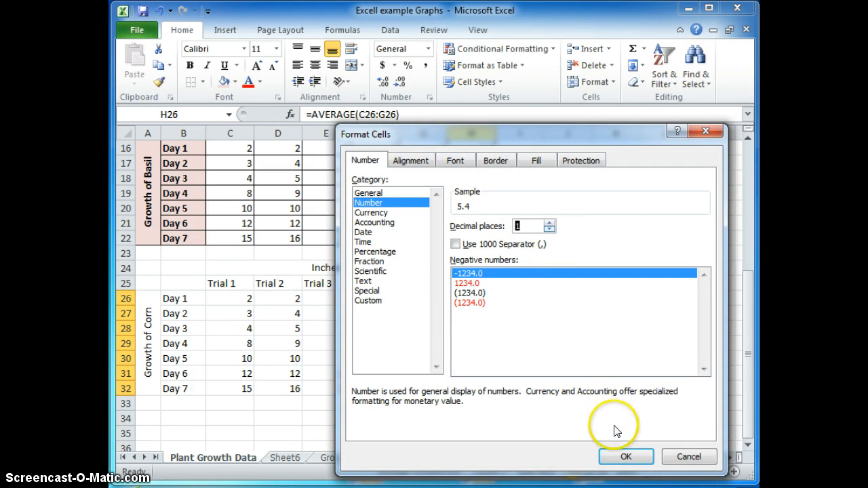
click(626, 457)
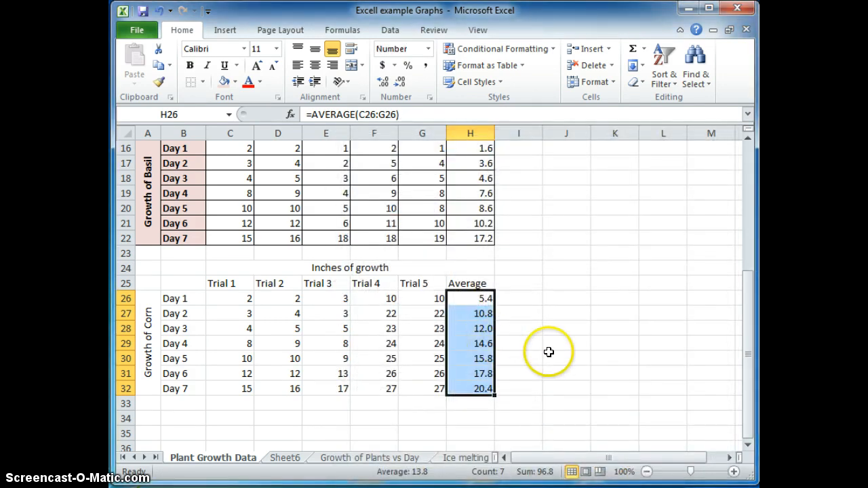
click(566, 358)
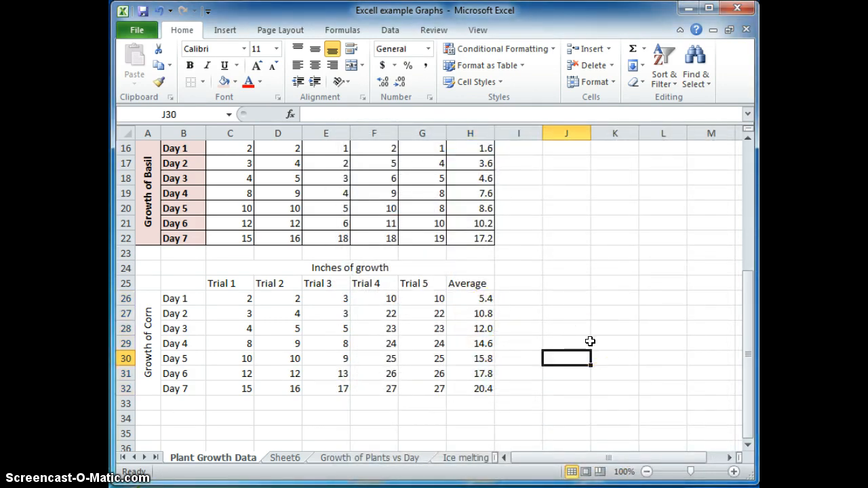
Apply All Borders to the Corn table and bold its day labels and headings.
scroll(up, 3)
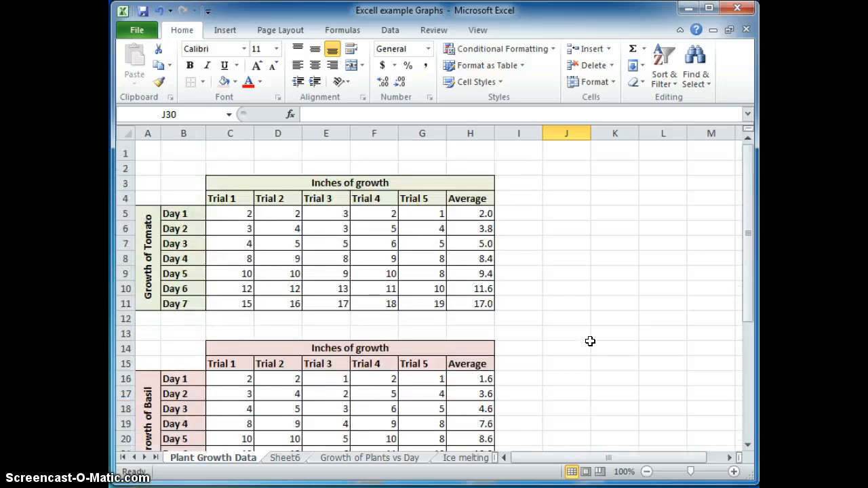
scroll(down, 3)
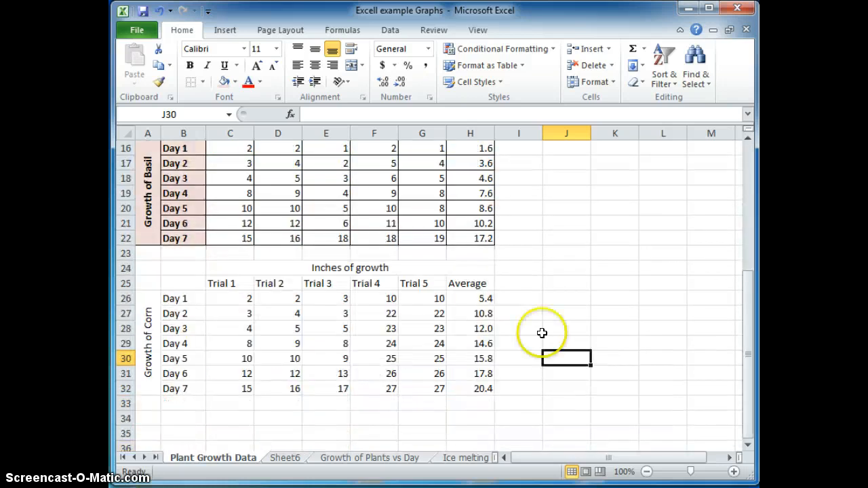
mouse_move(176, 317)
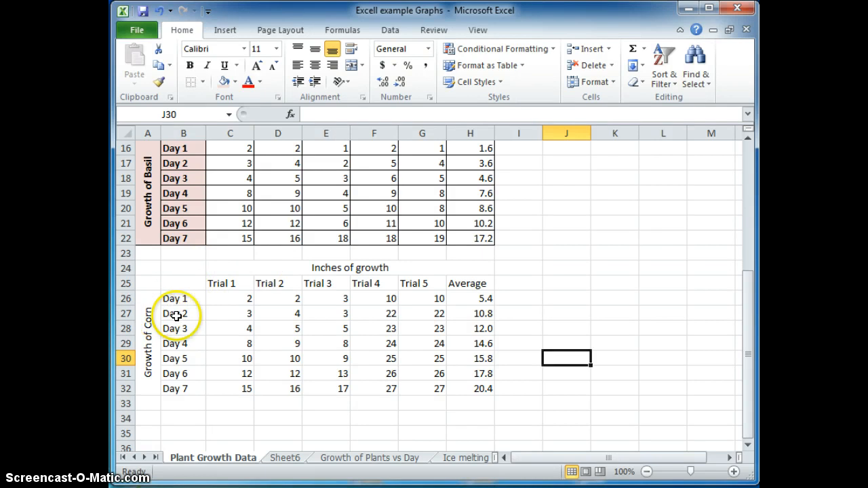
click(203, 82)
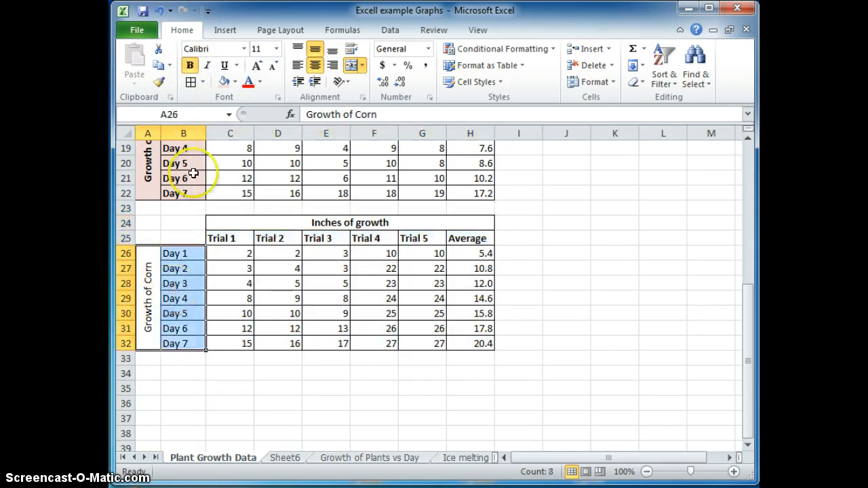
click(277, 299)
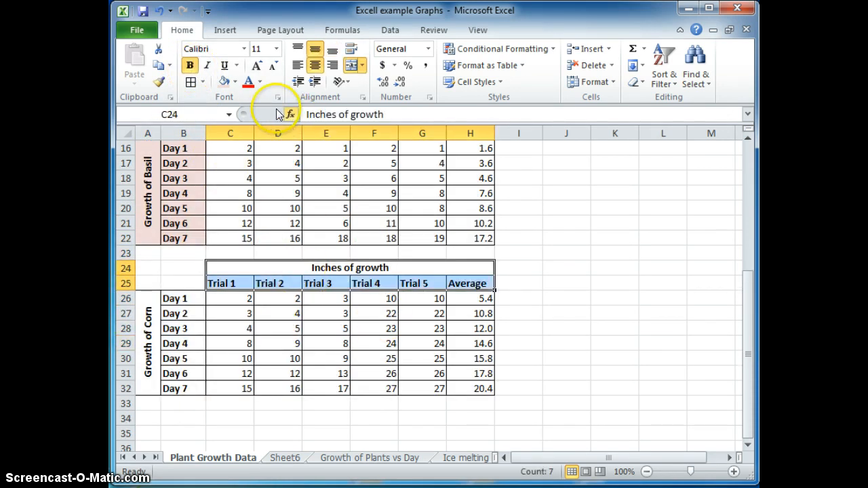
click(235, 81)
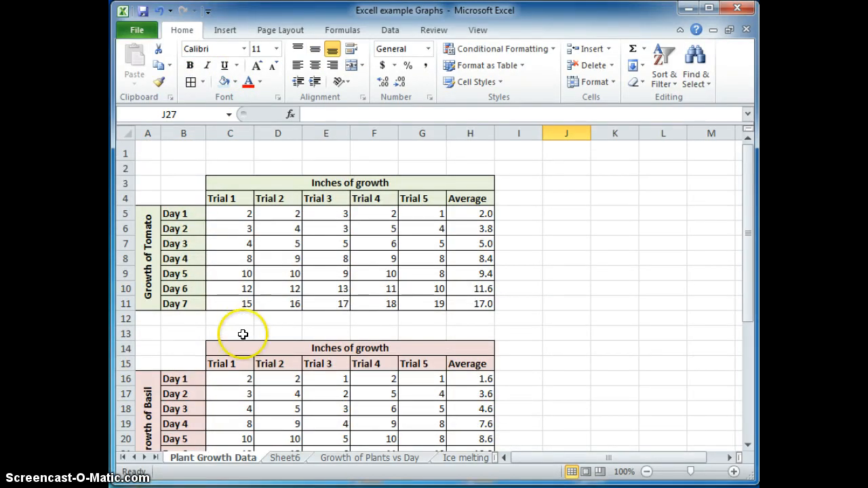
Insert a blank row above the Corn table and clear row 23's leftover formatting.
scroll(down, 3)
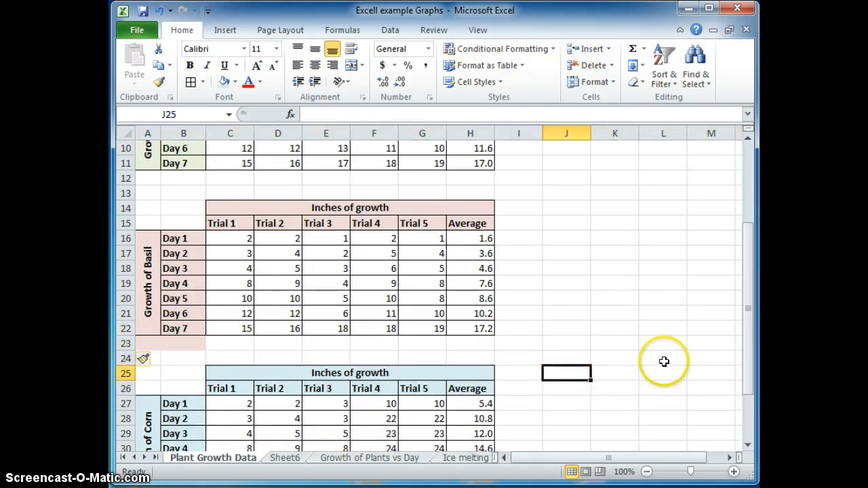
click(166, 344)
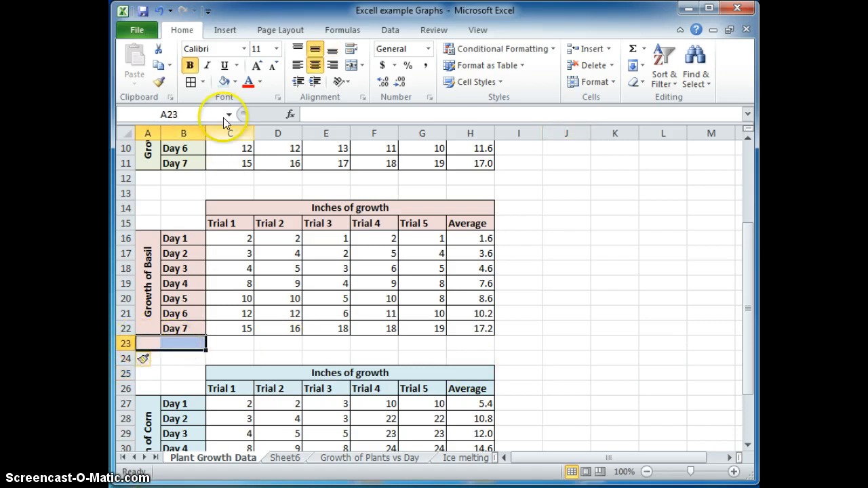
click(350, 373)
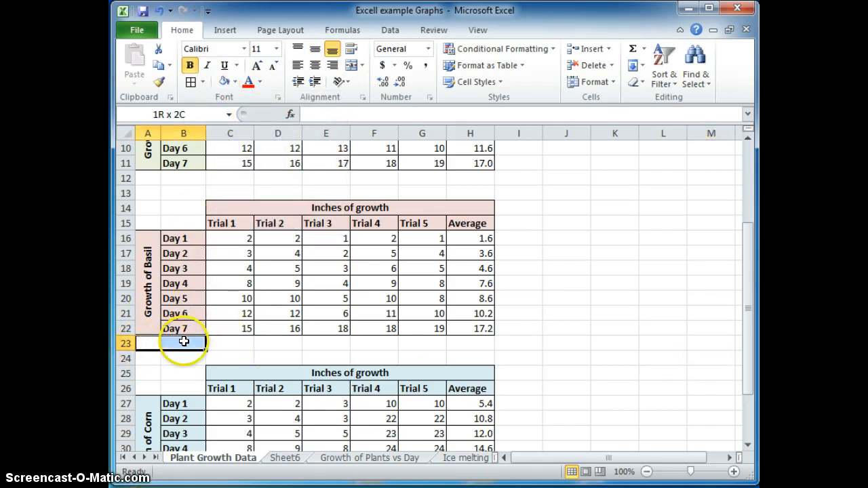
click(235, 82)
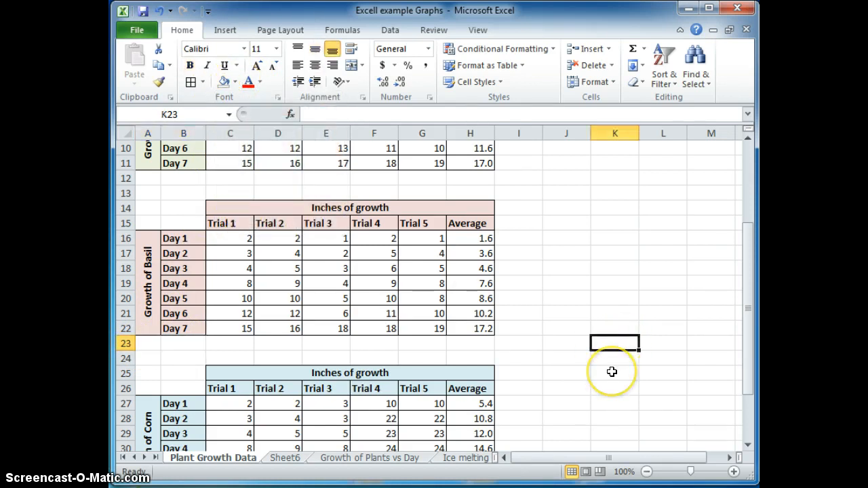
scroll(down, 3)
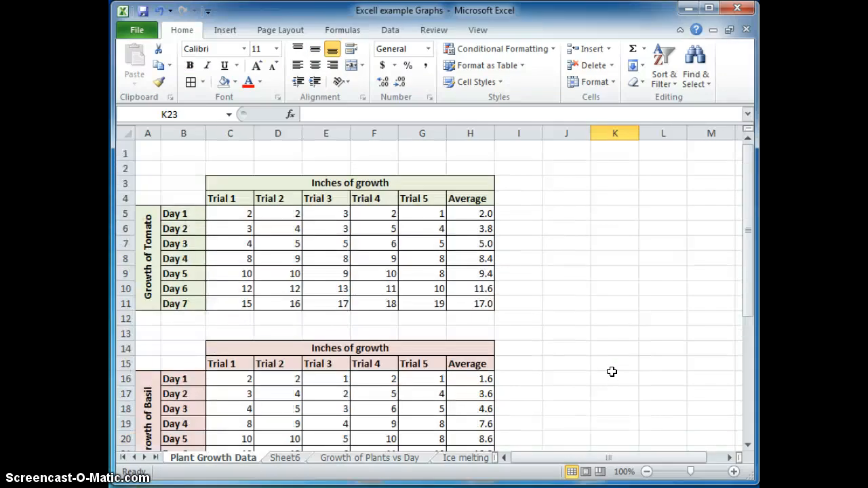
scroll(down, 3)
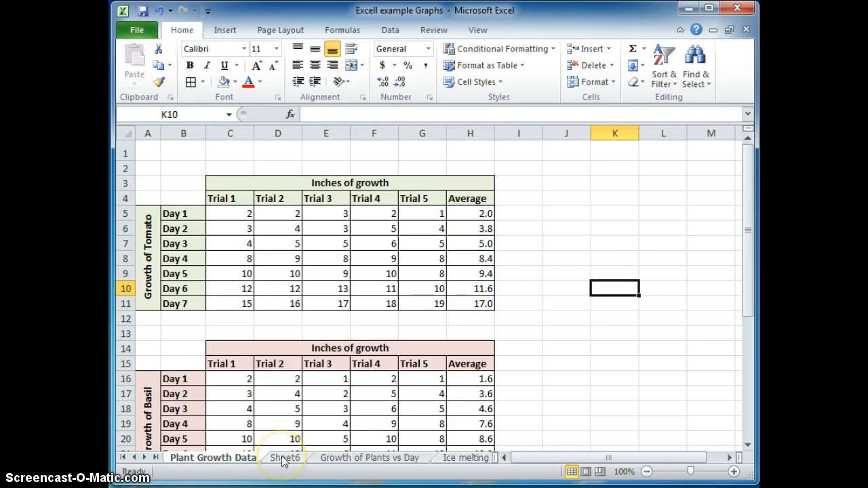
mouse_move(370, 463)
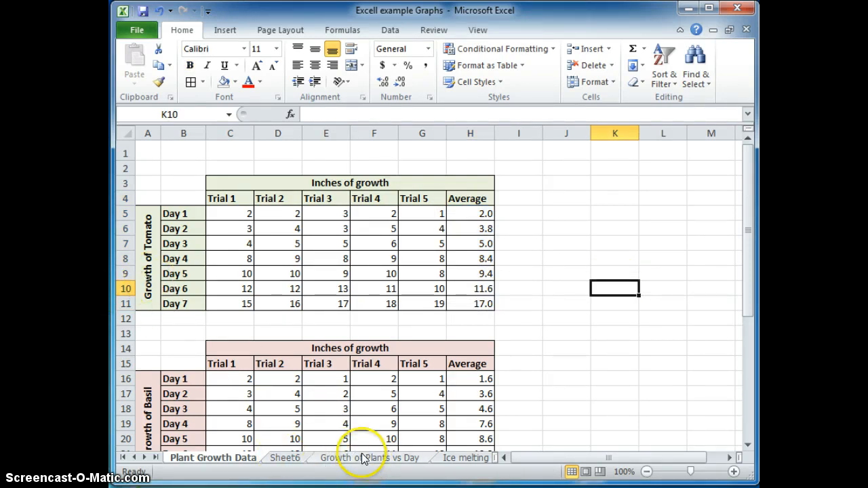
Copy the Tomato table's Day 1 to Day 7 labels into the summary sheet's Day column.
click(369, 457)
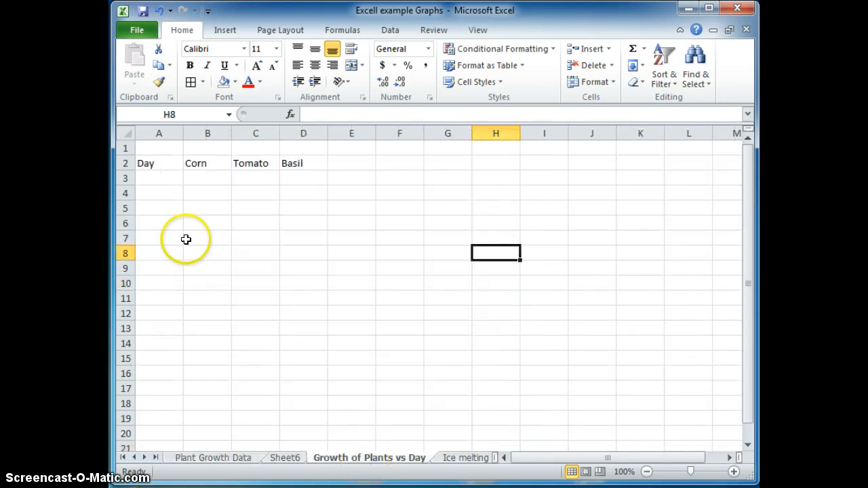
click(256, 178)
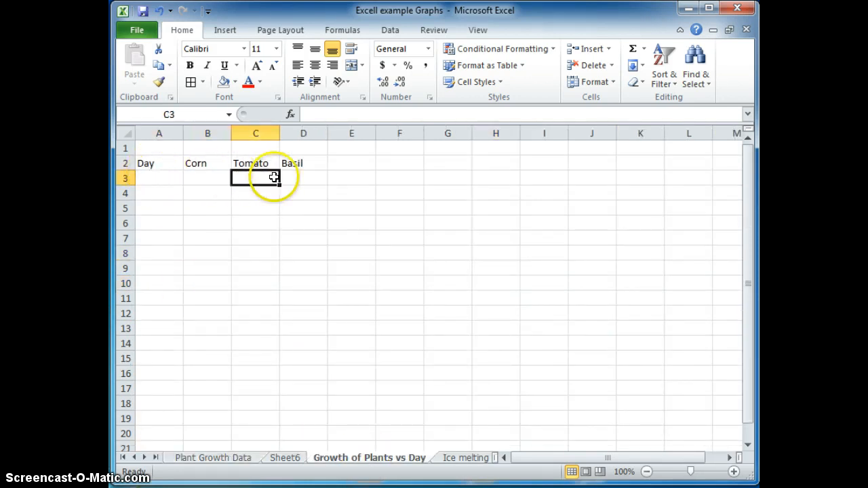
click(159, 178)
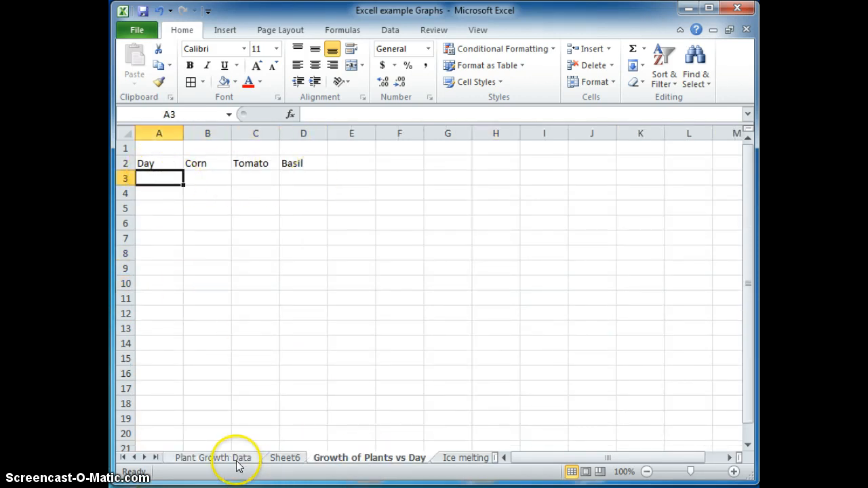
click(213, 458)
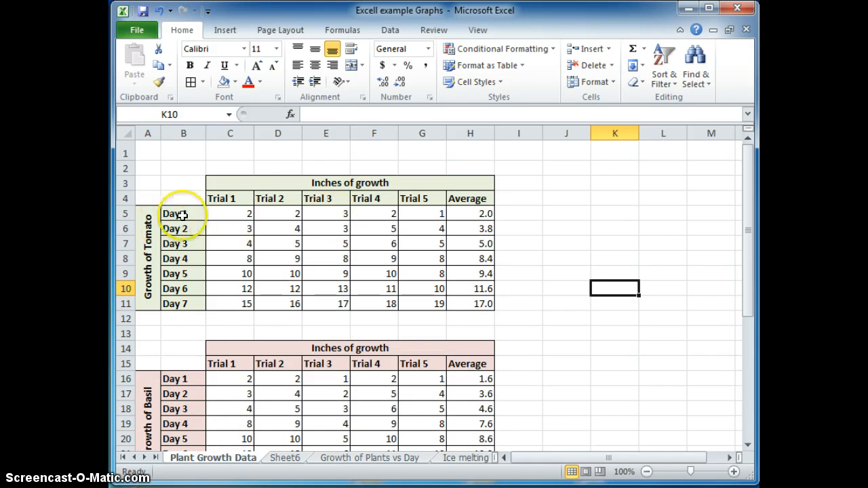
drag(183, 214, 183, 303)
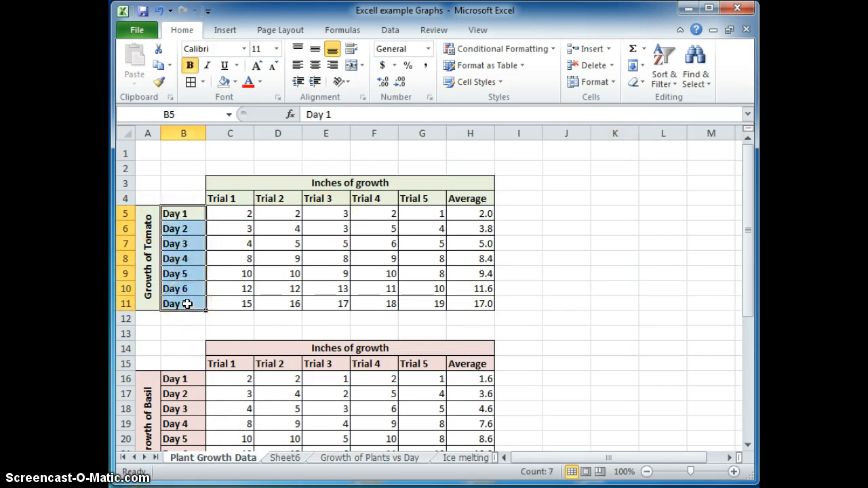
click(369, 458)
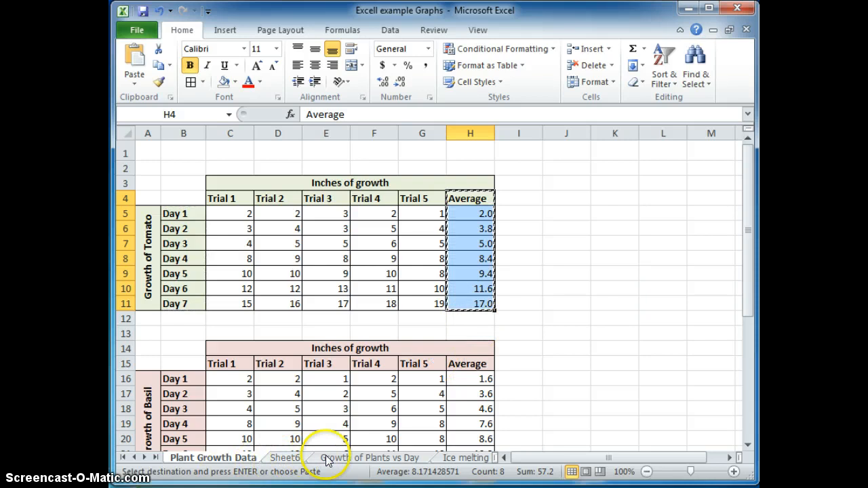
click(369, 457)
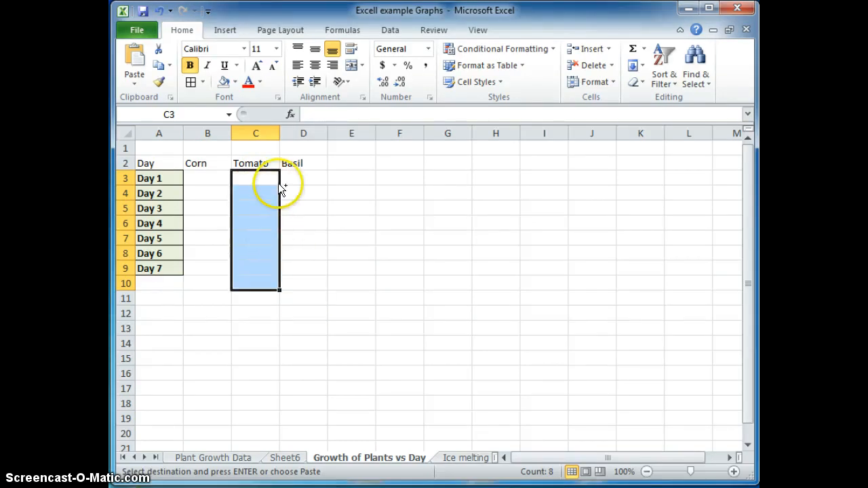
Paste the Tomato averages as values only and restore the Tomato column heading.
click(255, 163)
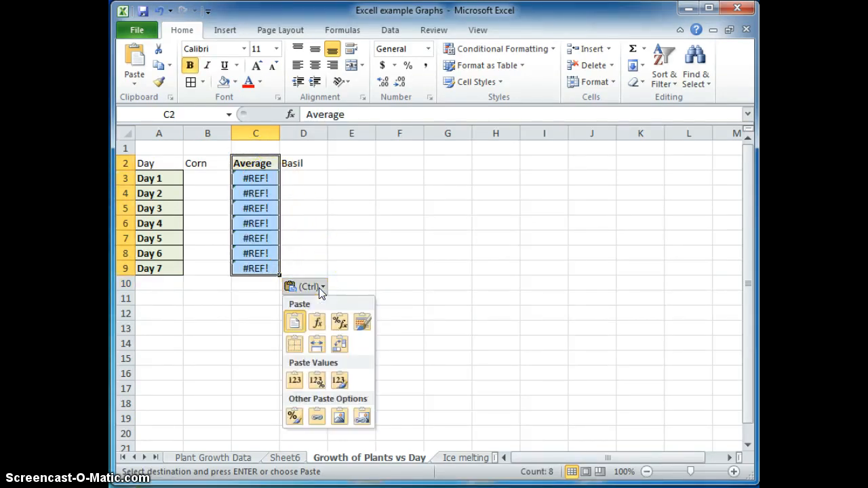
mouse_move(294, 344)
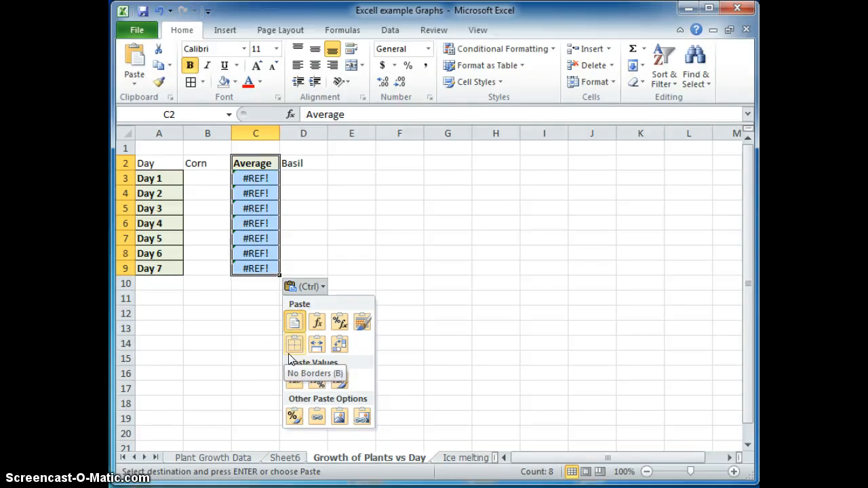
mouse_move(293, 381)
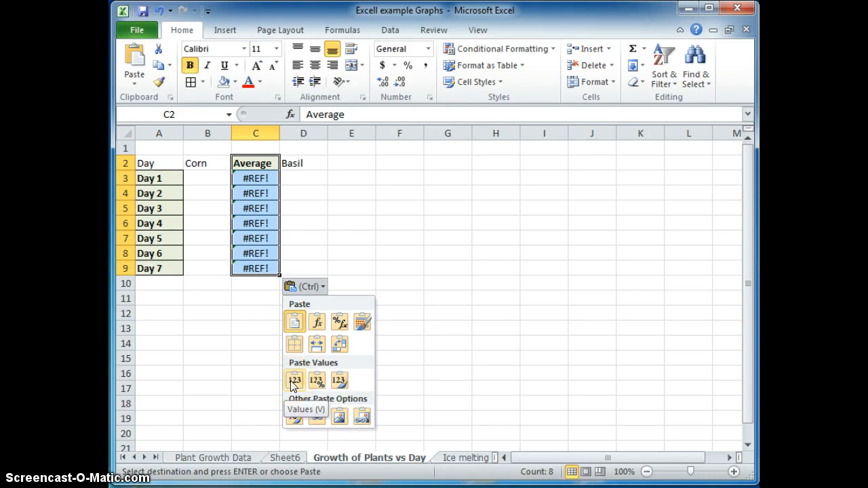
click(295, 380)
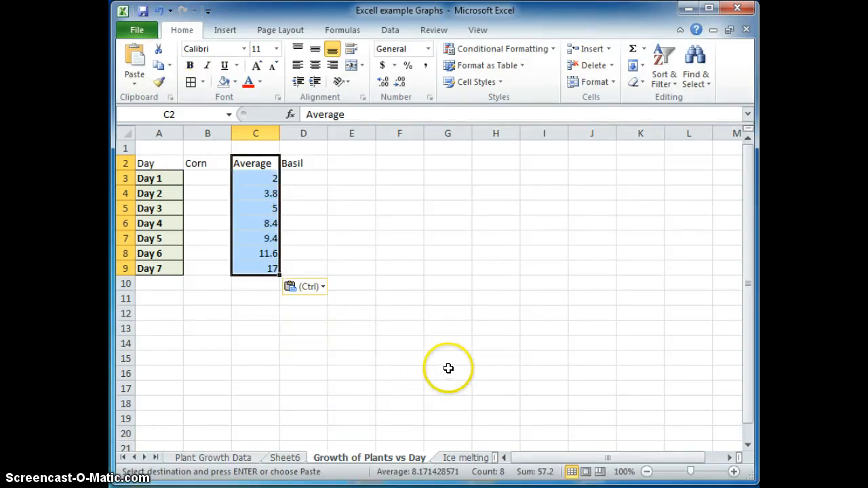
click(255, 163)
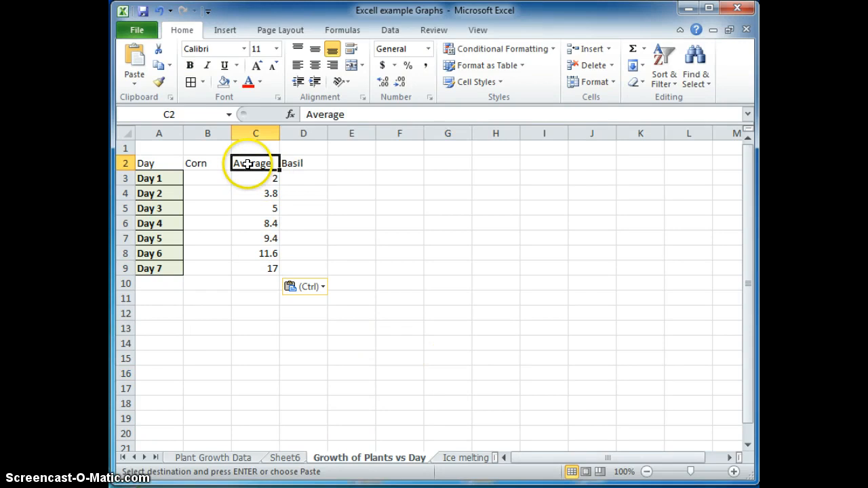
click(351, 193)
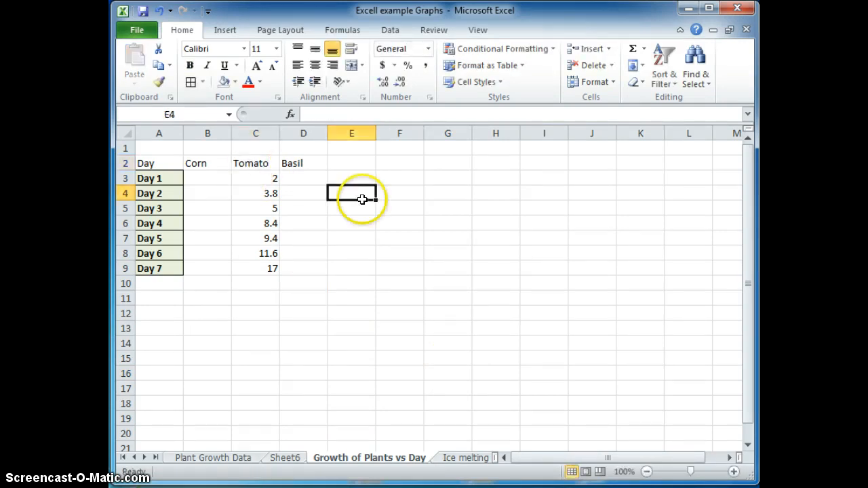
Select the Corn table's average values on the Plant Growth Data sheet.
click(213, 458)
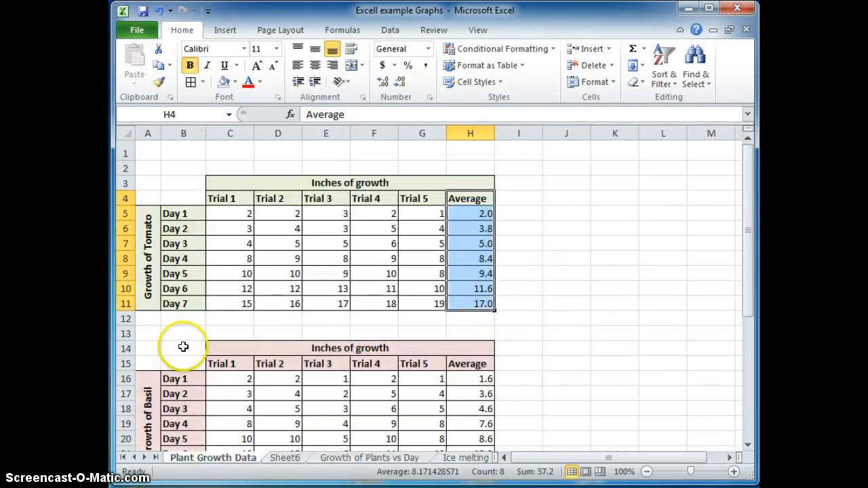
scroll(down, 3)
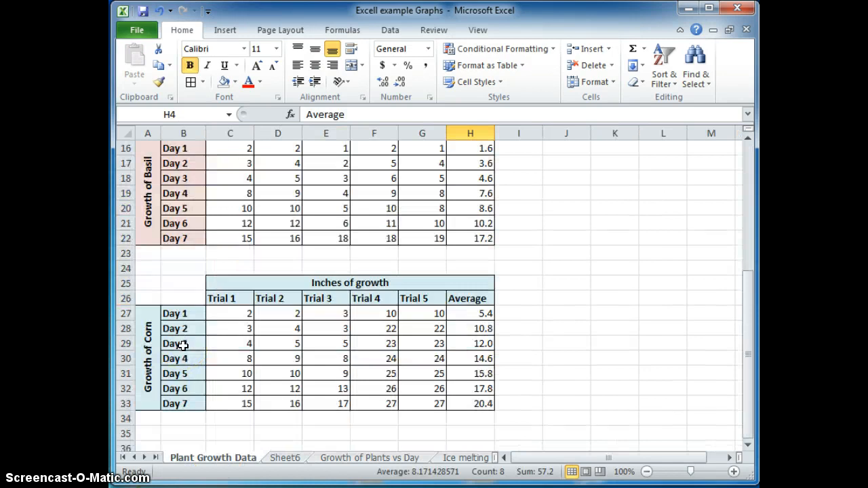
click(369, 458)
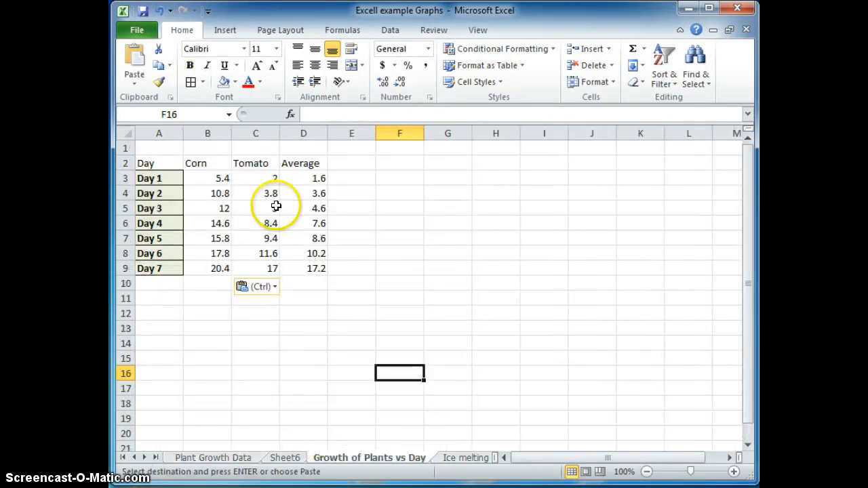
Give the average values in B3:D9 the Number format with one decimal place.
drag(207, 162, 303, 253)
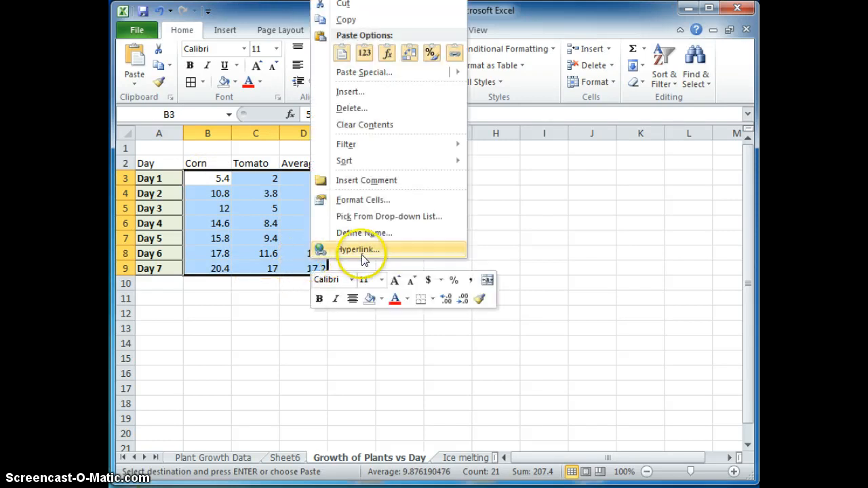
click(363, 199)
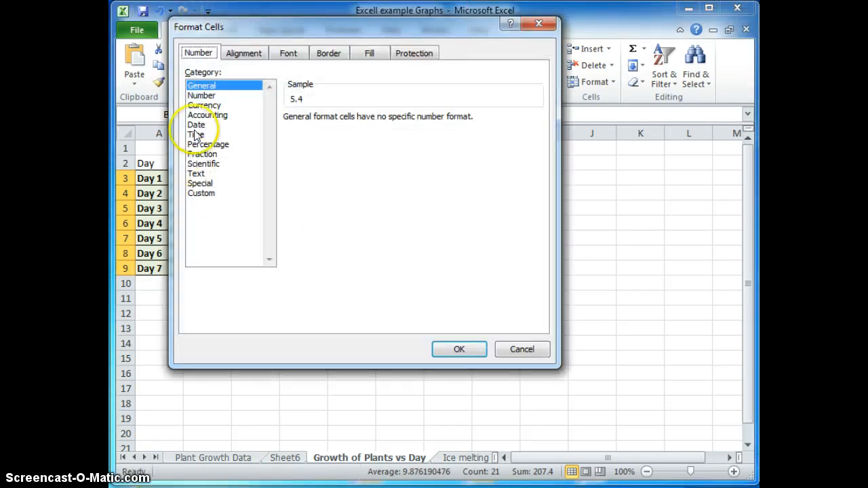
click(204, 105)
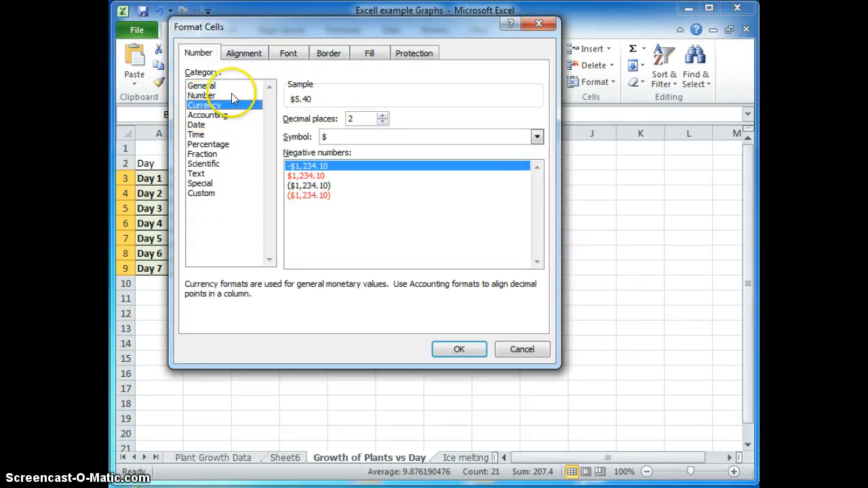
click(202, 95)
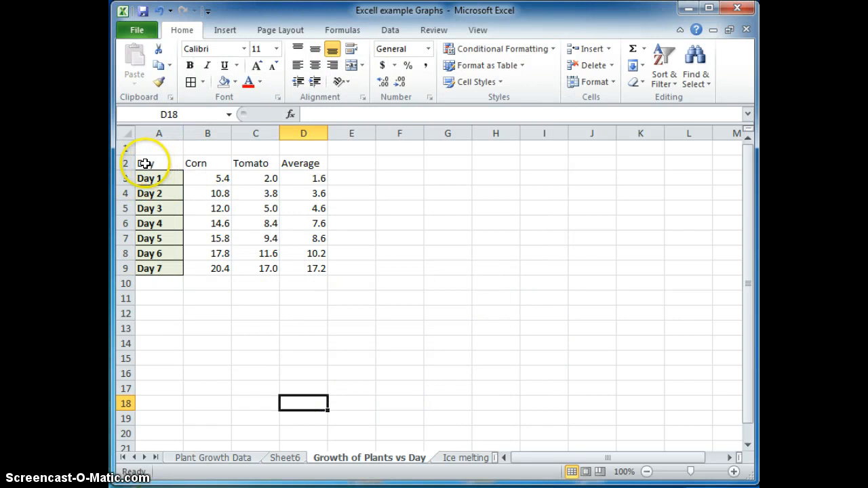
Add all borders to A2:D9, bold the header row, and rename the Average header to Basil.
drag(146, 163, 308, 269)
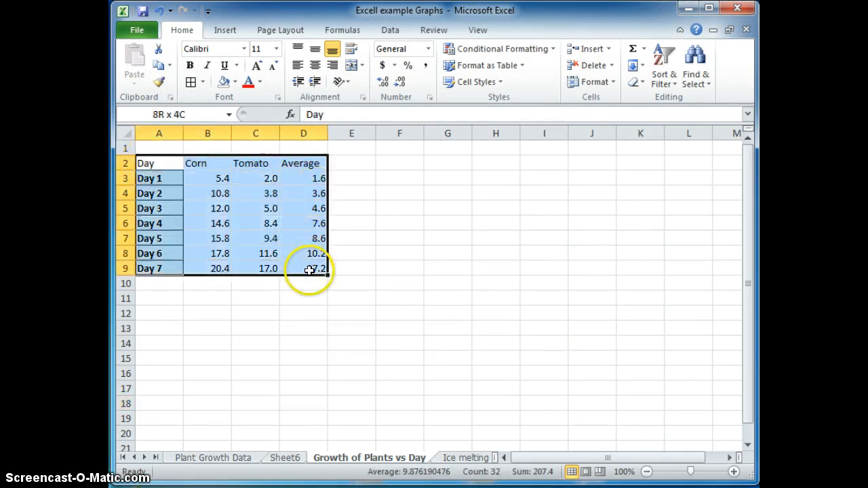
click(399, 223)
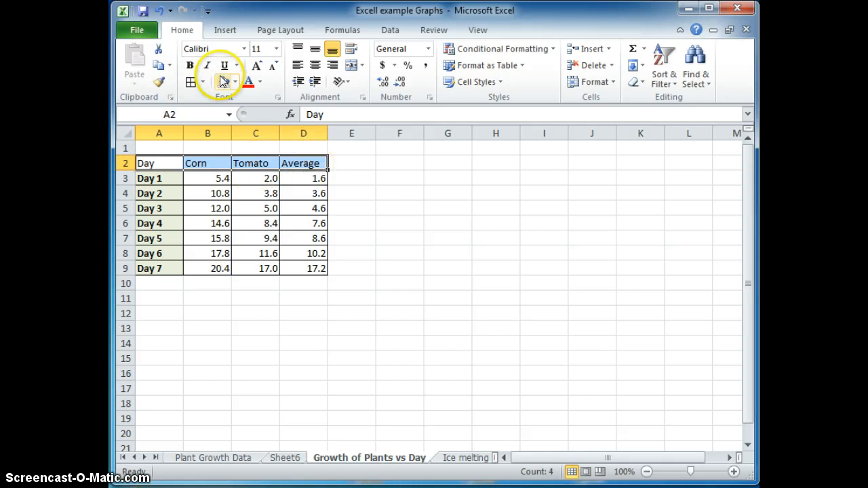
click(352, 223)
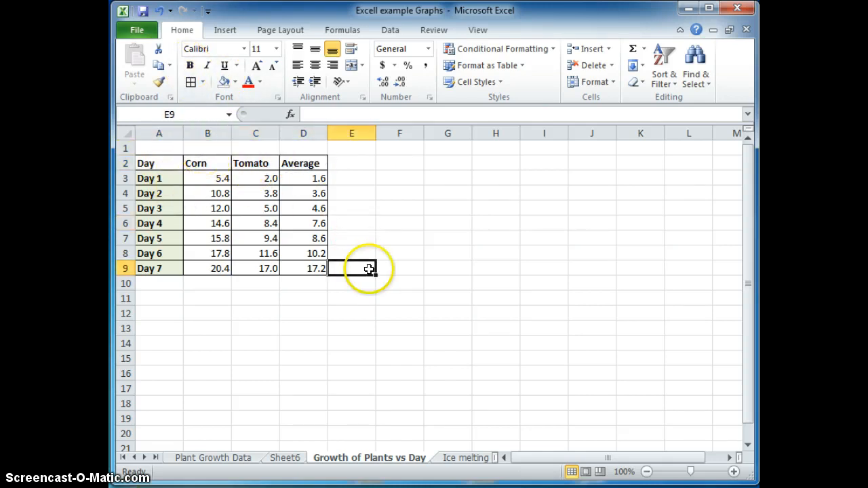
click(351, 342)
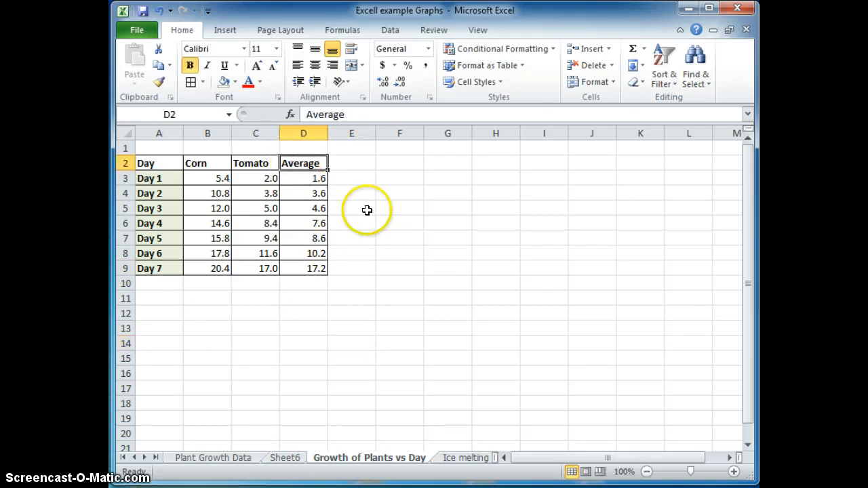
text(Basil)
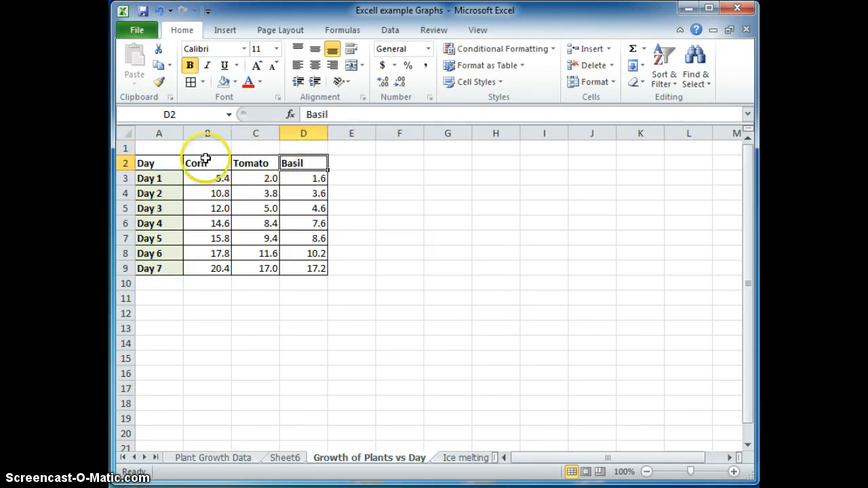
Enter the title 'Growth (inches) of plants' and merge-center it across B1:D1.
drag(208, 148, 256, 148)
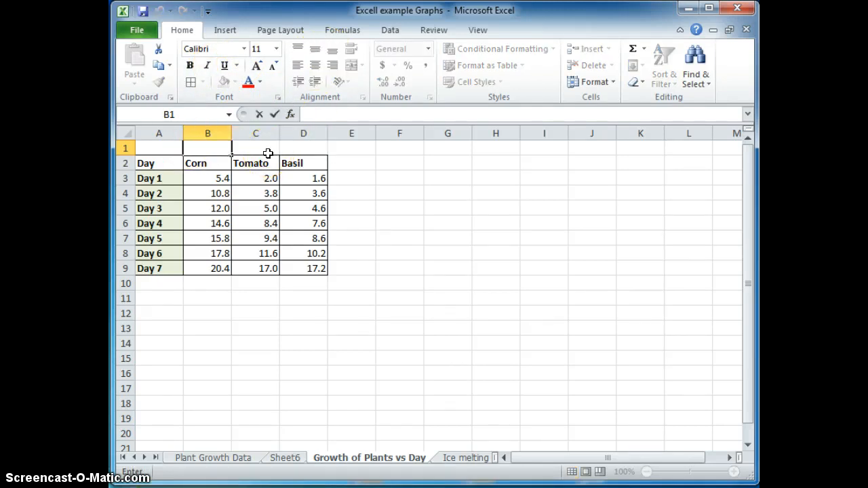
text(Amo)
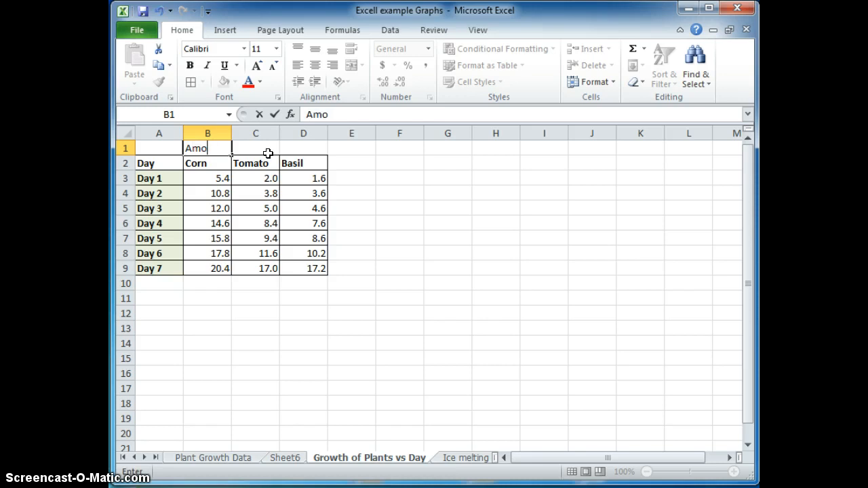
text(Gr)
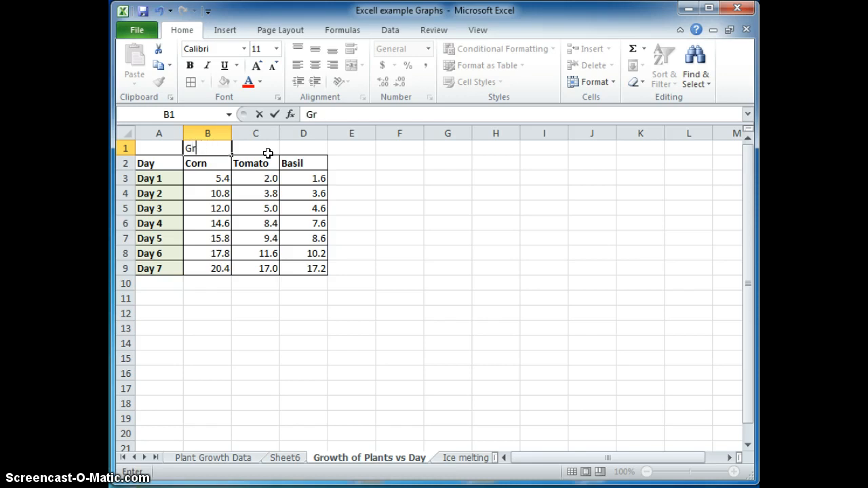
text(owth ()
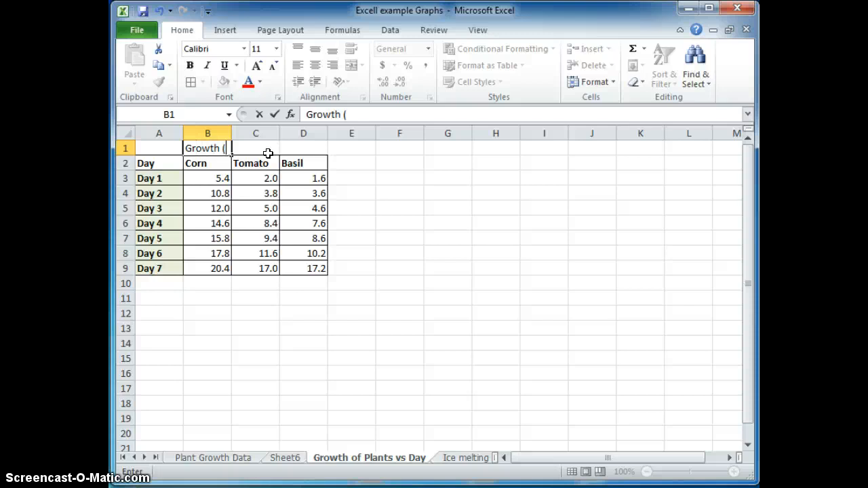
text(in)
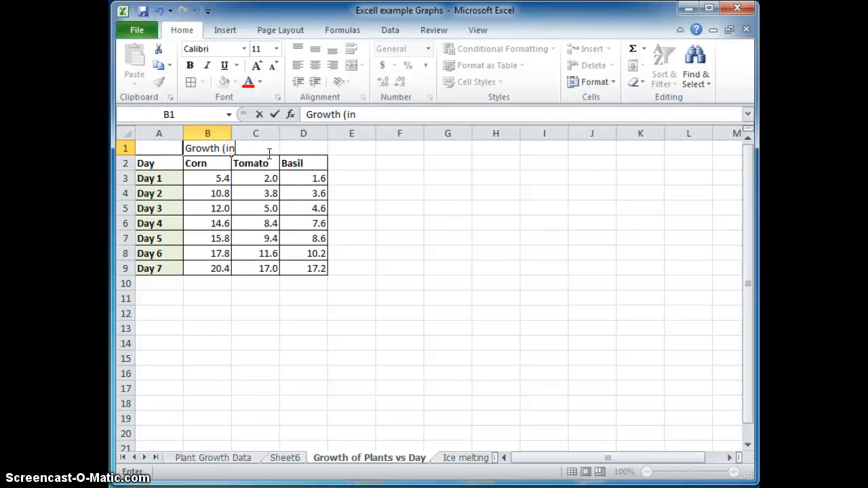
text(ches))
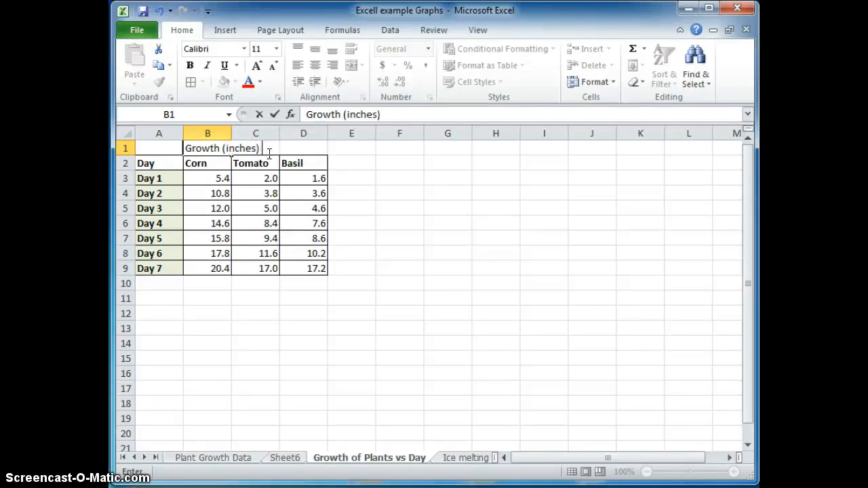
text(of)
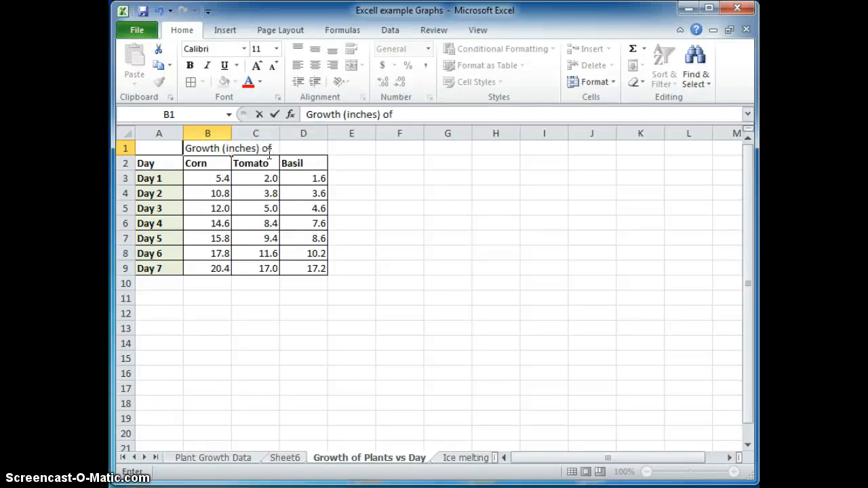
text(pl)
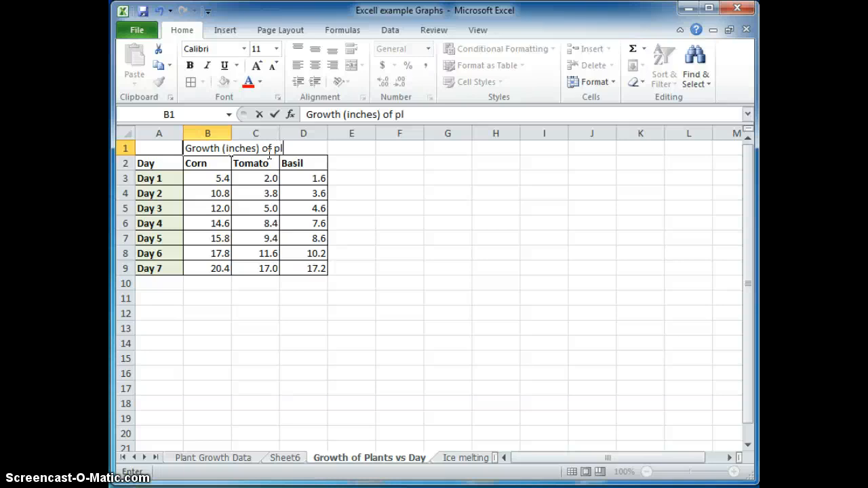
text(ants)
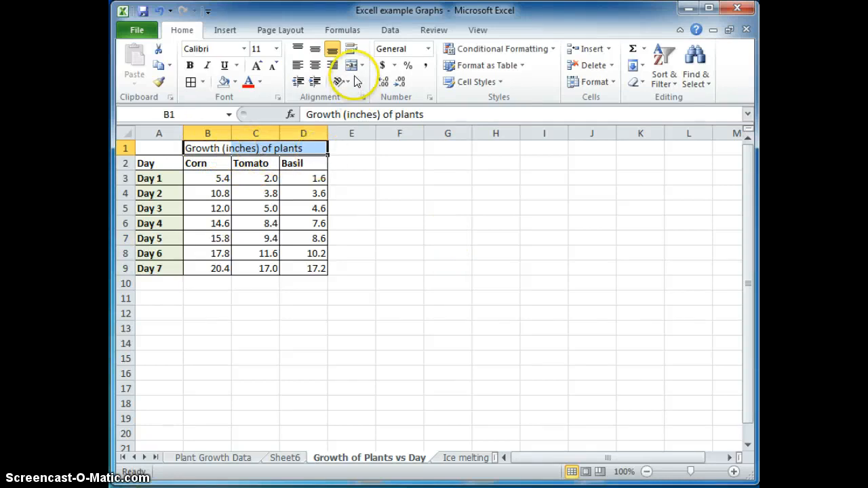
mouse_move(352, 65)
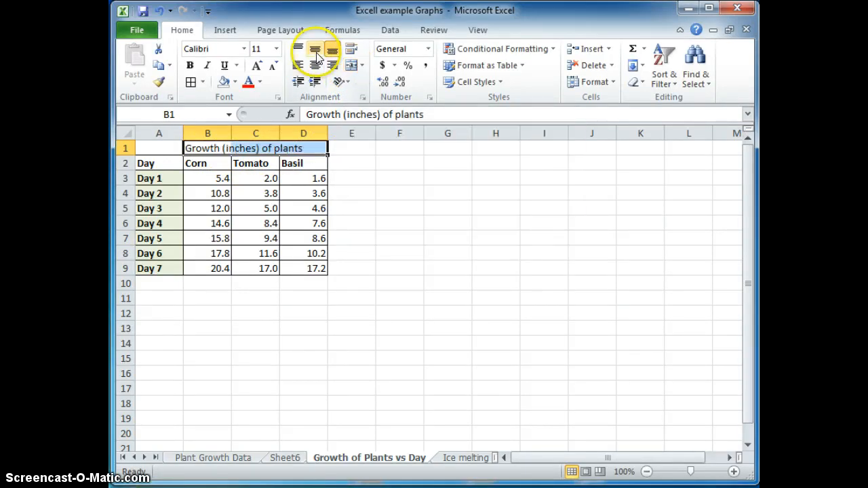
click(315, 48)
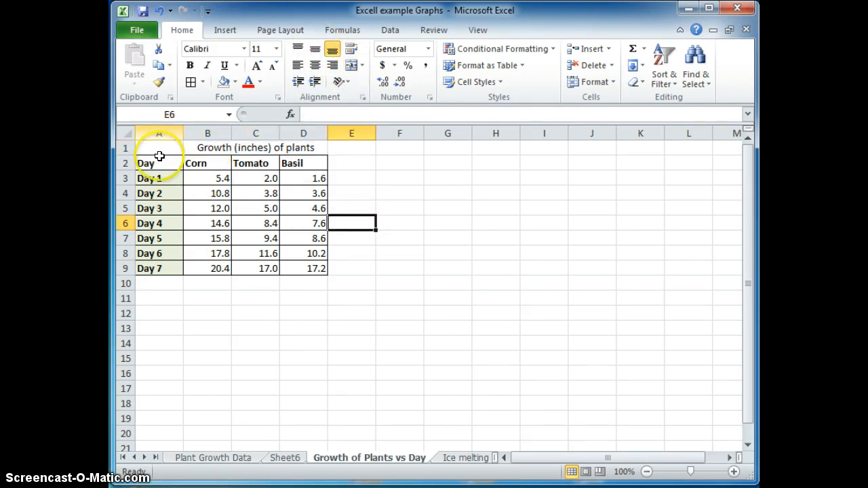
Clear the Day header cell and insert a new empty column before column A.
click(146, 162)
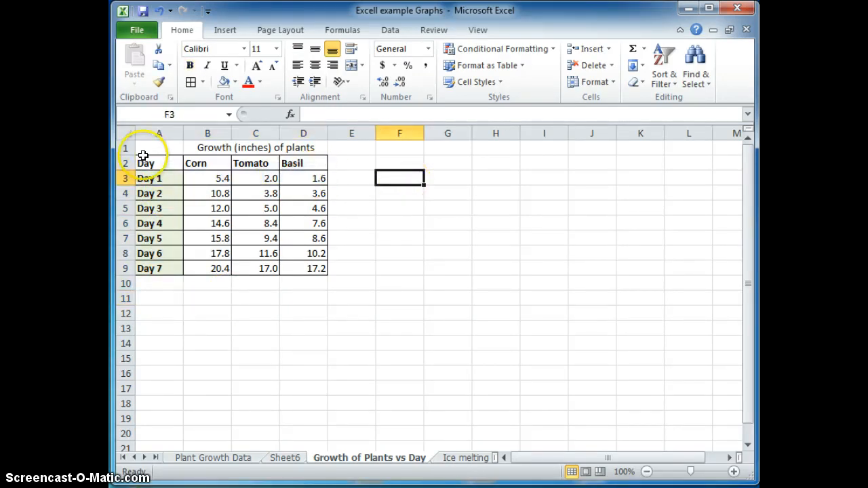
click(399, 193)
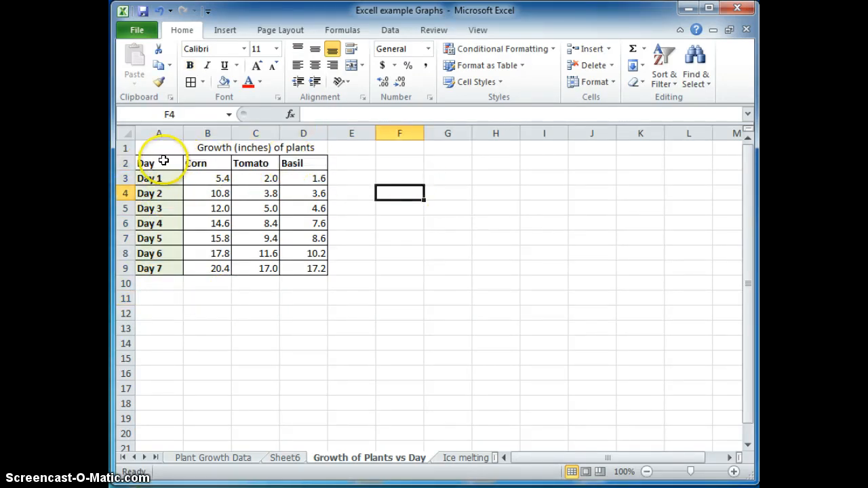
click(159, 163)
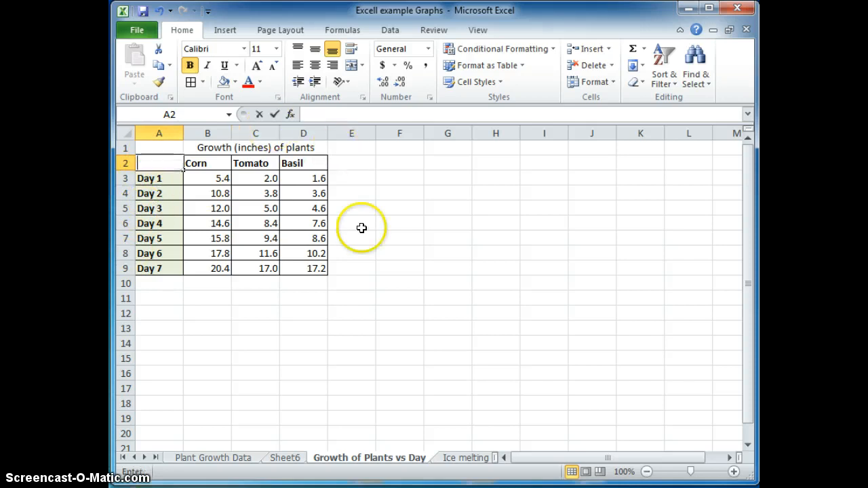
click(159, 133)
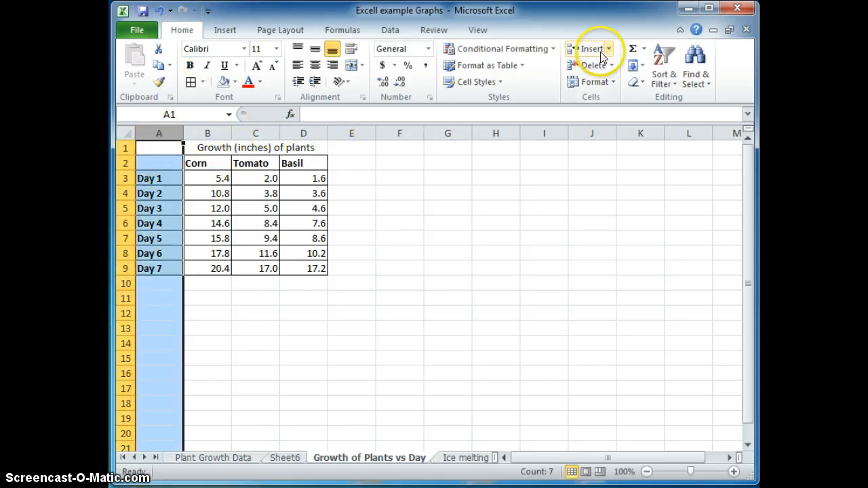
click(587, 48)
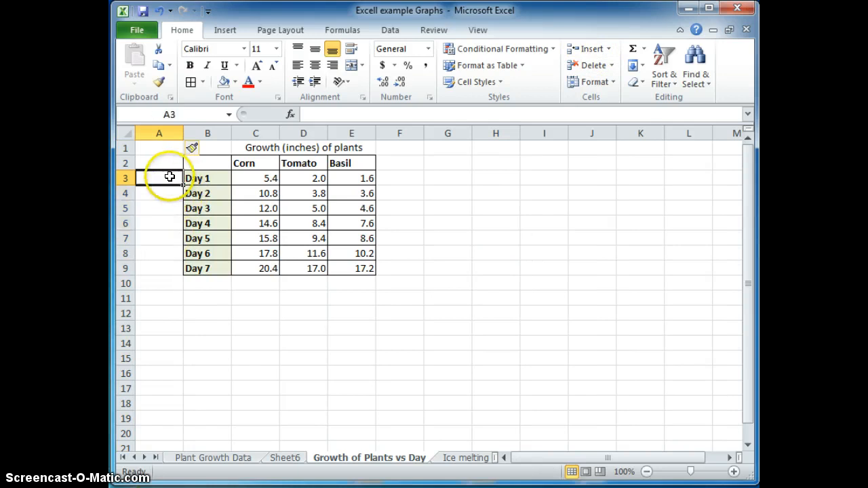
Add a merged 'Days of growth' label beside Day 1–Day 7, rotated to read upward.
text(Days of g)
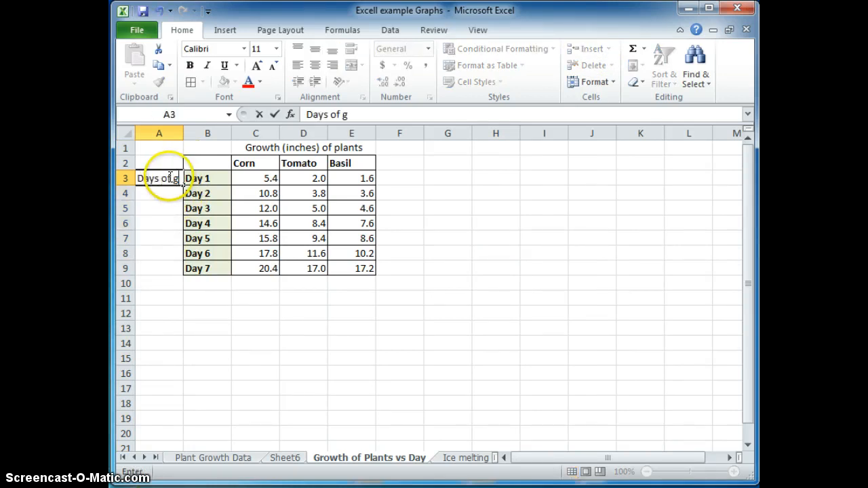
text(rowt)
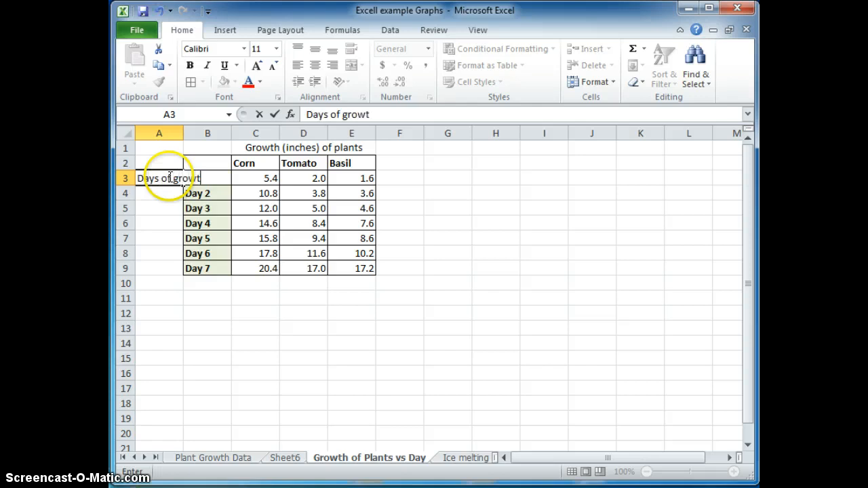
drag(159, 178, 158, 260)
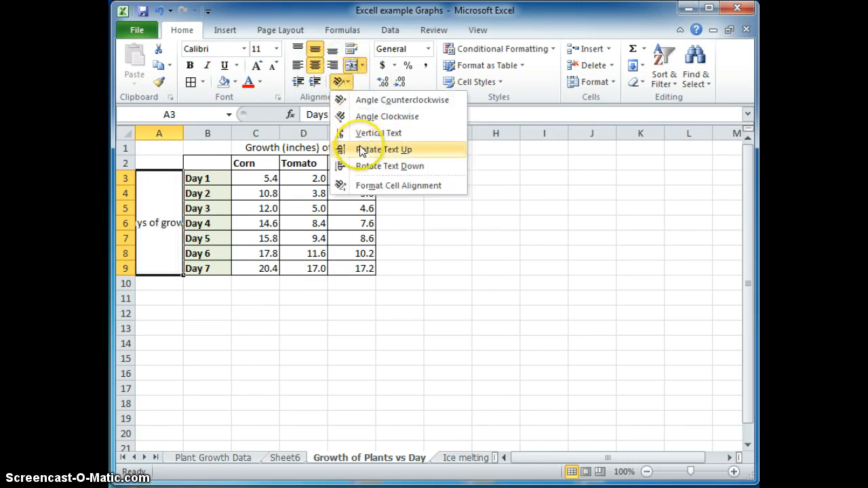
click(385, 149)
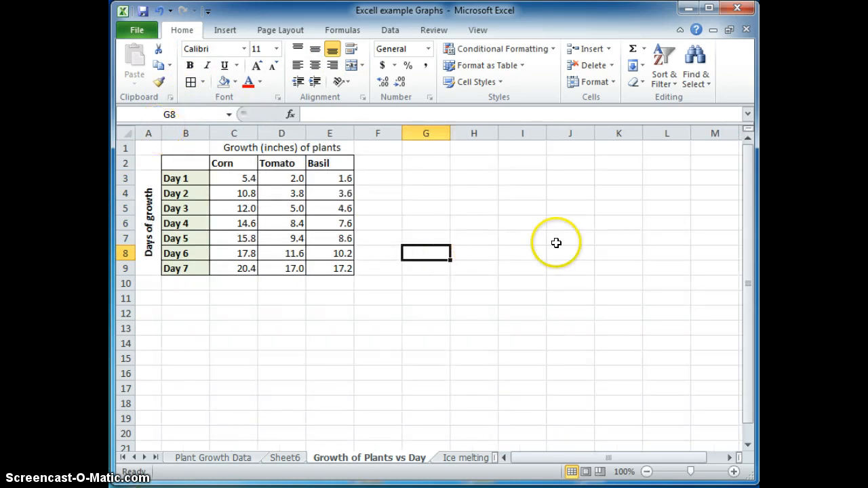
mouse_move(175, 179)
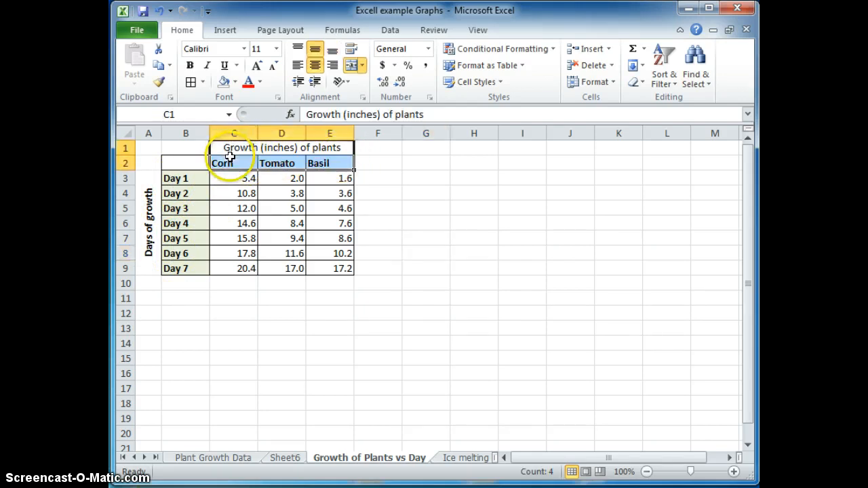
Bold the title and change its text to 'Average growth (inches) of plants'.
click(190, 65)
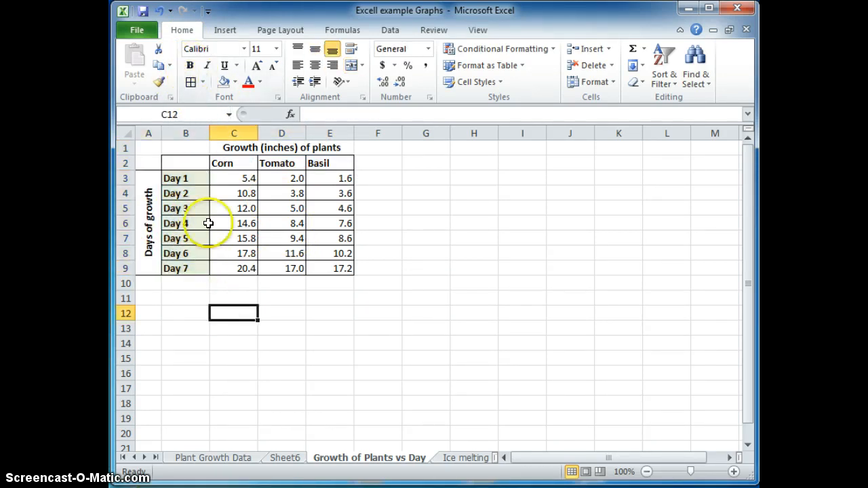
click(234, 148)
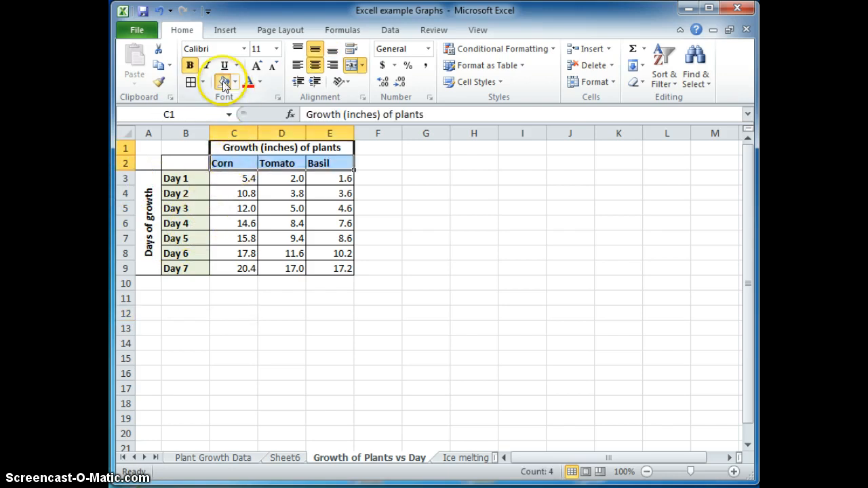
click(236, 82)
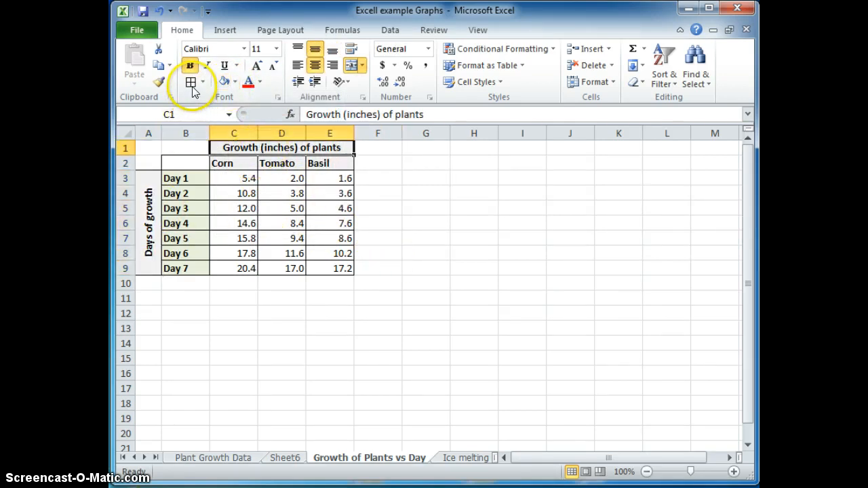
click(475, 238)
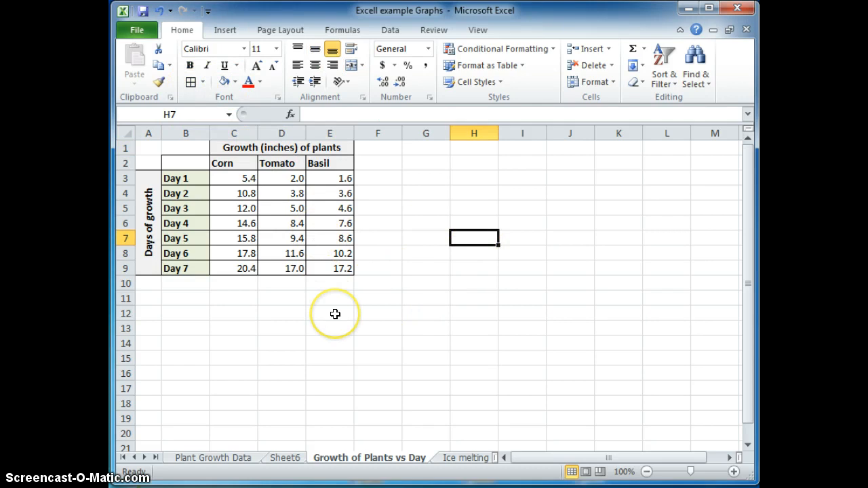
mouse_move(288, 179)
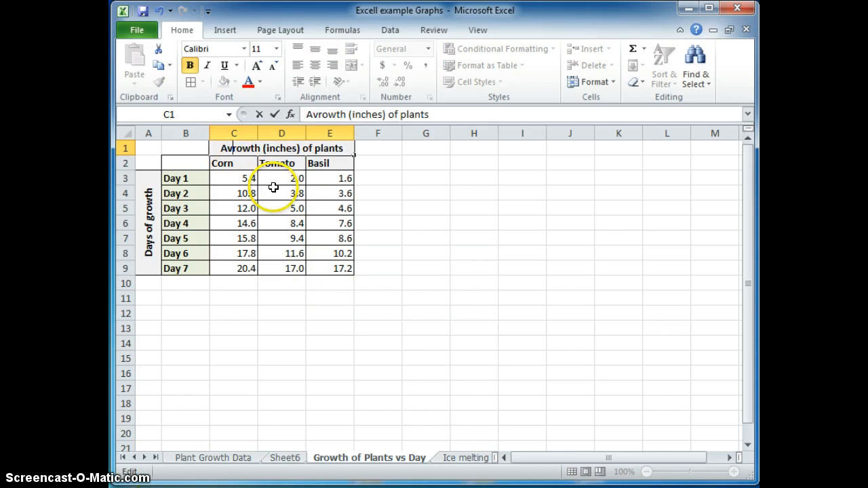
text(Average growth (inches) of plants)
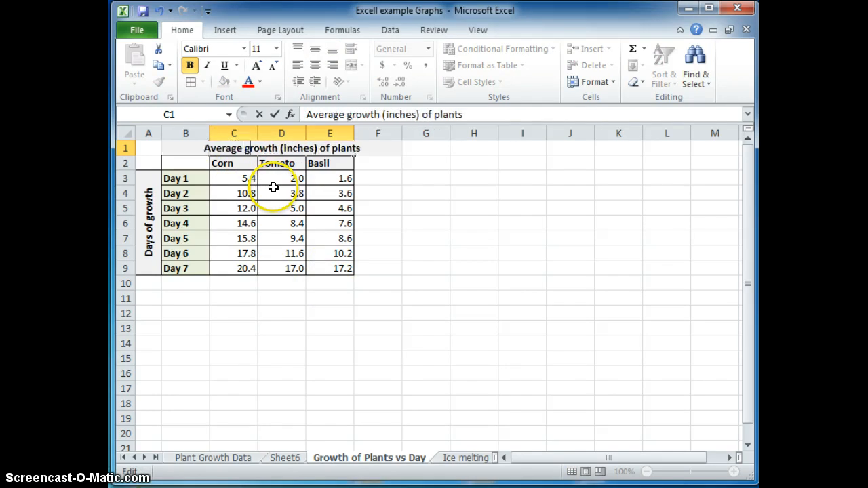
mouse_move(512, 242)
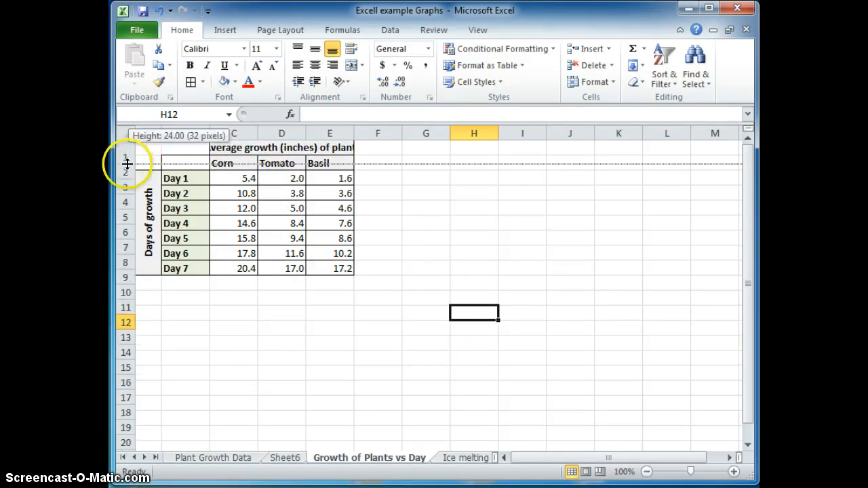
Make row 1 taller and widen columns C to E equally so the heading fits.
drag(126, 171, 126, 158)
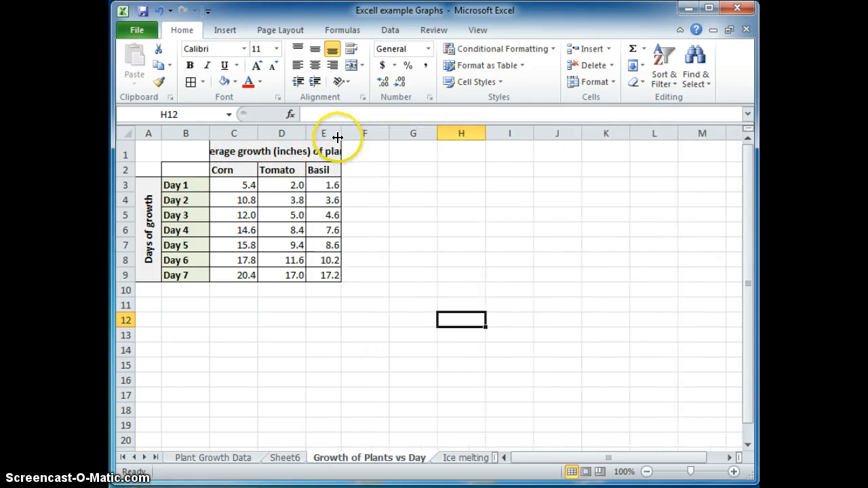
drag(234, 133, 323, 133)
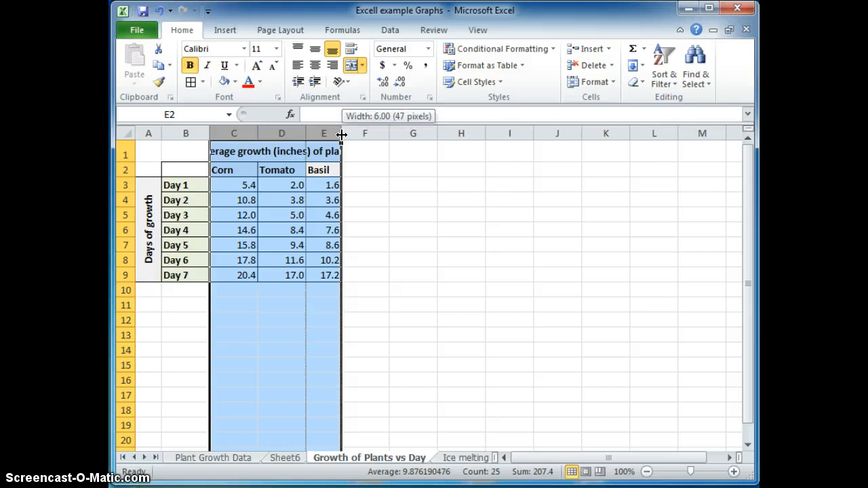
drag(341, 134, 350, 134)
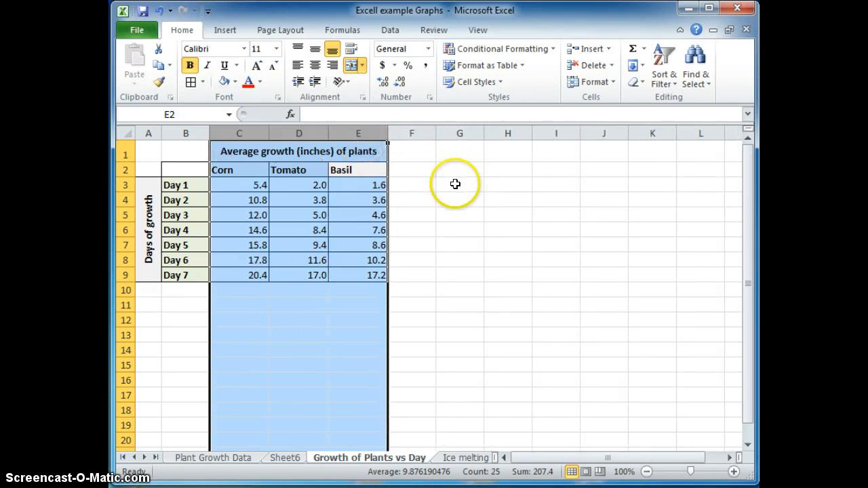
click(357, 365)
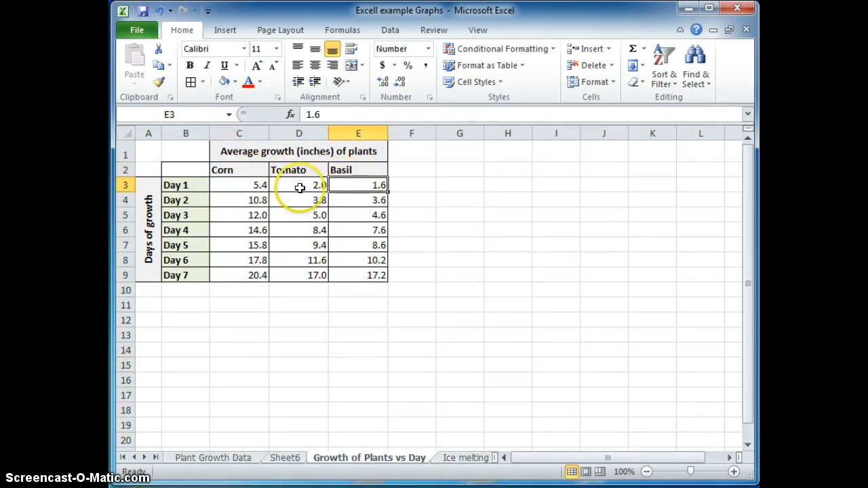
click(555, 290)
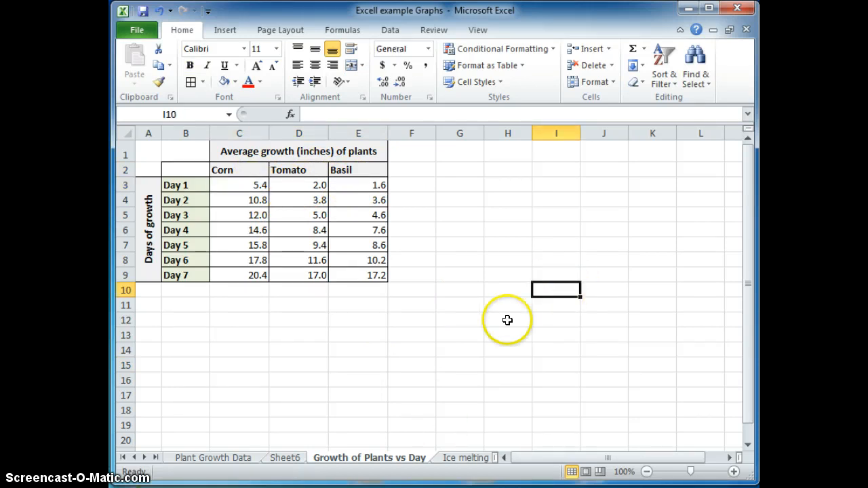
mouse_move(232, 178)
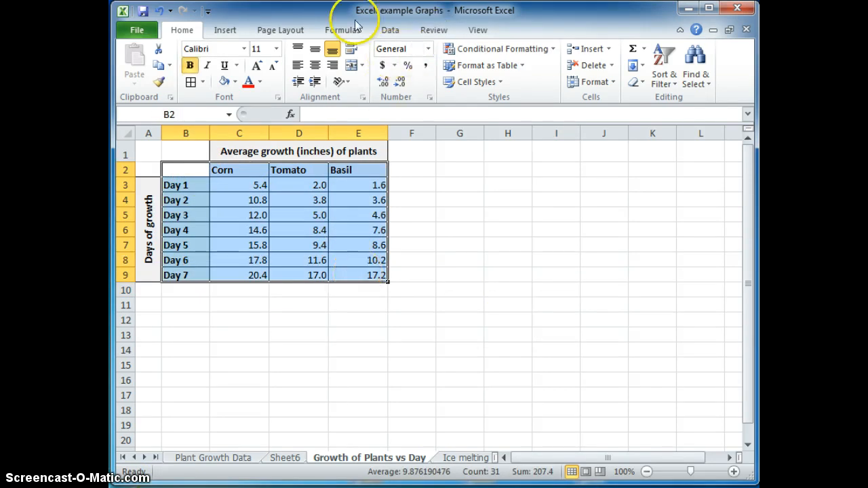
Insert a Scatter with only markers chart of the B2:E9 growth data.
click(224, 29)
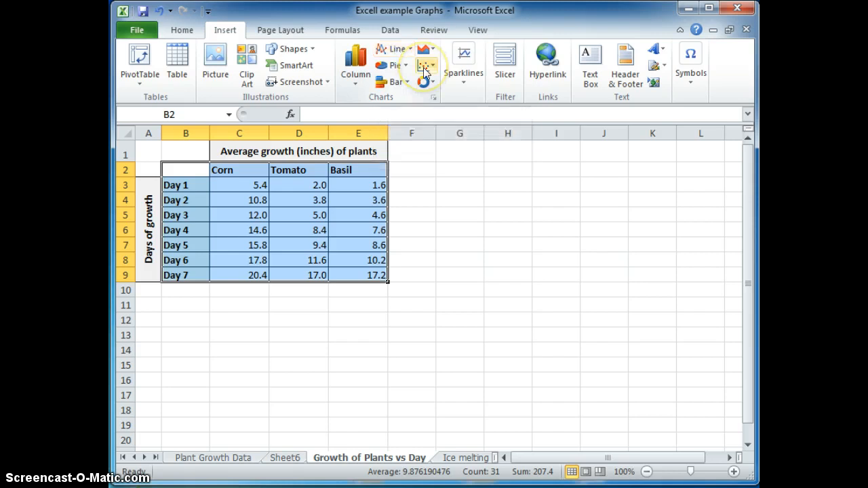
click(422, 66)
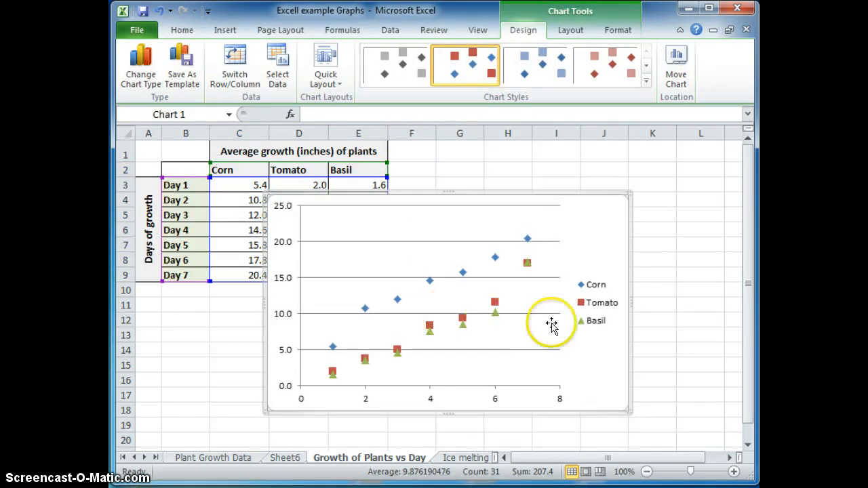
mouse_move(439, 195)
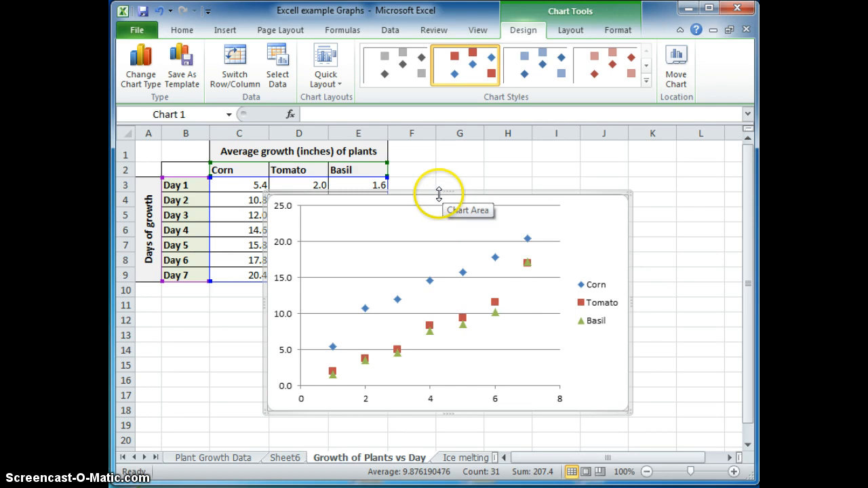
mouse_move(235, 185)
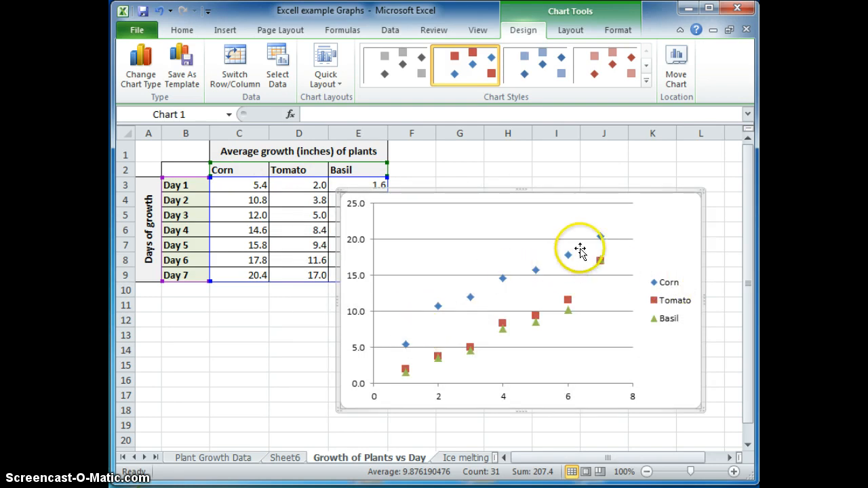
mouse_move(545, 256)
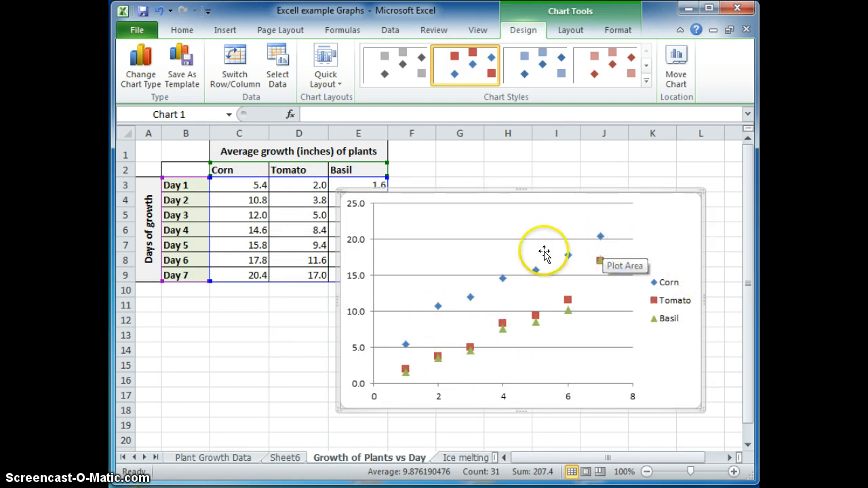
mouse_move(326, 215)
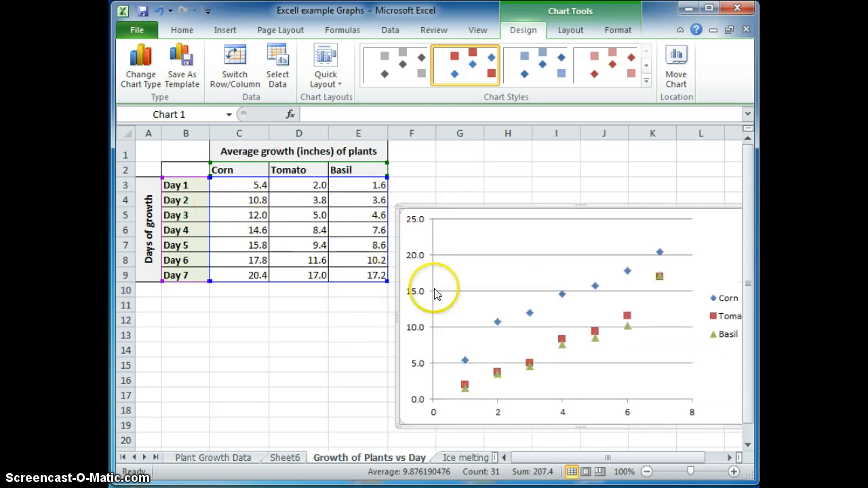
mouse_move(599, 202)
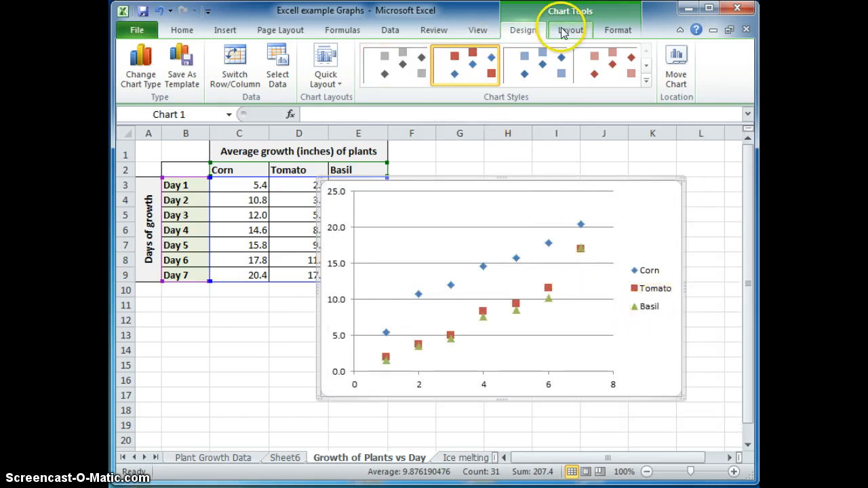
mouse_move(234, 61)
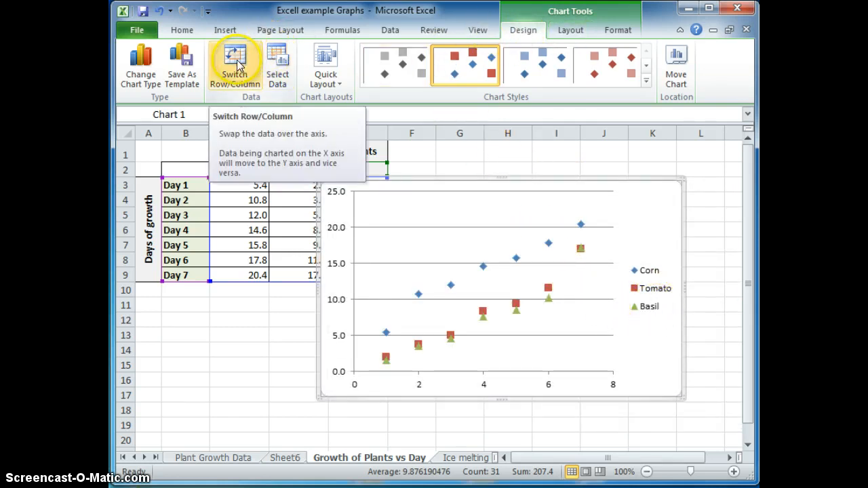
Swap the chart's rows and columns, then revert so Corn, Tomato and Basil remain series.
click(235, 65)
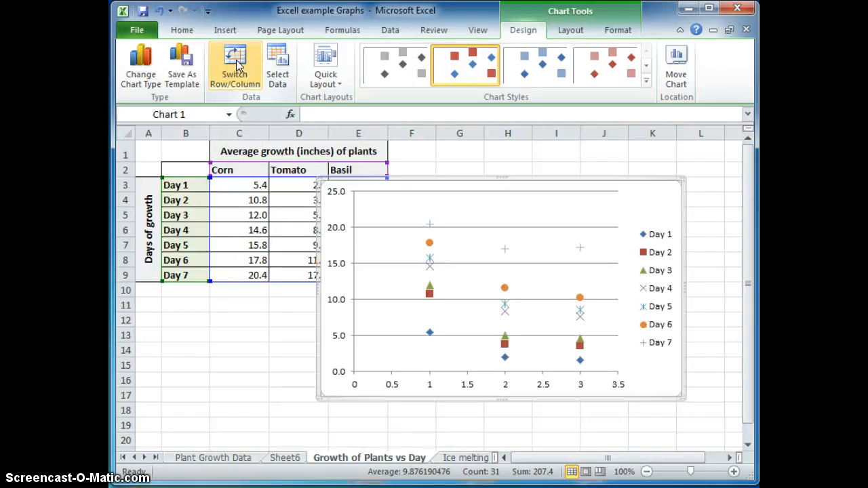
click(235, 65)
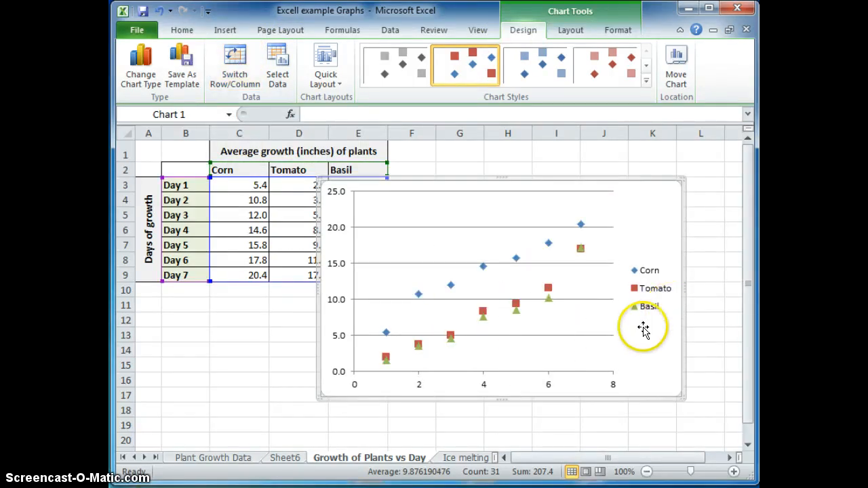
mouse_move(465, 190)
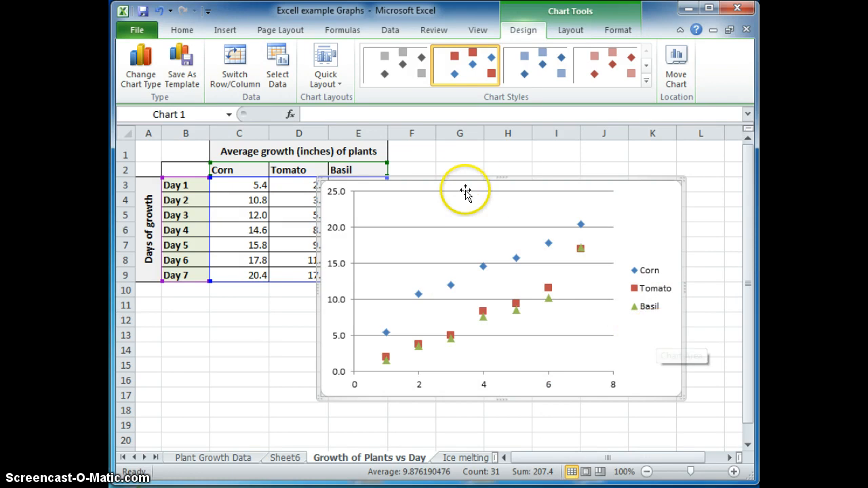
mouse_move(452, 265)
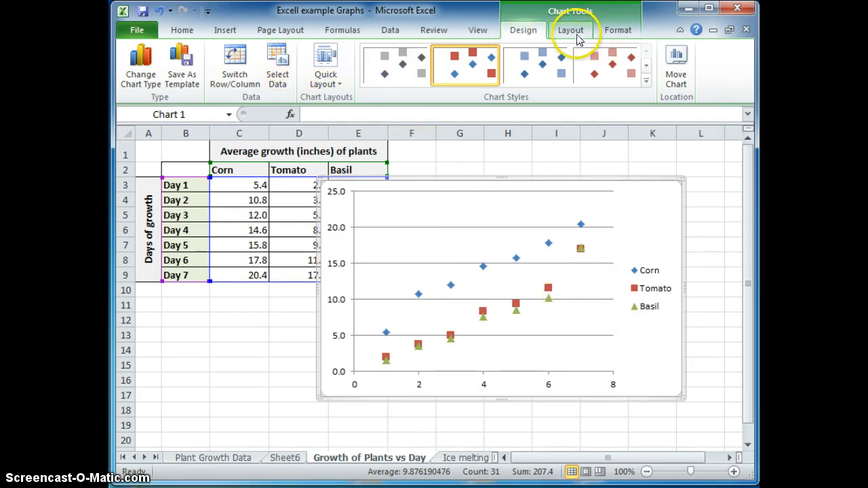
Add title 'Growth of Plants by type' and axis titles 'Average growth (in)' and 'Days of growth'.
click(571, 30)
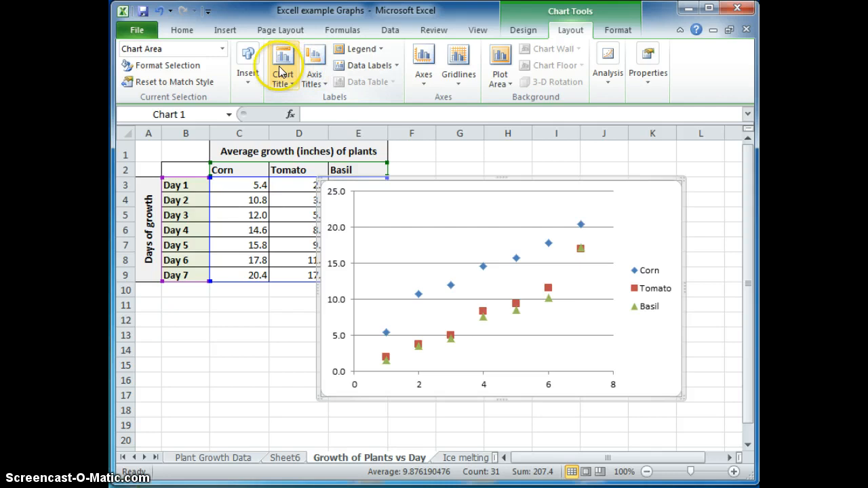
click(283, 64)
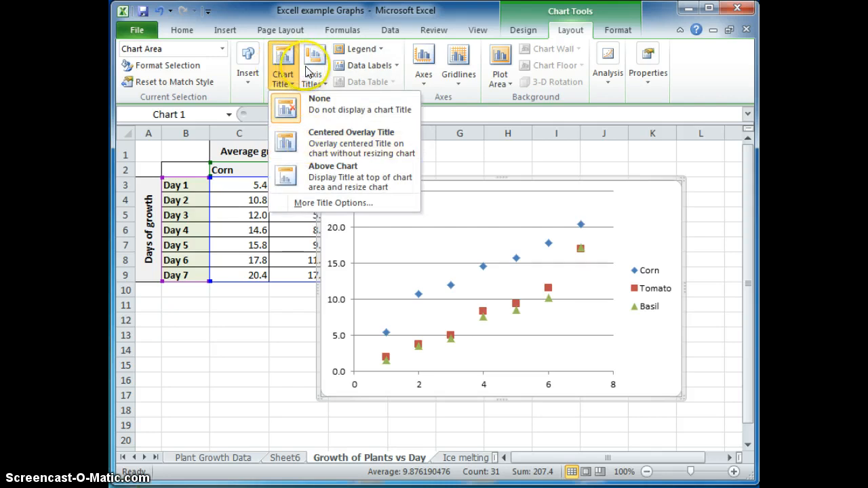
click(313, 64)
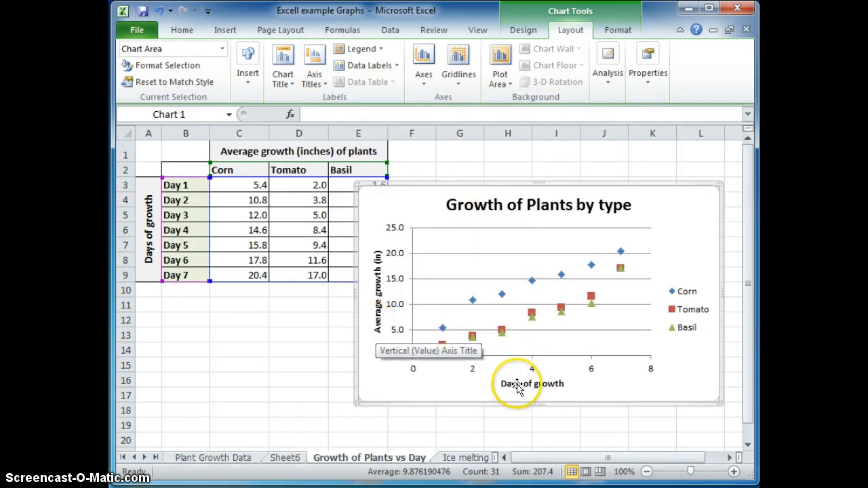
mouse_move(506, 388)
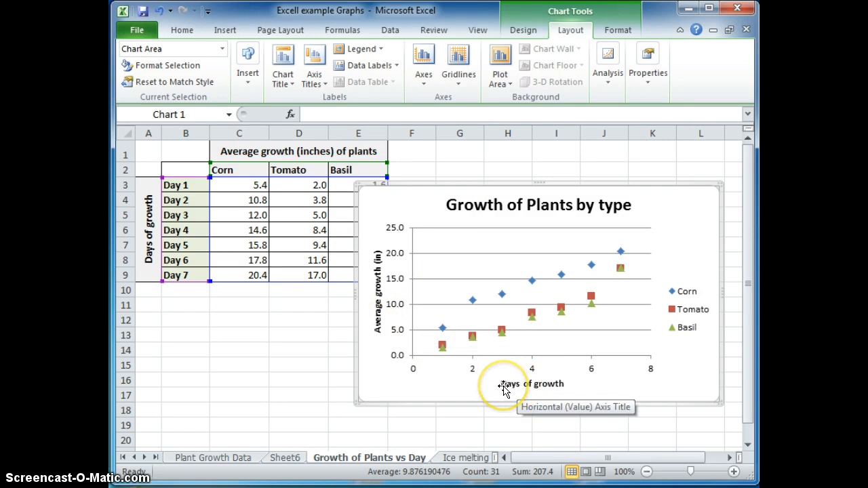
mouse_move(368, 293)
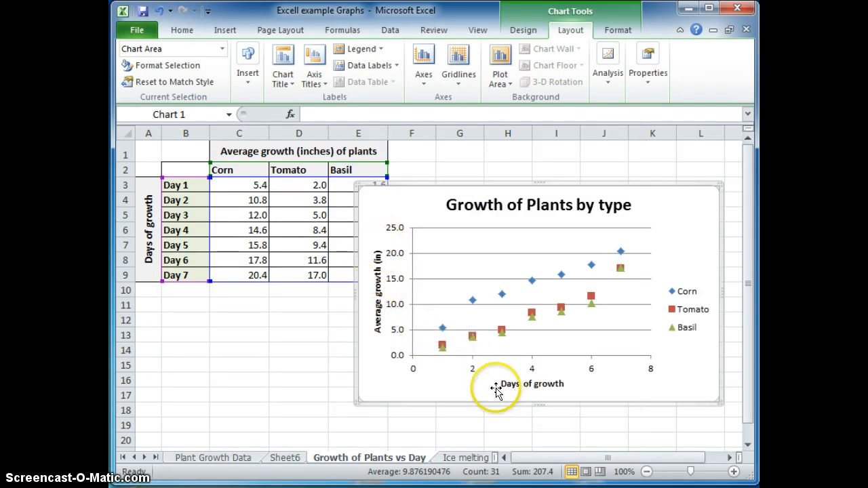
mouse_move(564, 391)
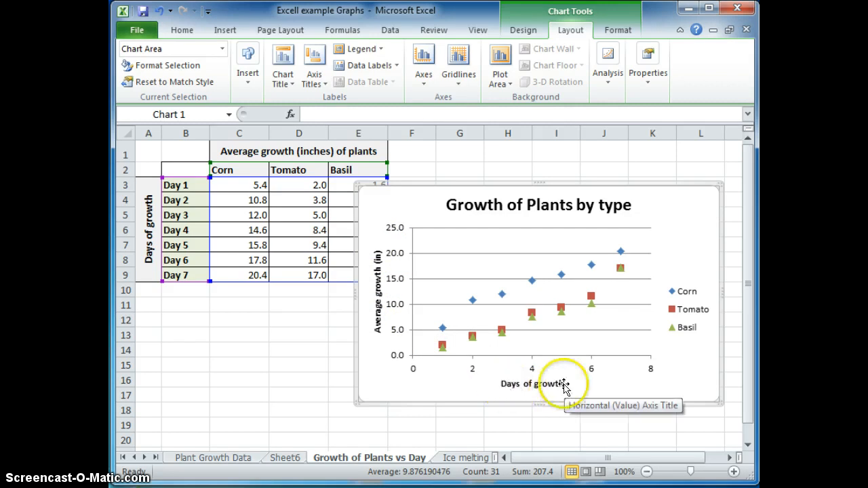
mouse_move(470, 207)
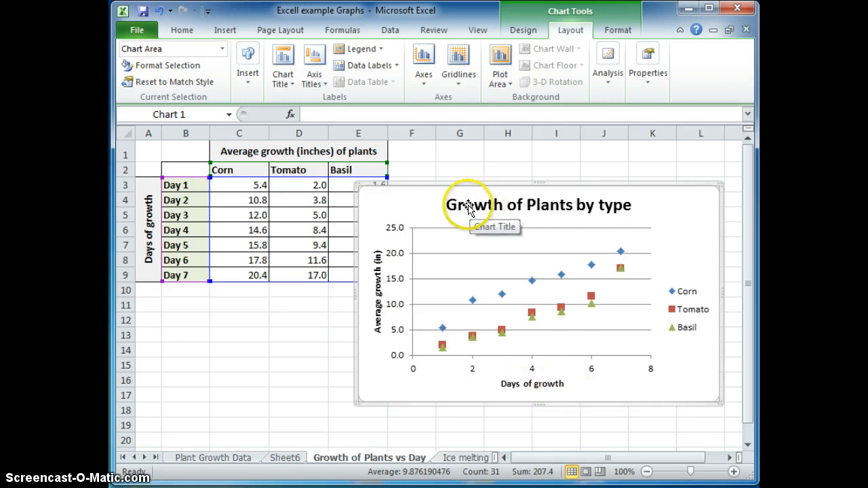
mouse_move(576, 373)
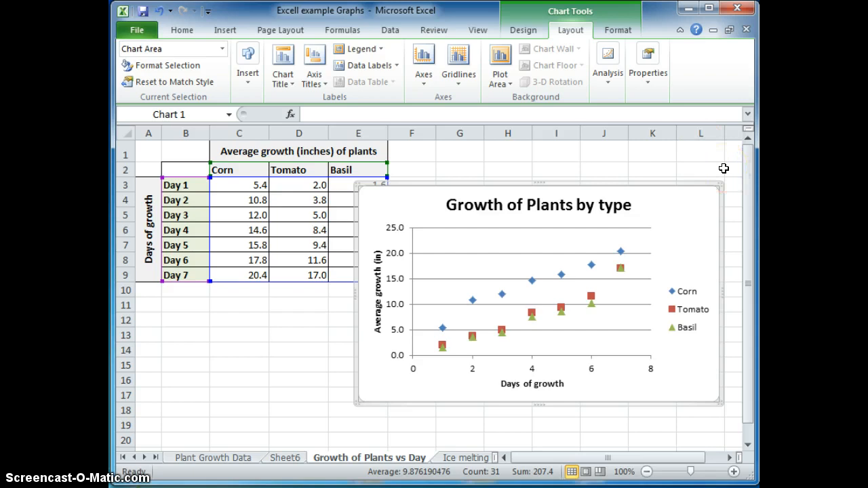
click(523, 29)
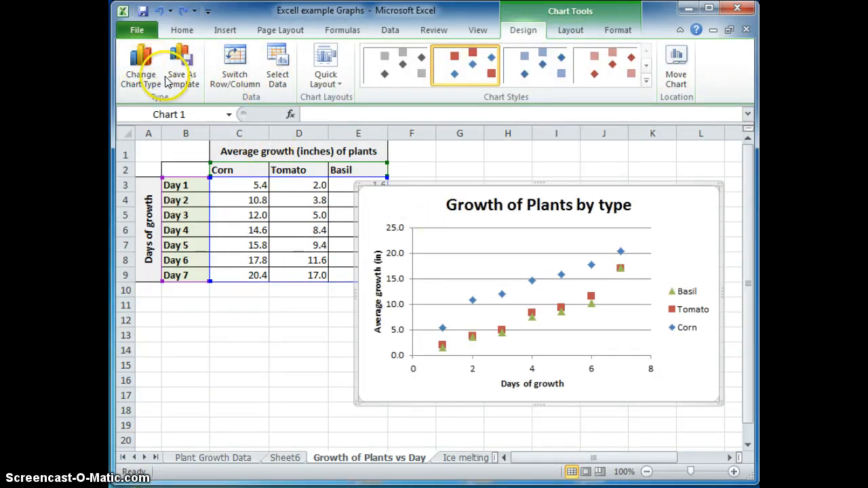
Change the growth chart from a scatter chart to a line chart.
click(141, 65)
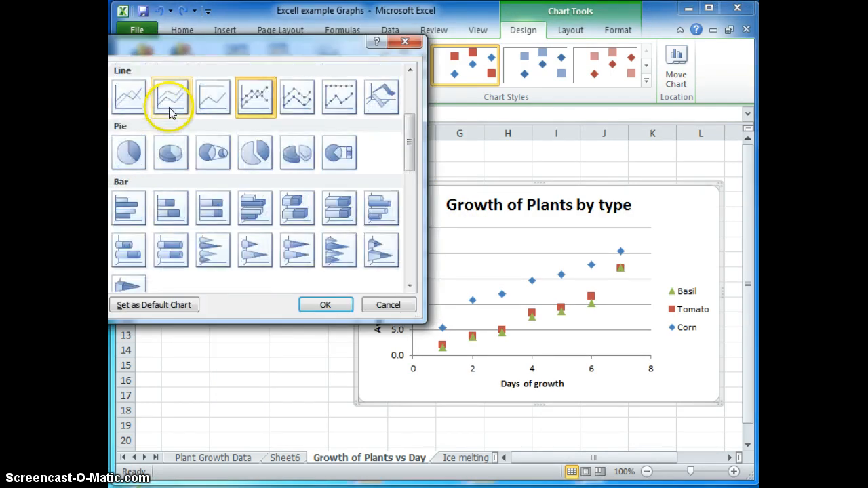
click(325, 304)
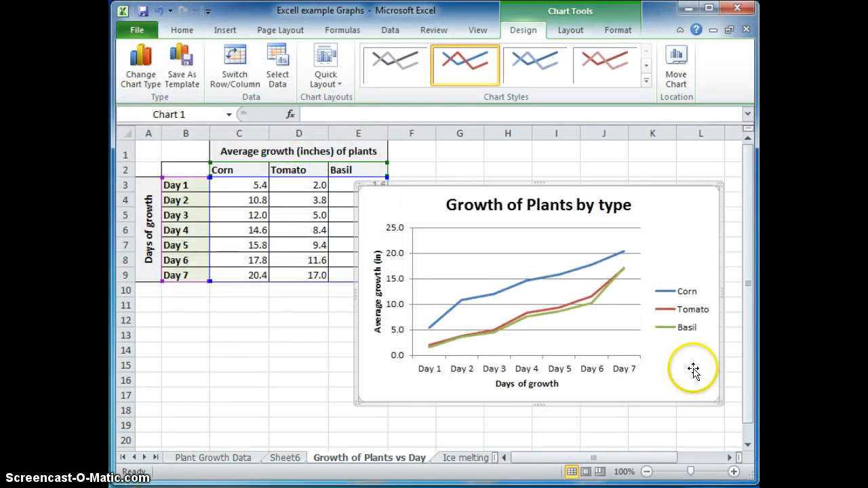
mouse_move(626, 319)
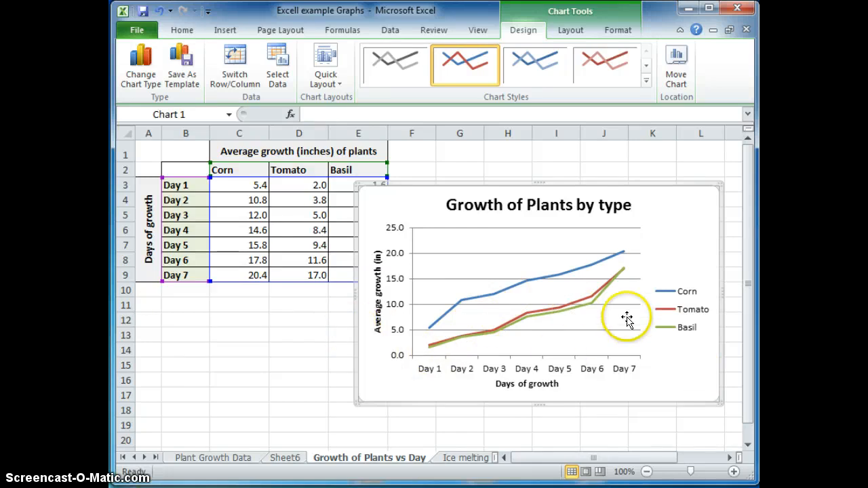
mouse_move(440, 319)
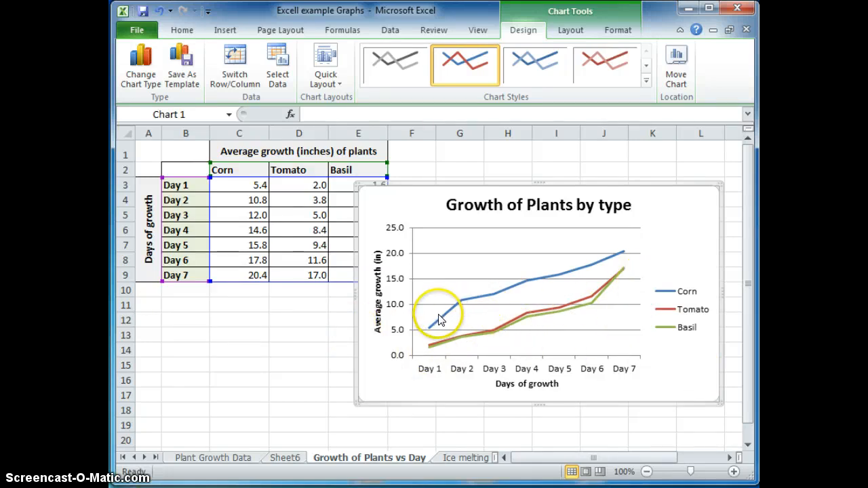
mouse_move(621, 261)
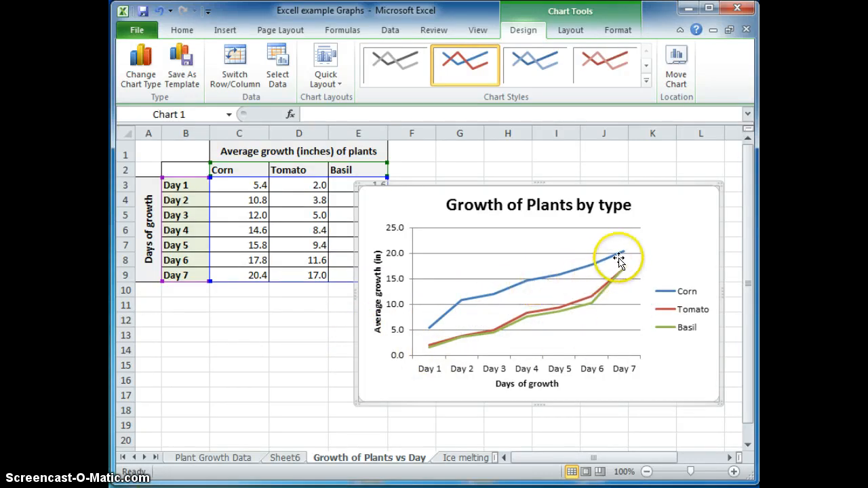
mouse_move(684, 300)
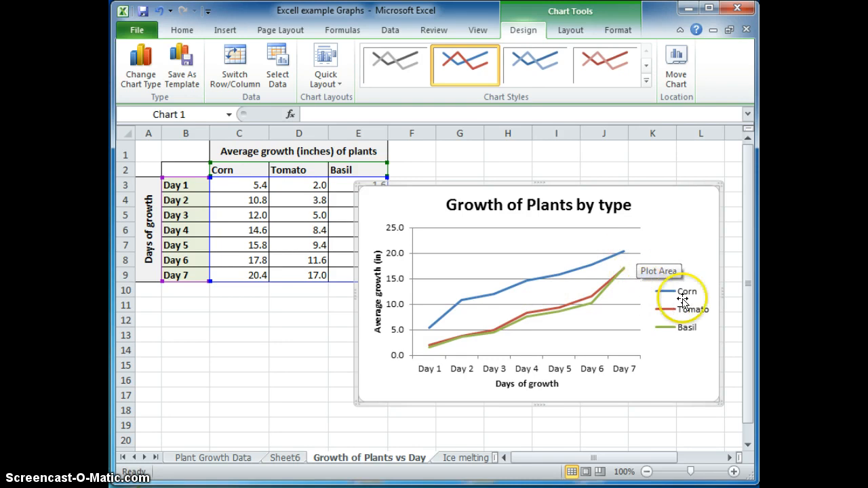
mouse_move(676, 305)
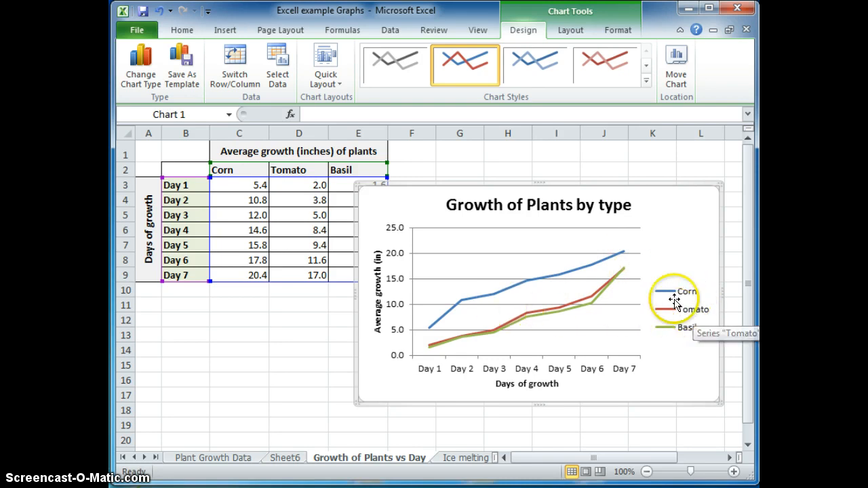
mouse_move(623, 263)
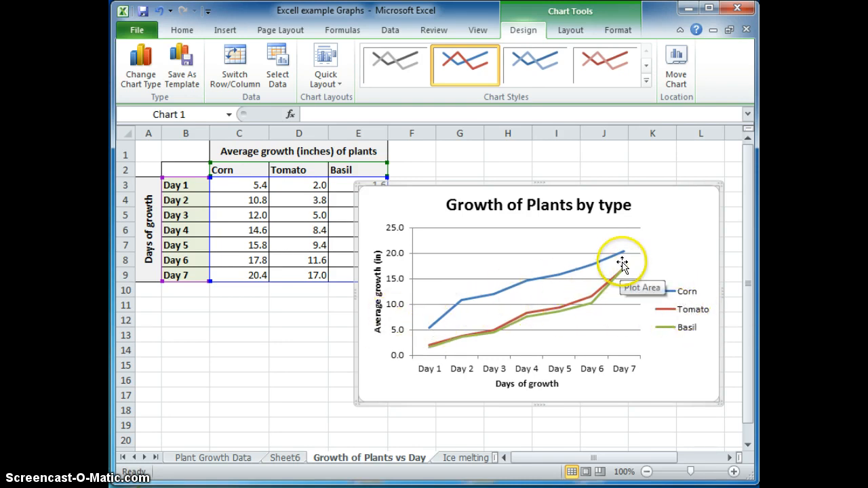
mouse_move(641, 283)
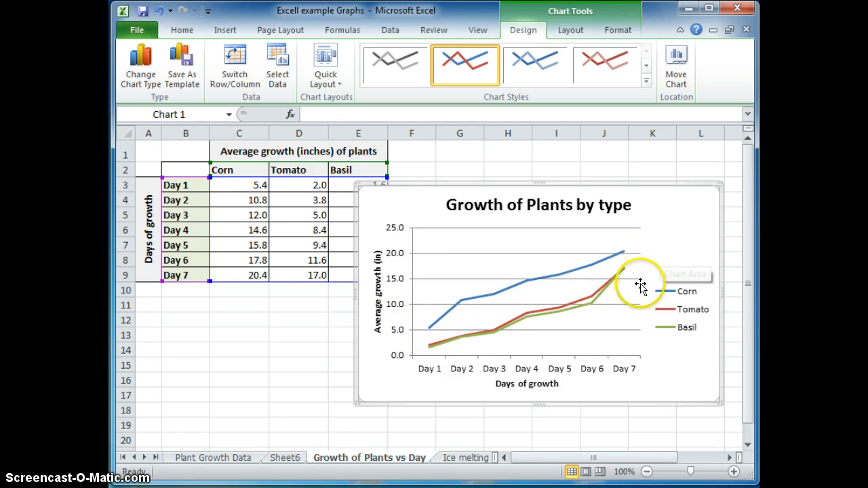
mouse_move(723, 251)
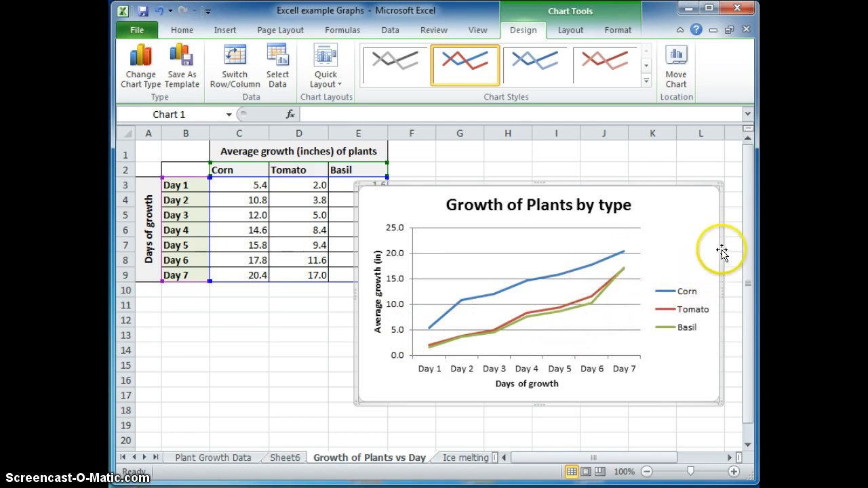
mouse_move(484, 189)
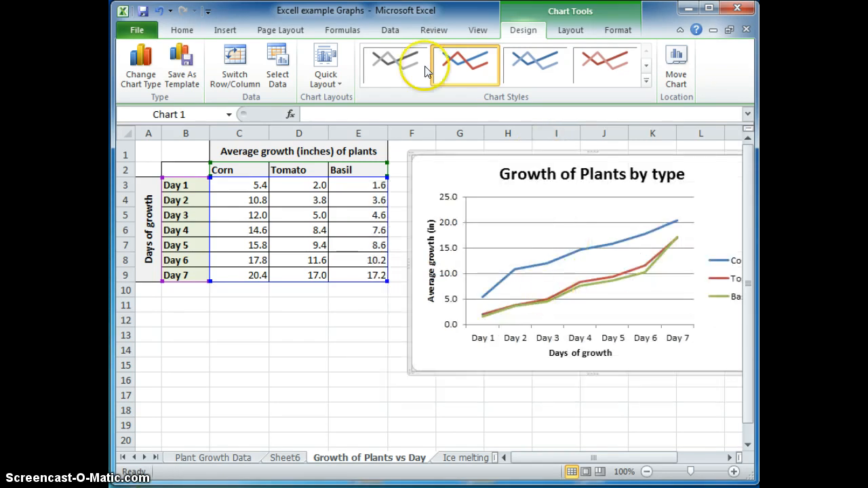
Check in Page Break Preview that the table and growth chart share one page, then return to Normal view.
click(570, 30)
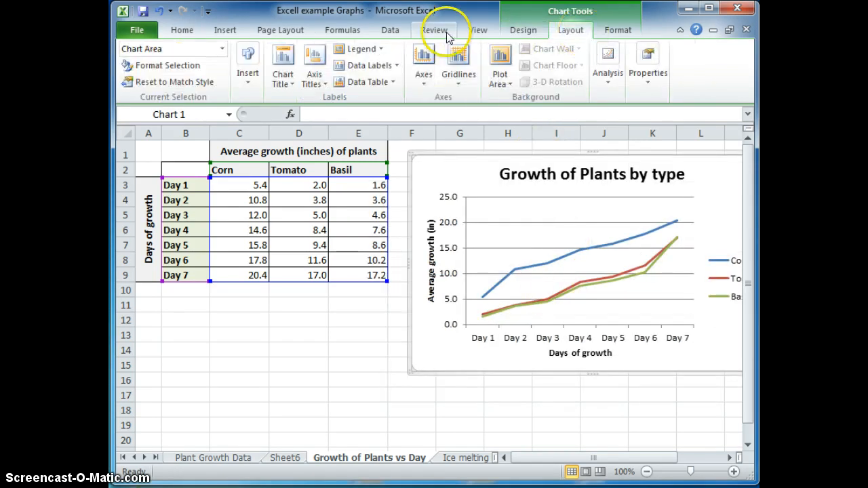
click(479, 30)
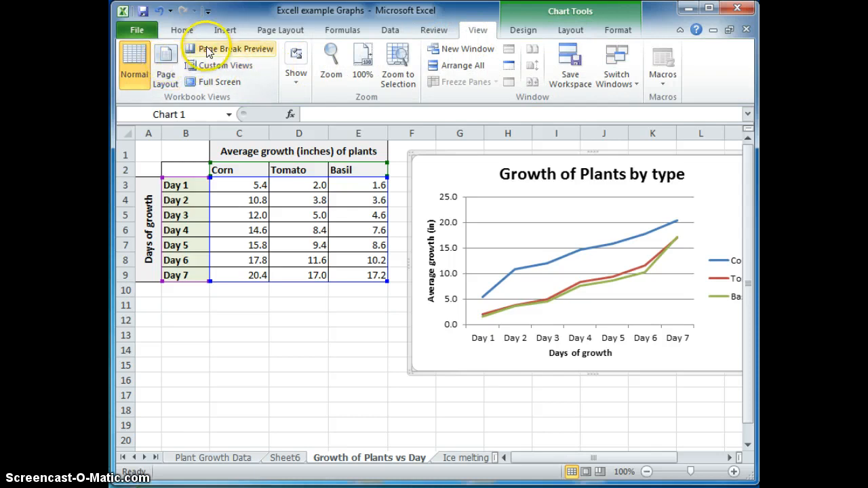
click(236, 48)
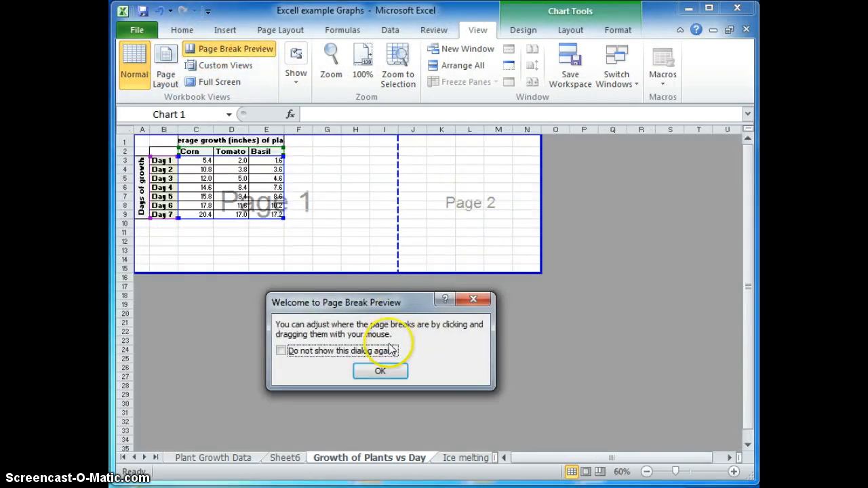
click(380, 371)
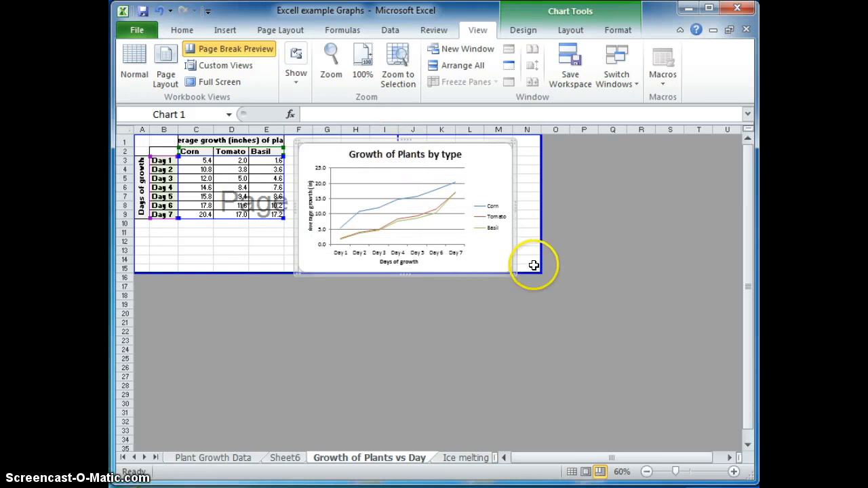
mouse_move(397, 140)
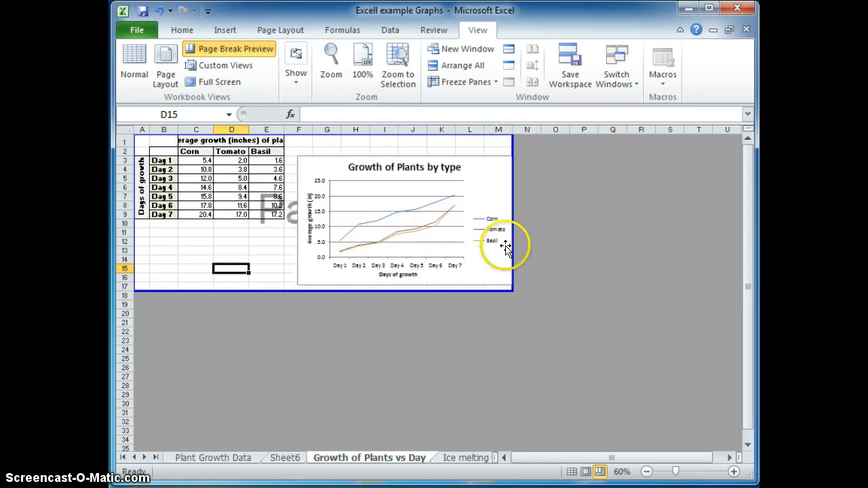
click(133, 58)
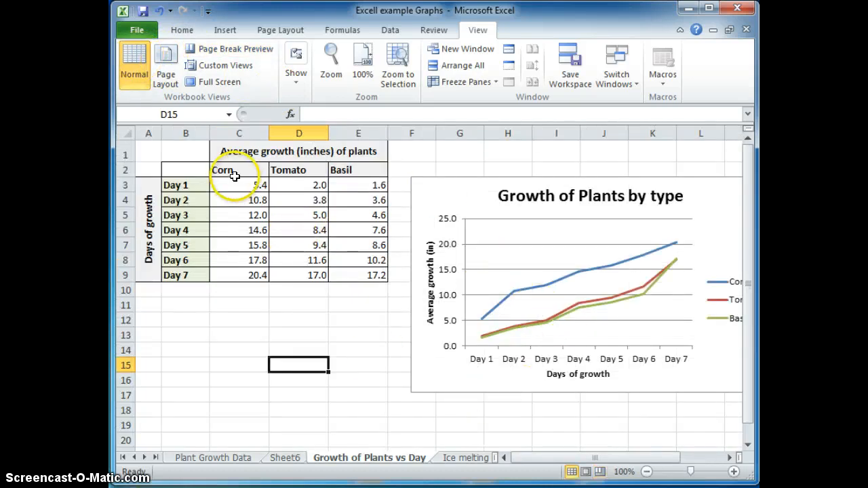
mouse_move(215, 458)
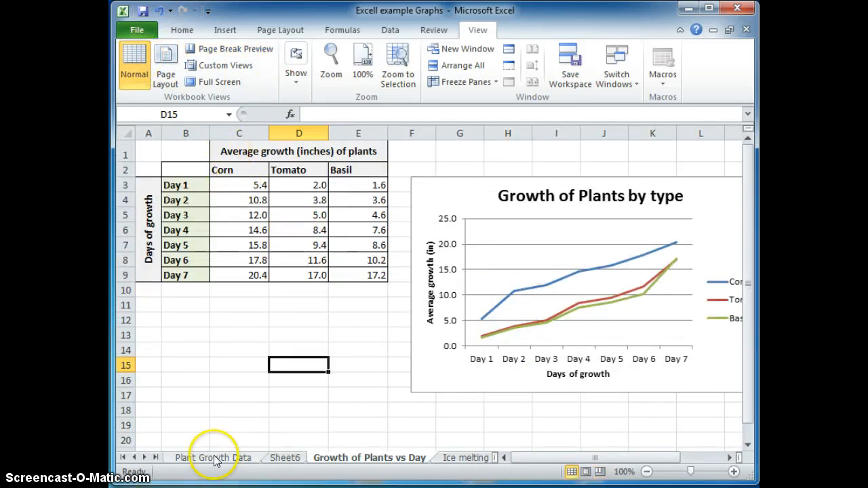
click(213, 457)
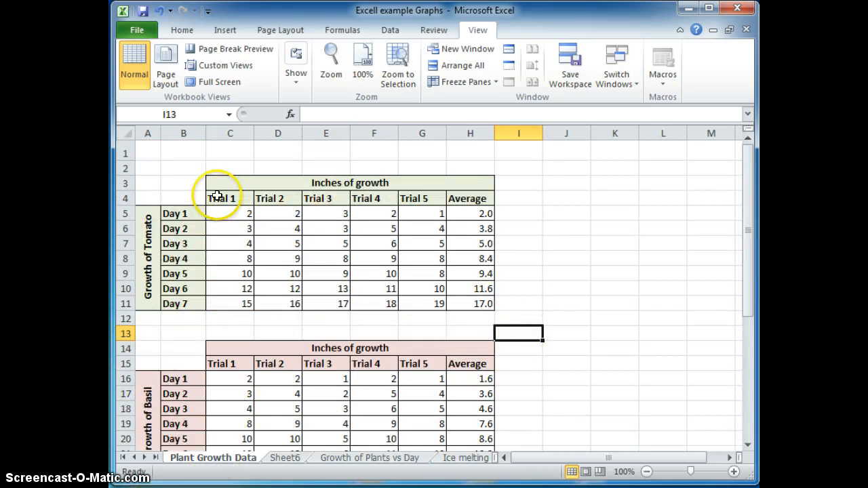
scroll(down, 3)
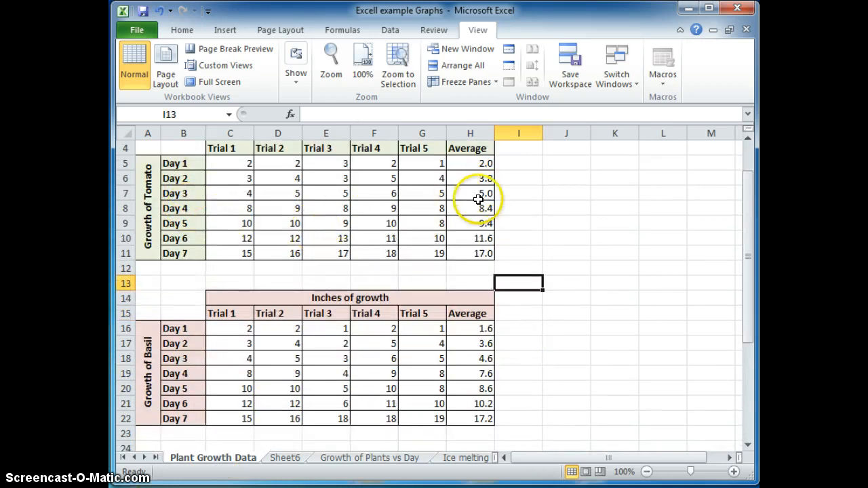
scroll(down, 3)
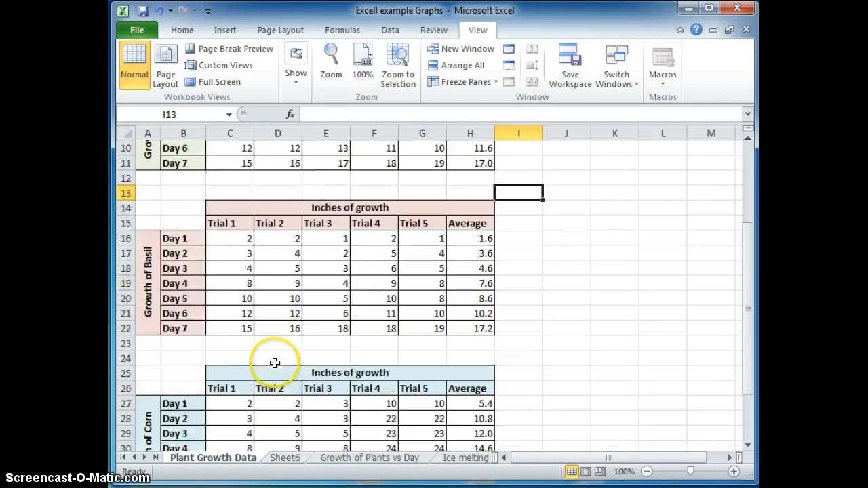
scroll(down, 3)
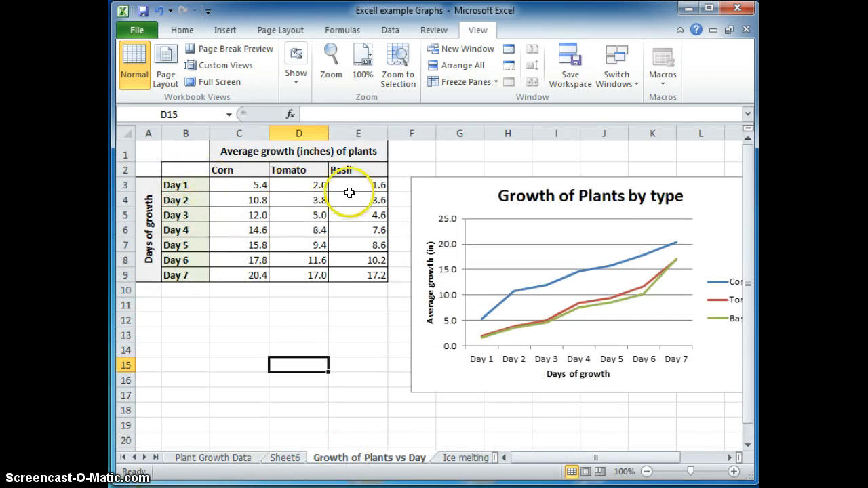
click(577, 285)
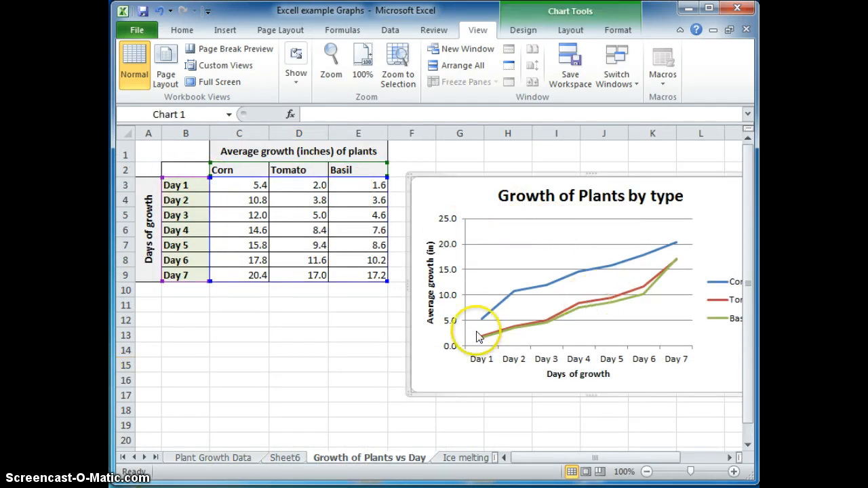
mouse_move(599, 175)
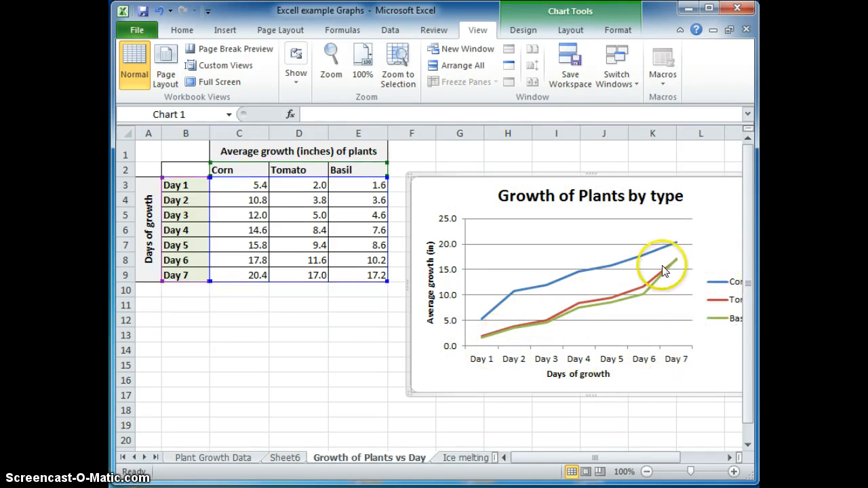
mouse_move(465, 353)
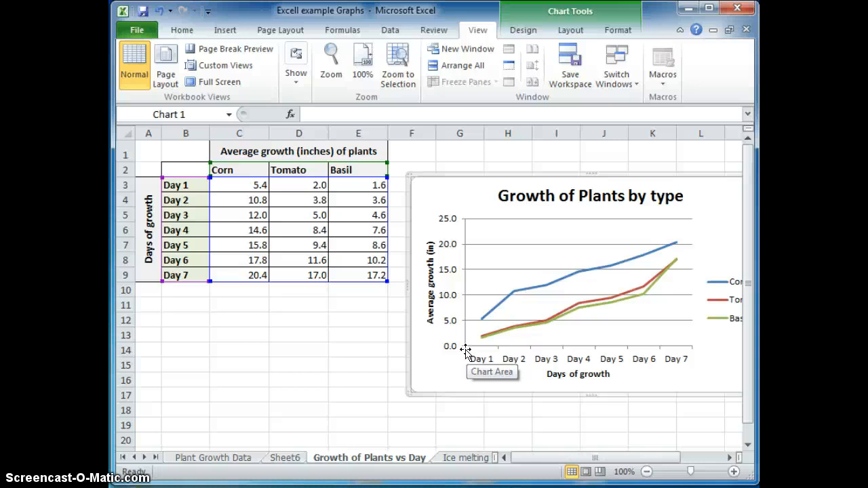
click(348, 380)
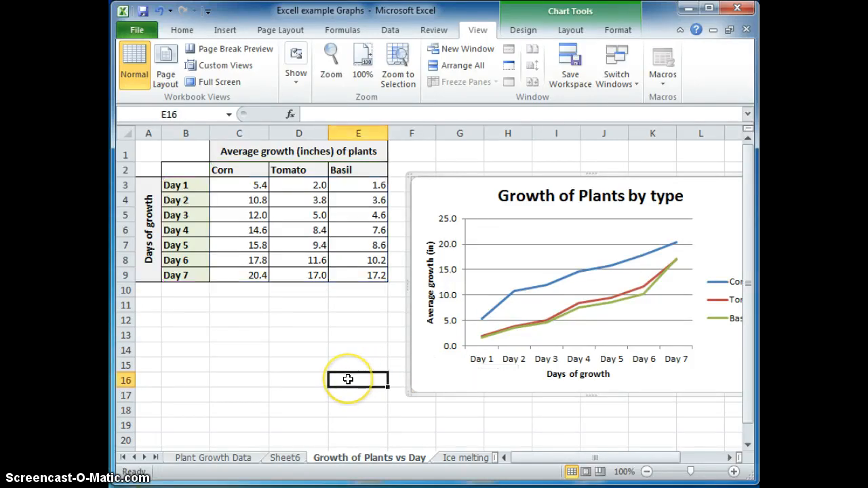
click(348, 378)
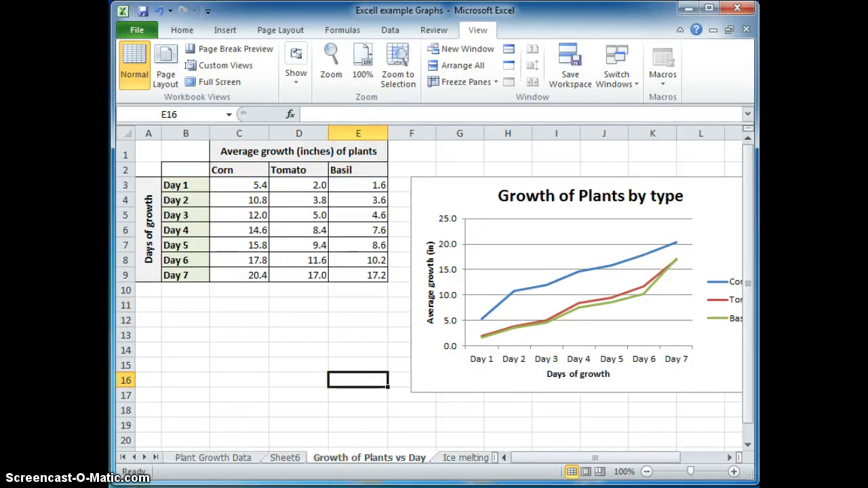